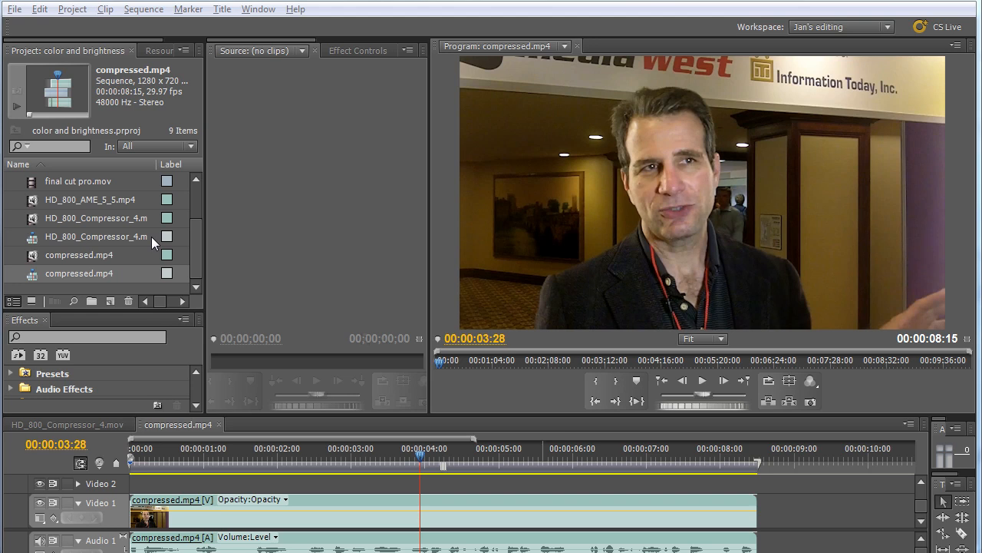
mouse_move(104, 330)
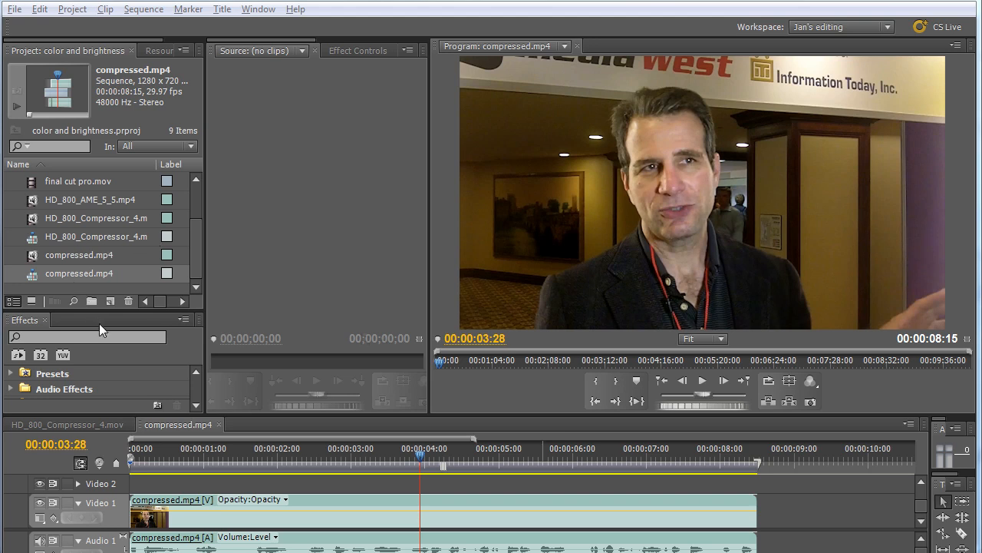
mouse_move(73, 131)
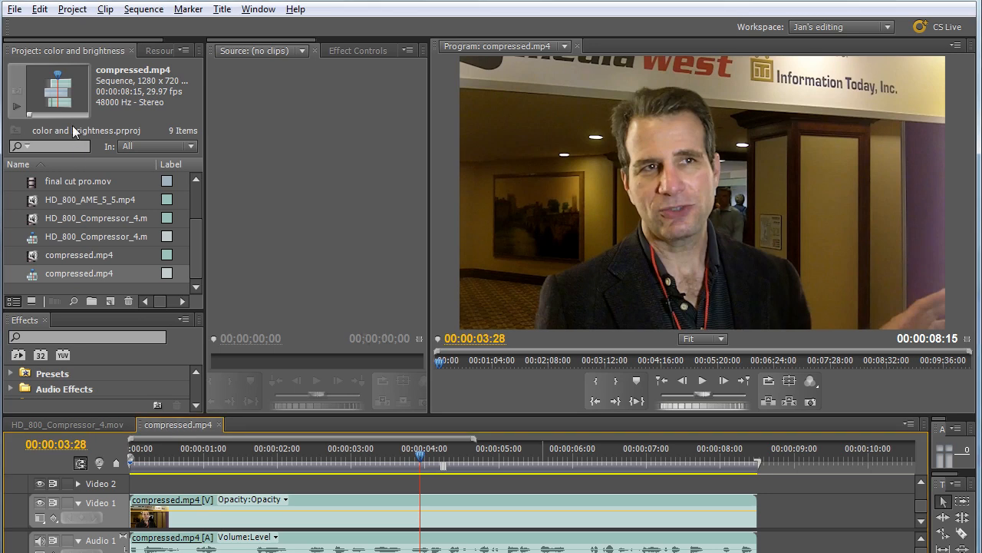
Start exporting the compressed.mp4 sequence via File > Export > Media
left_click(14, 8)
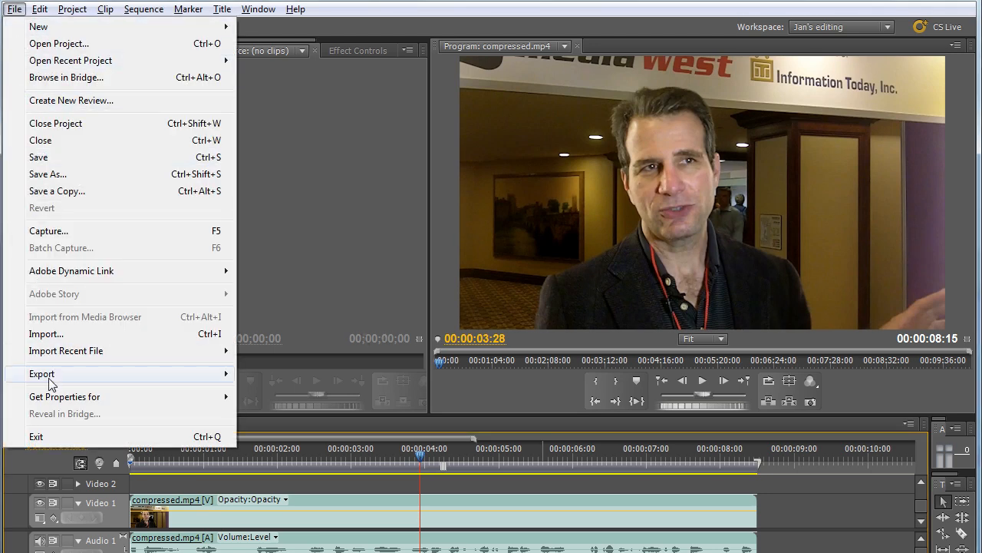
left_click(41, 374)
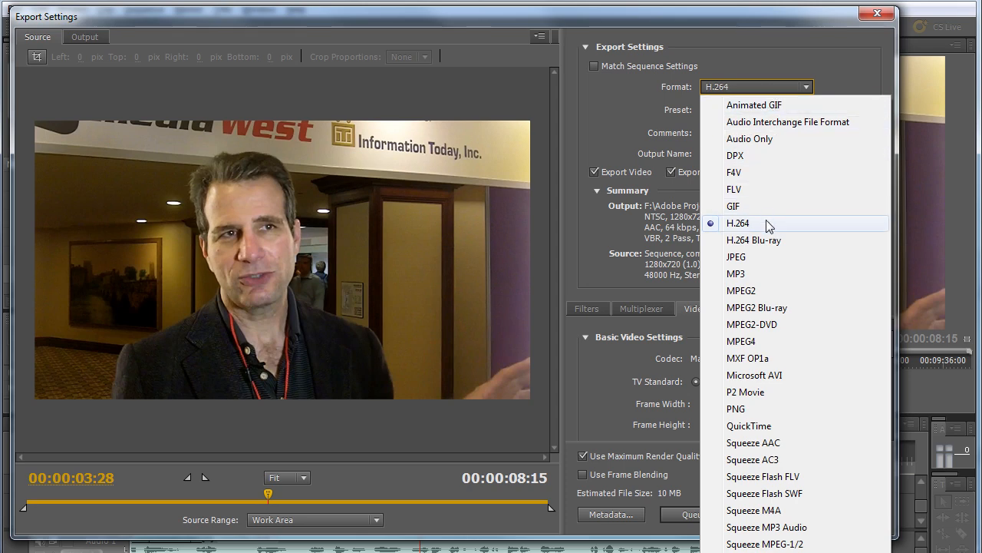
left_click(738, 222)
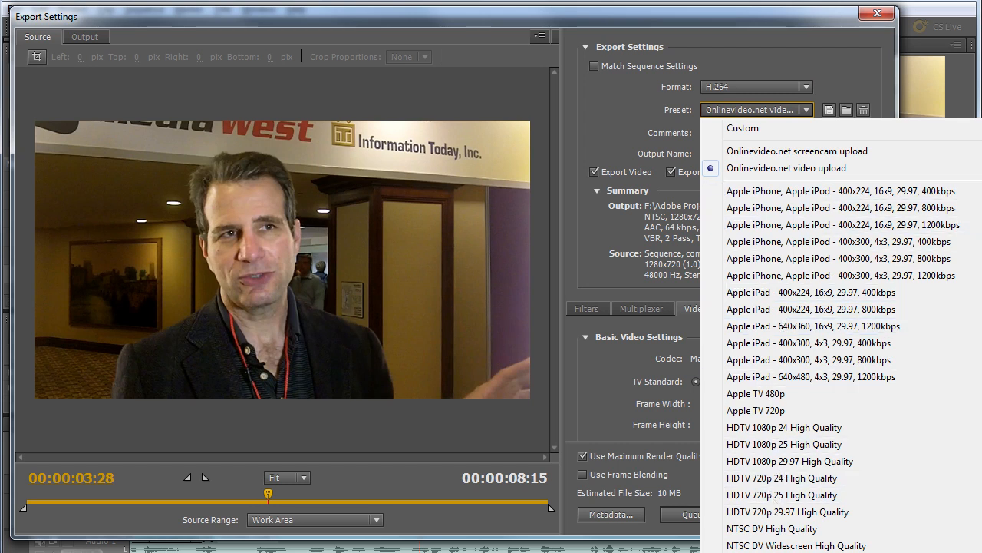
mouse_move(785, 427)
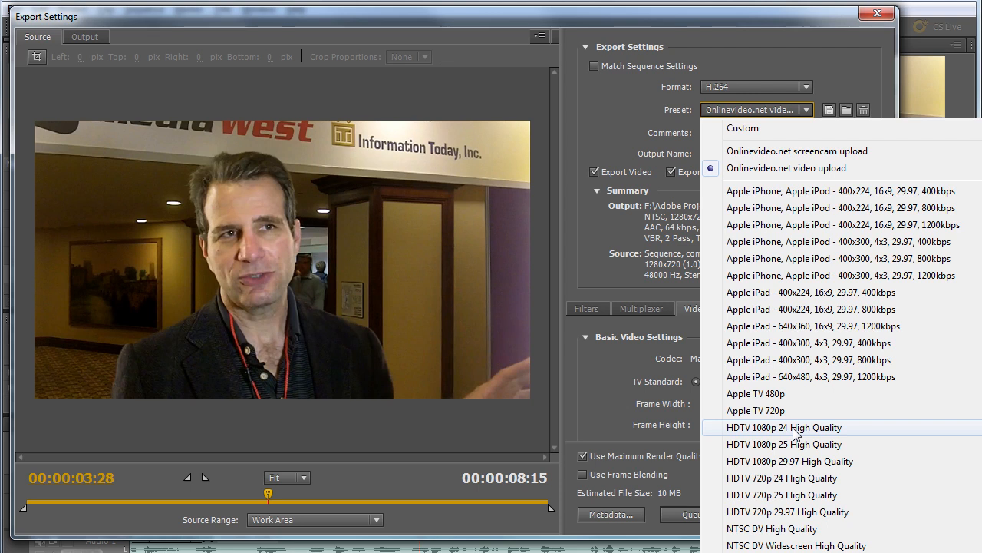
mouse_move(796, 435)
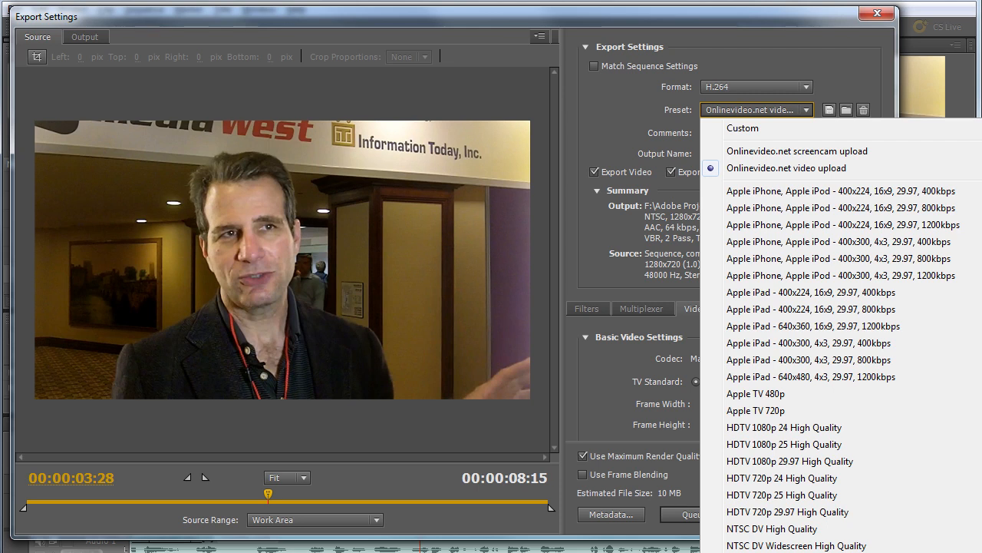
mouse_move(609, 102)
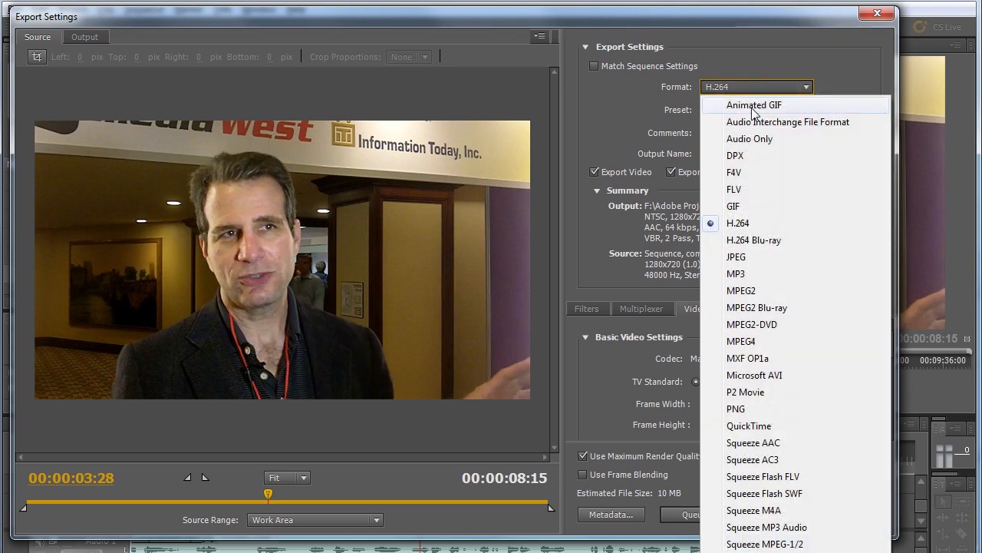
mouse_move(766, 172)
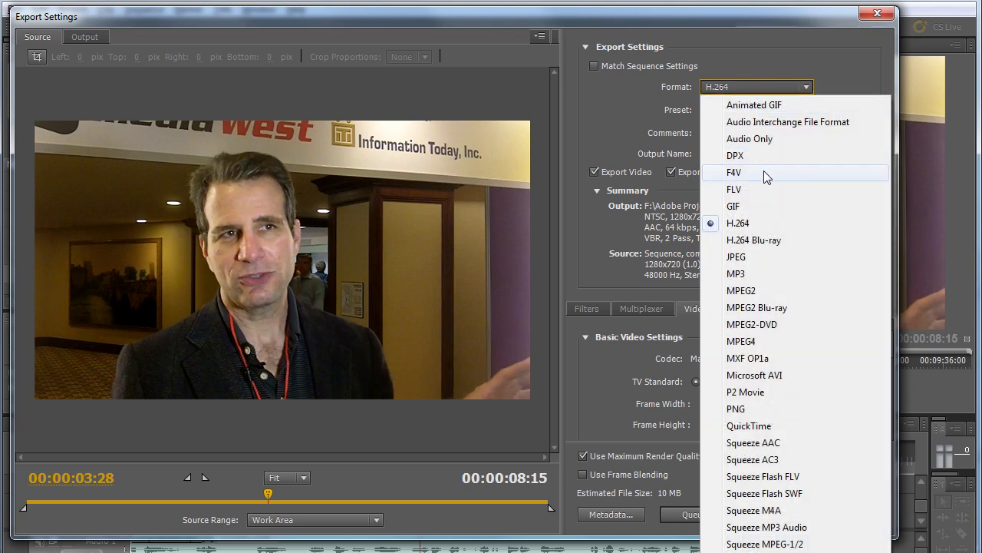
mouse_move(777, 240)
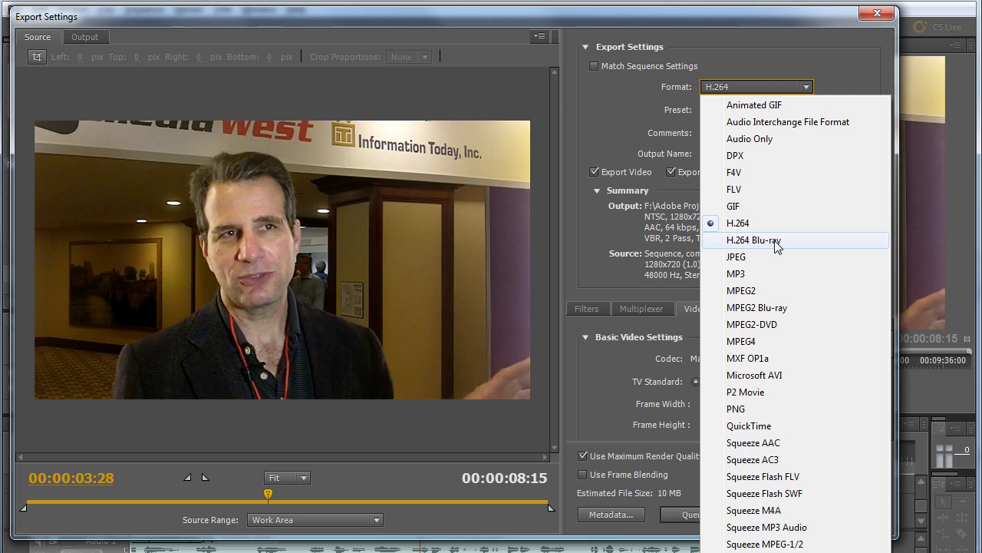
mouse_move(749, 190)
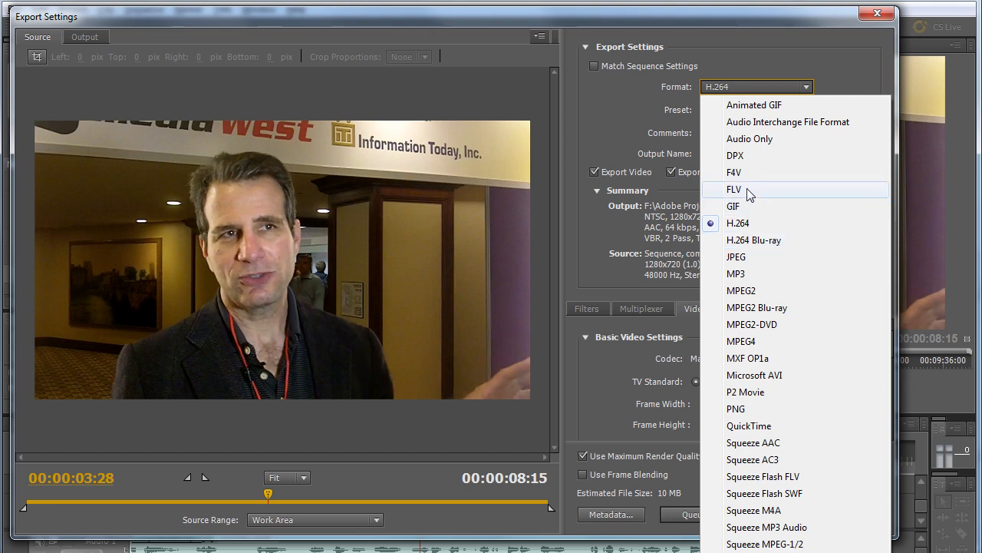
mouse_move(778, 375)
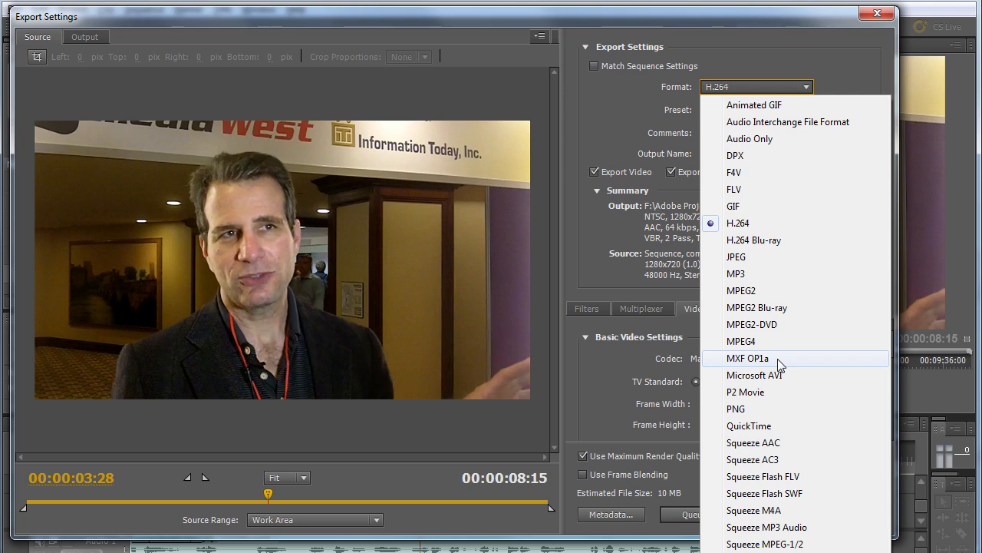
mouse_move(758, 223)
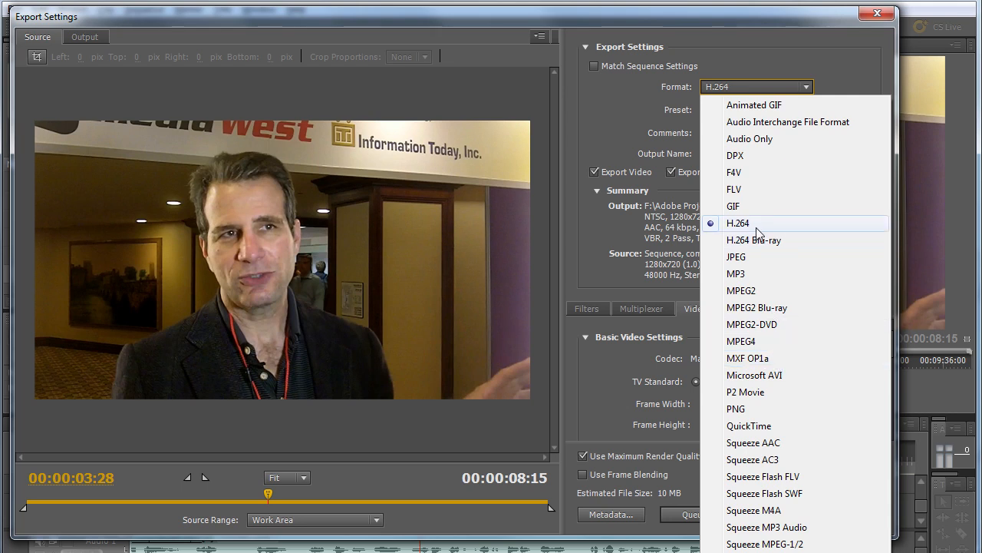
Keep H.264 as the format and bring up its preset list
left_click(738, 223)
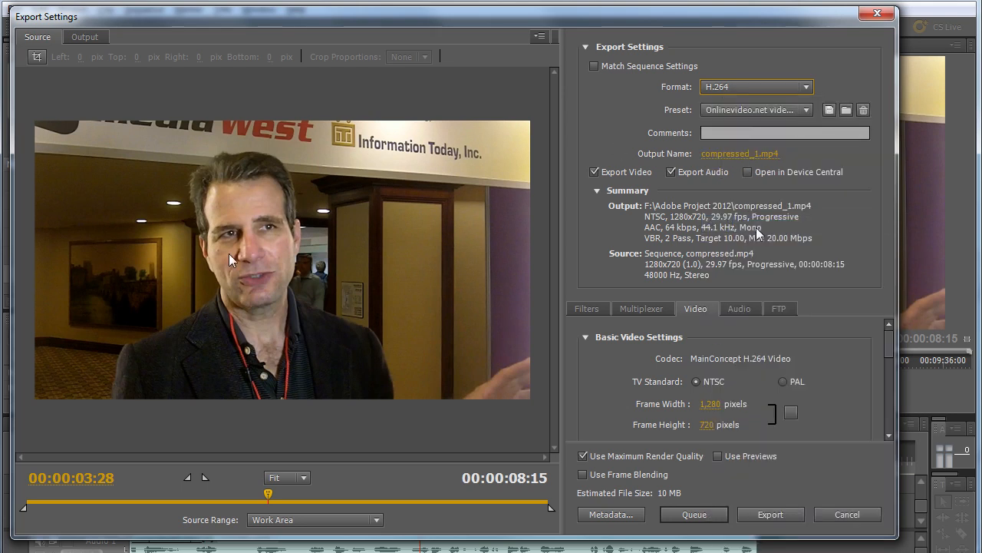
mouse_move(303, 230)
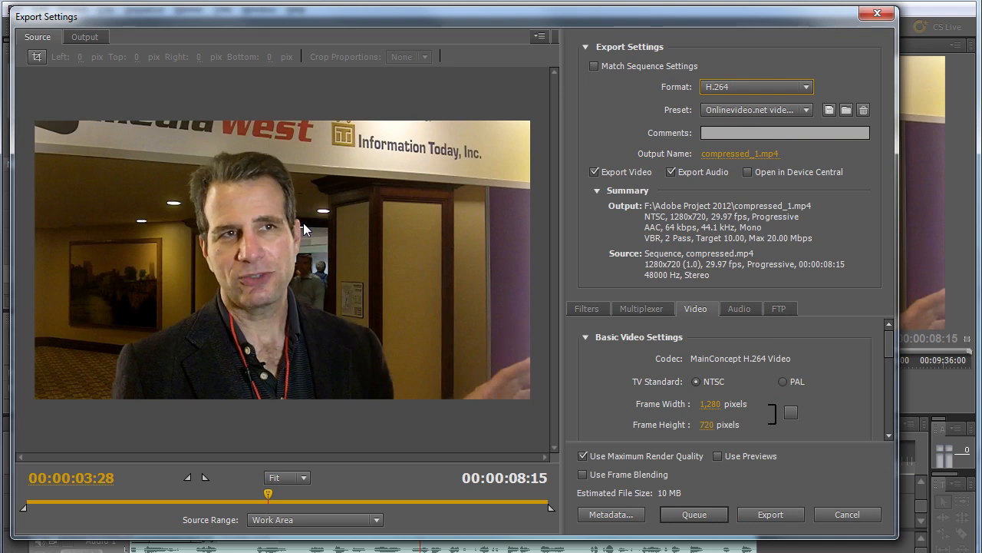
mouse_move(806, 115)
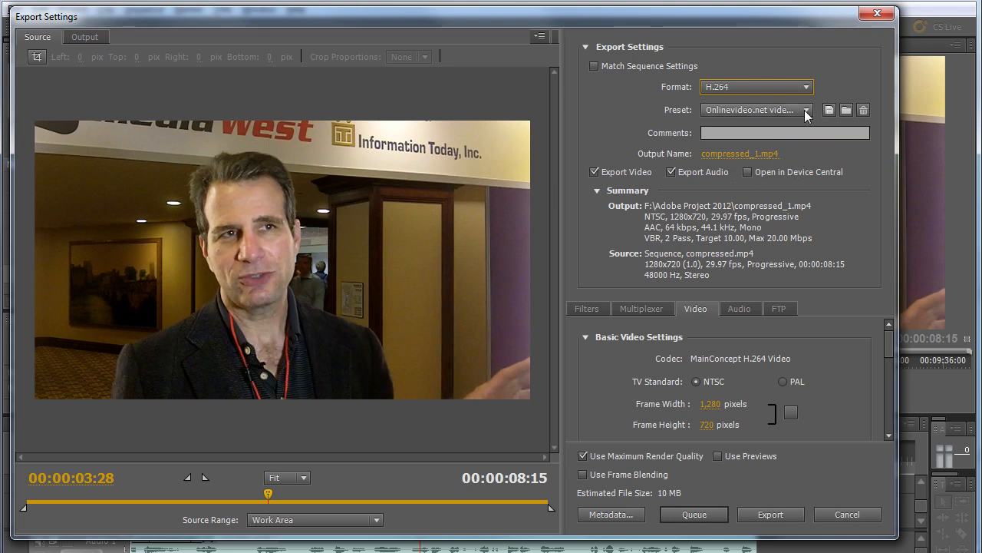
left_click(806, 108)
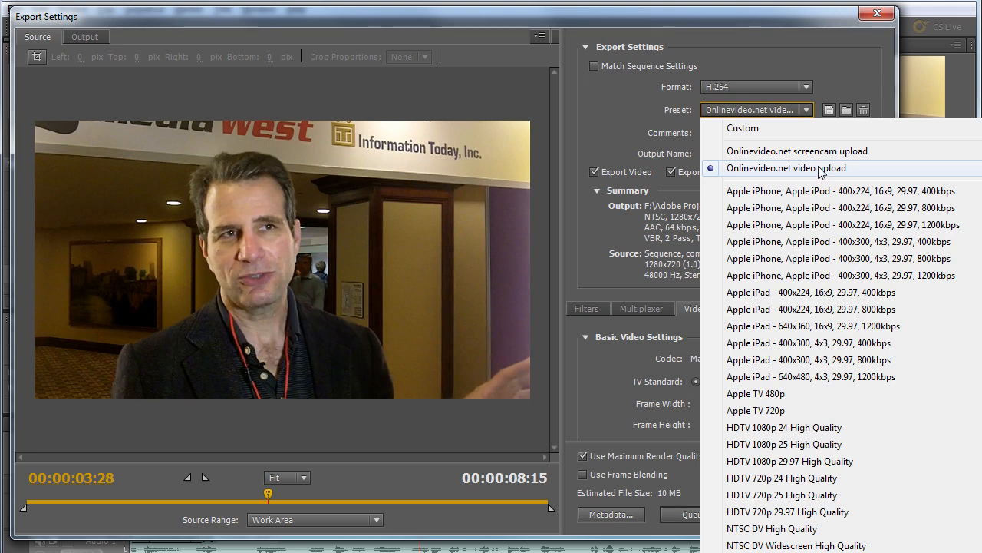
mouse_move(238, 206)
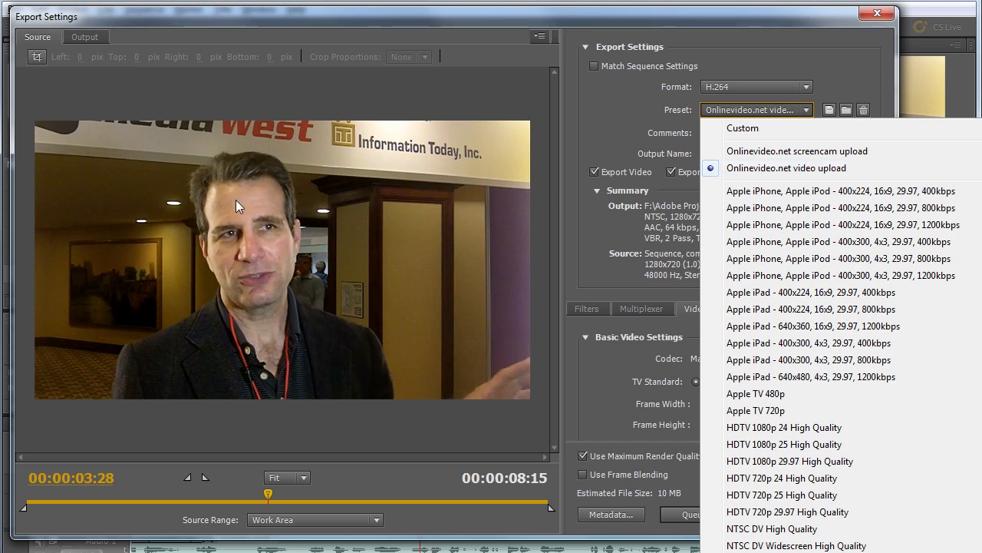
mouse_move(826, 168)
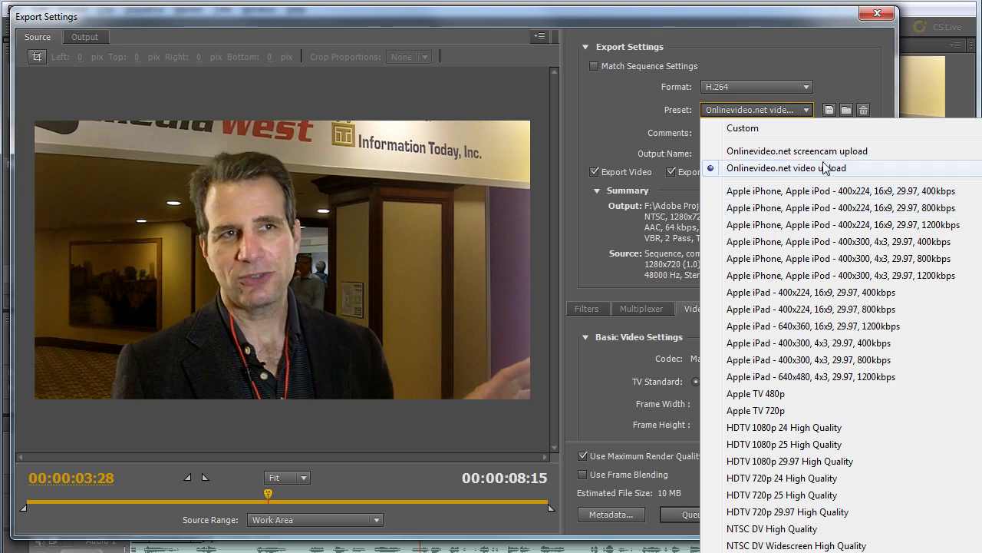
mouse_move(805, 172)
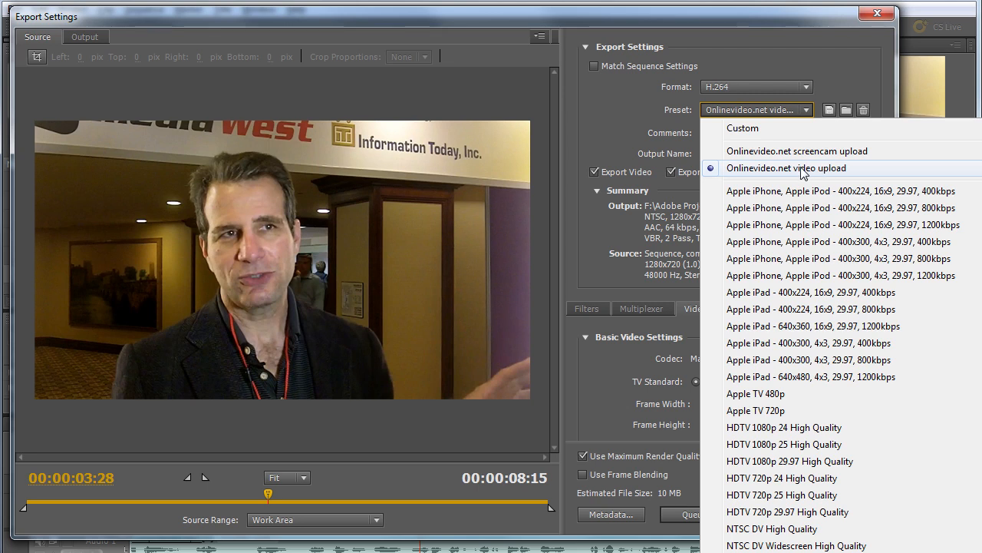
Keep the Onlinevideo.net video upload preset for the H.264 export
left_click(786, 168)
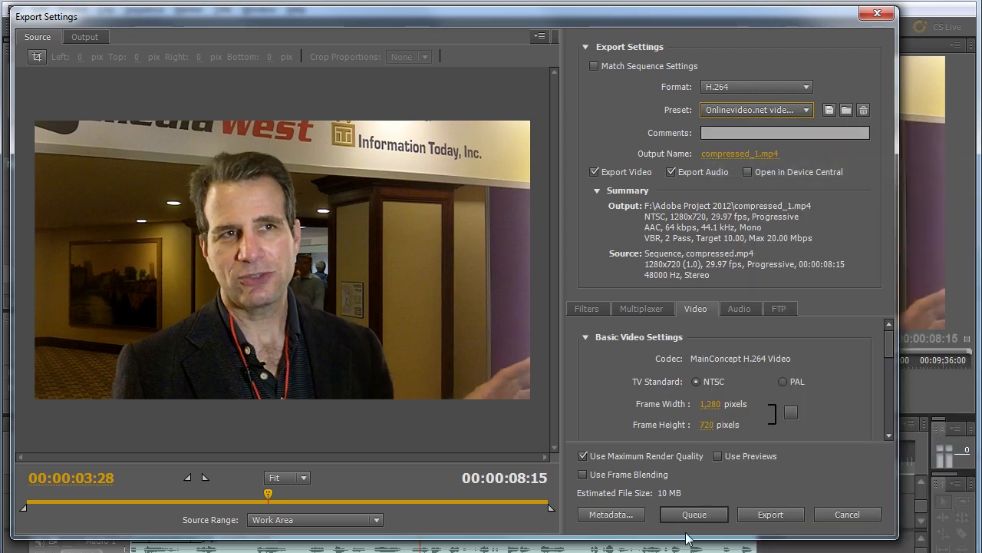
mouse_move(694, 514)
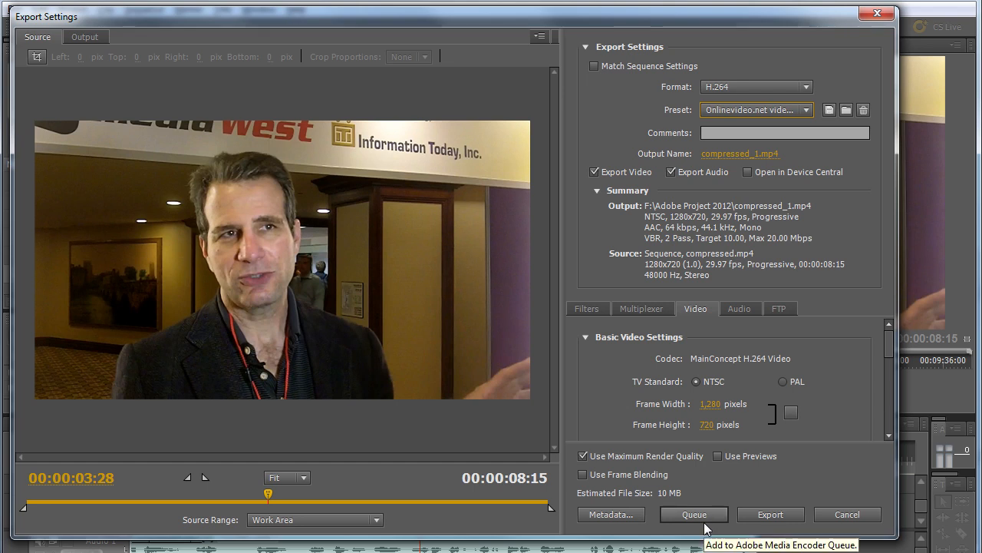
mouse_move(770, 514)
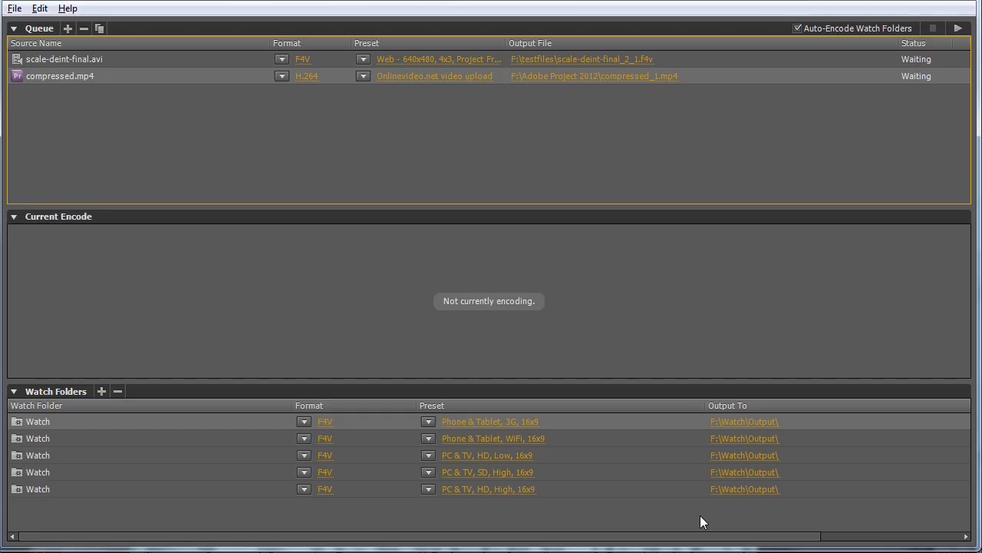
mouse_move(42, 41)
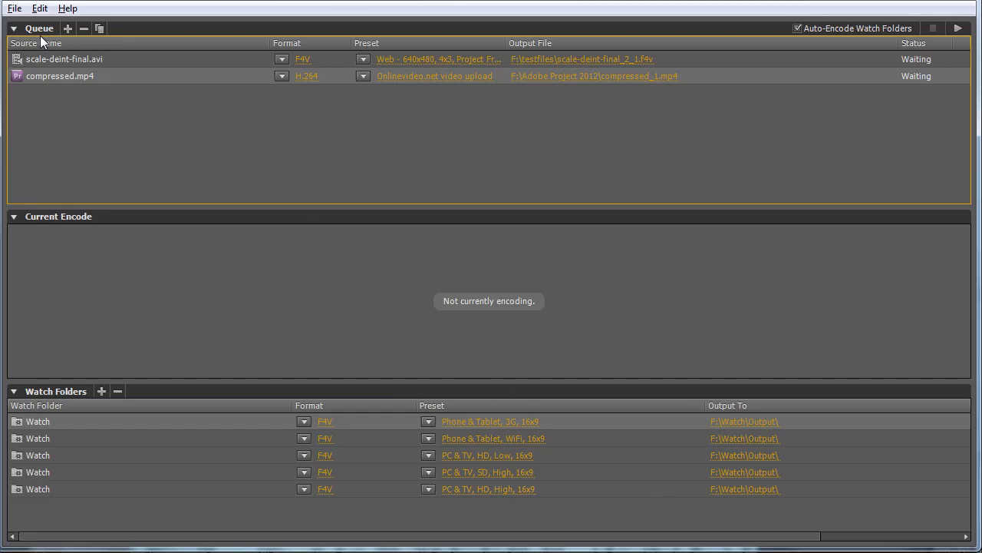
mouse_move(52, 79)
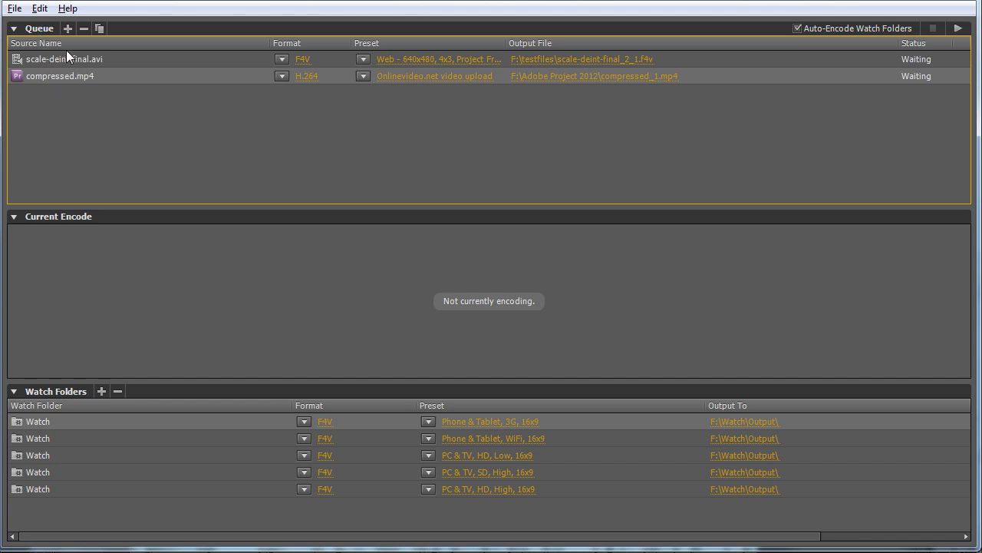
mouse_move(365, 52)
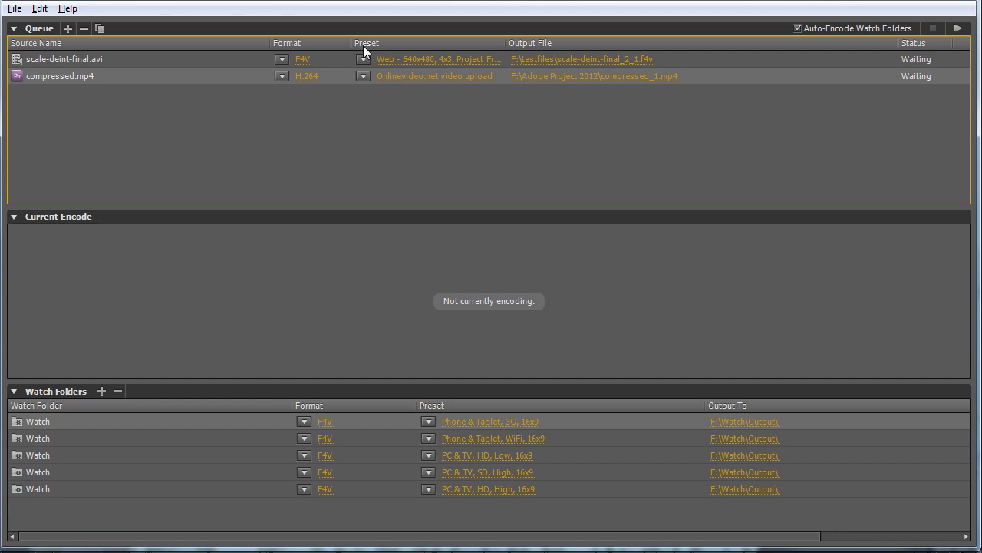
mouse_move(19, 221)
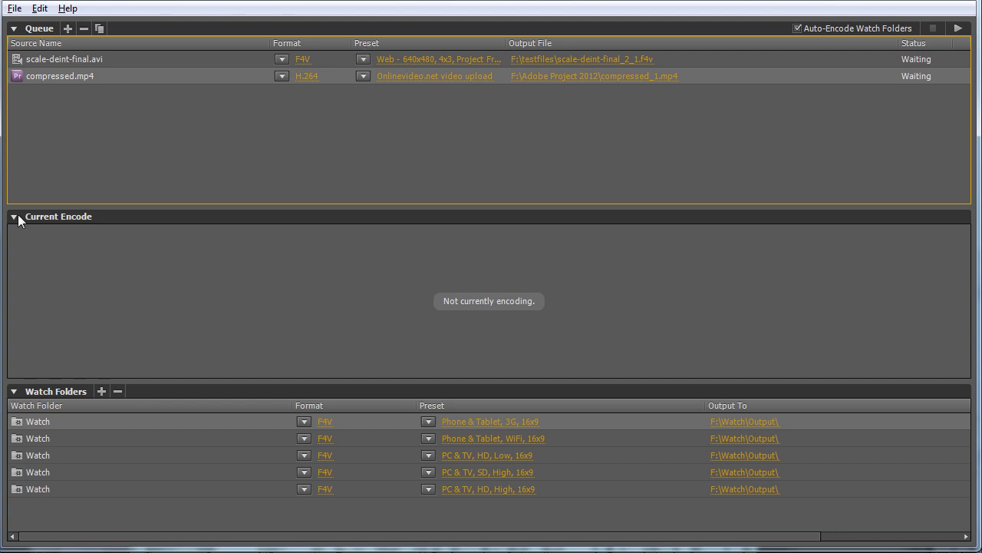
mouse_move(802, 139)
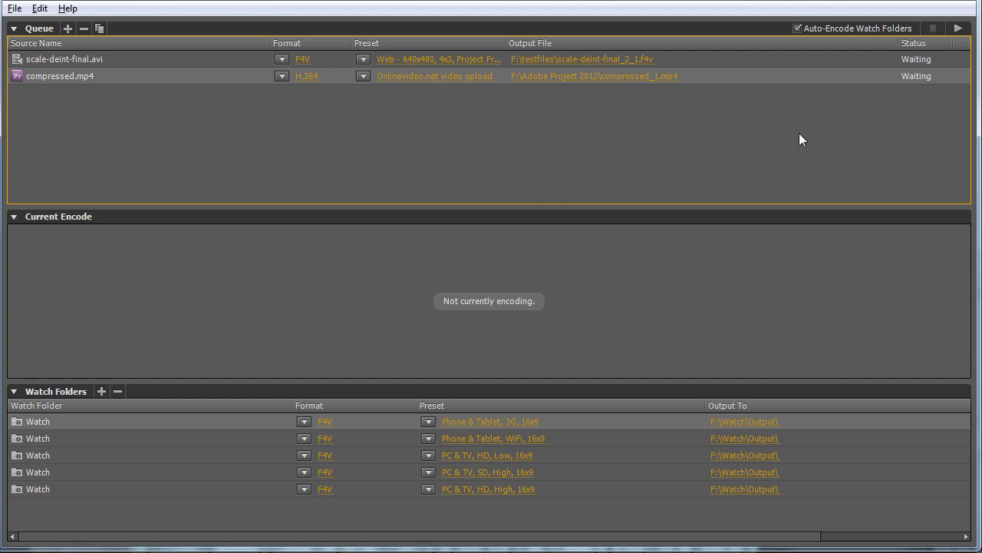
Start the queue, then pause the encode of scale-deint-final.avi partway through
left_click(958, 28)
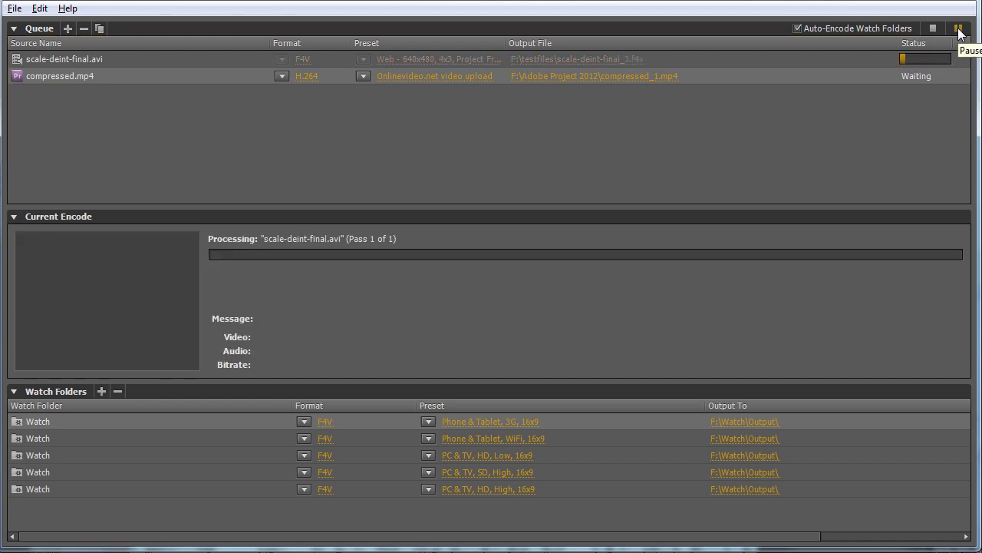
left_click(959, 28)
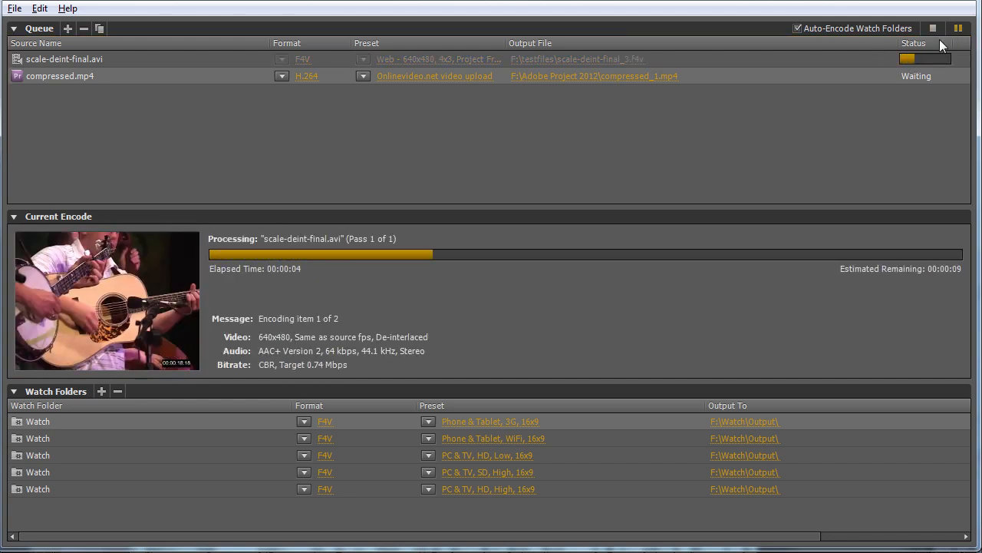
left_click(958, 29)
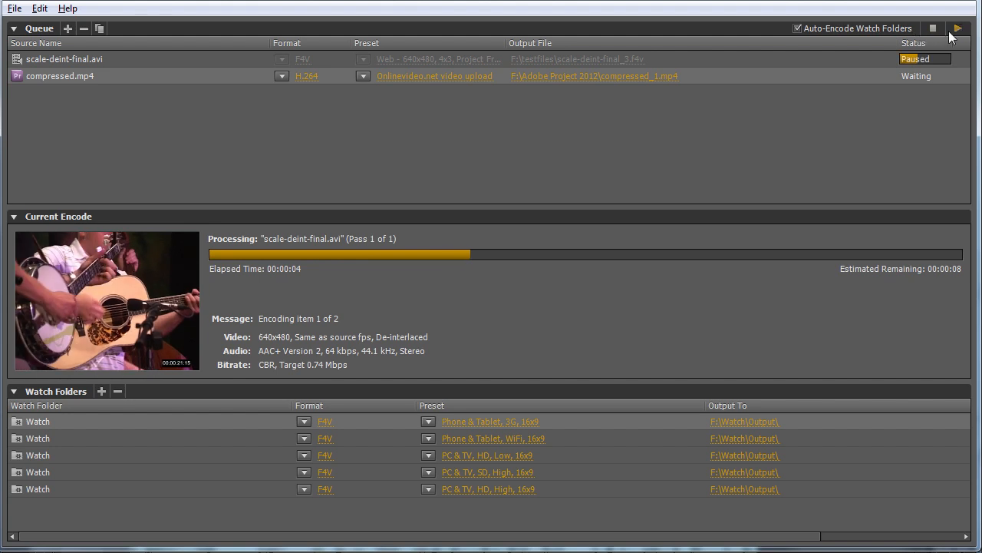
mouse_move(105, 259)
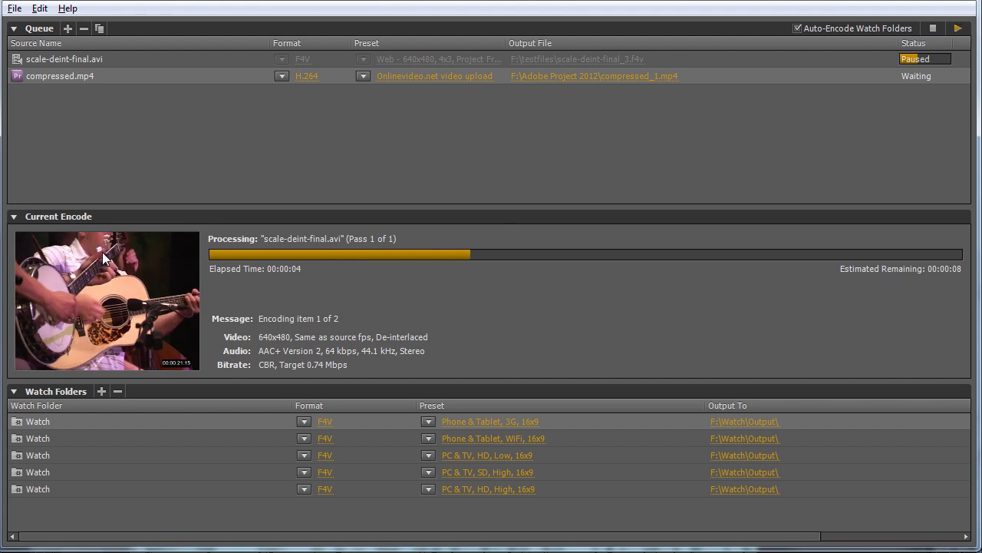
mouse_move(90, 246)
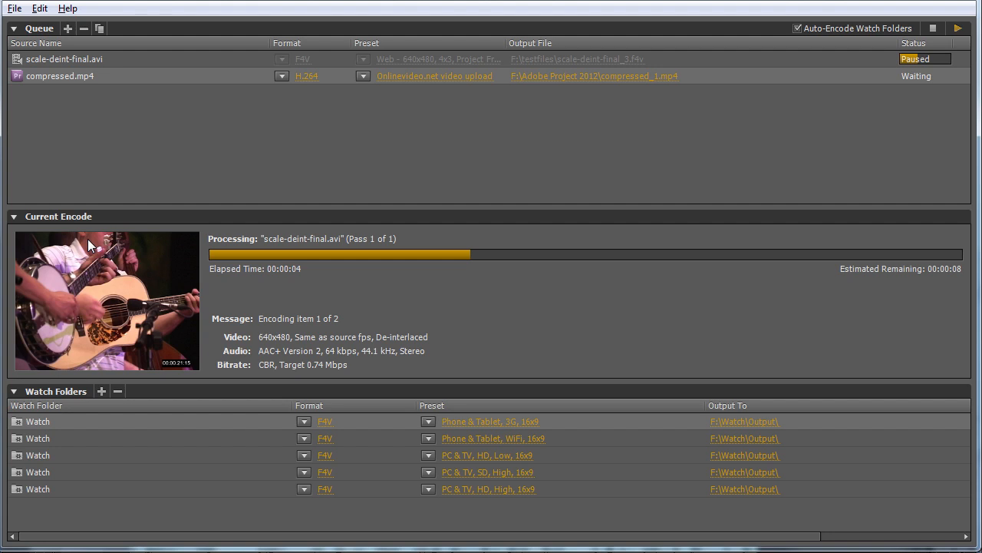
mouse_move(100, 245)
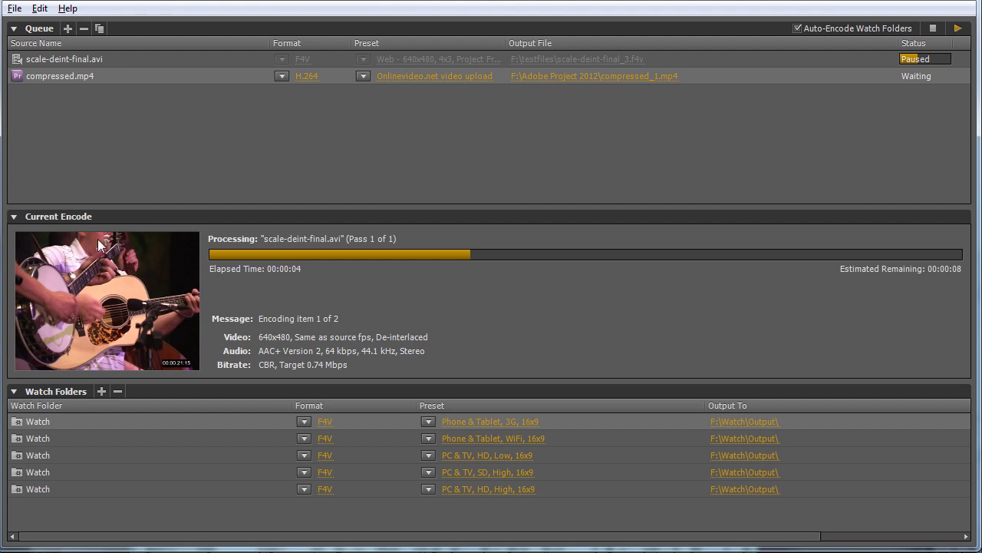
Stop the queue without finishing scale-deint-final.avi, leaving compressed.mp4 waiting
left_click(932, 29)
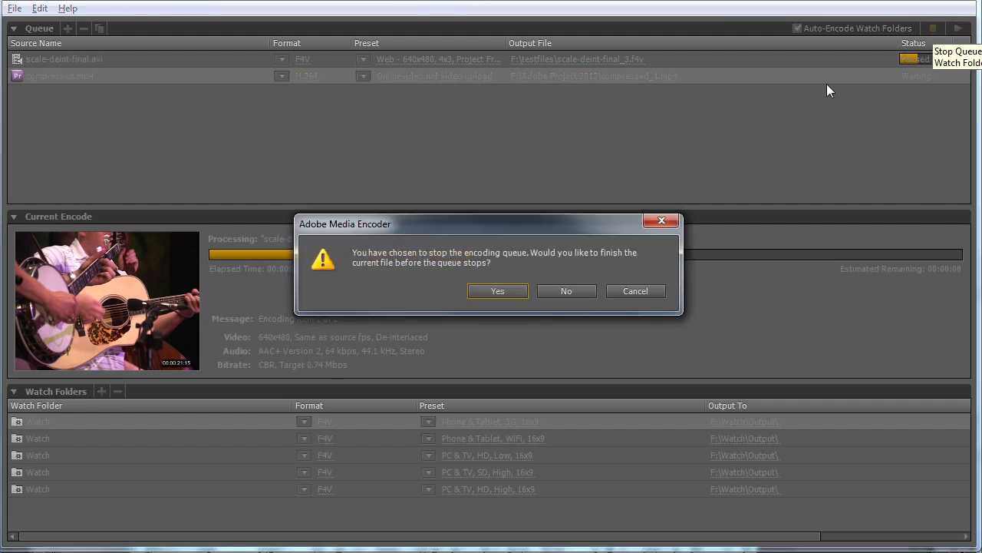
left_click(566, 290)
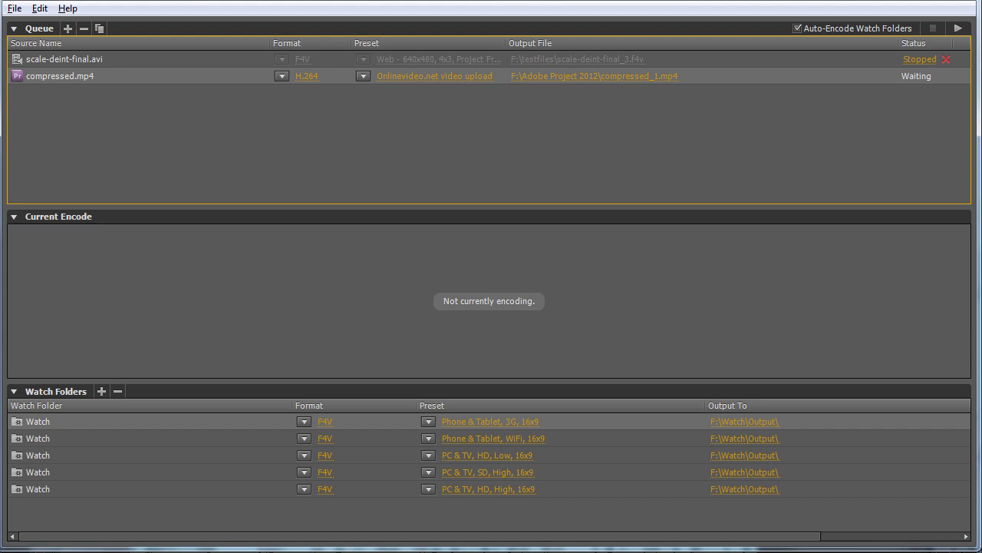
mouse_move(110, 511)
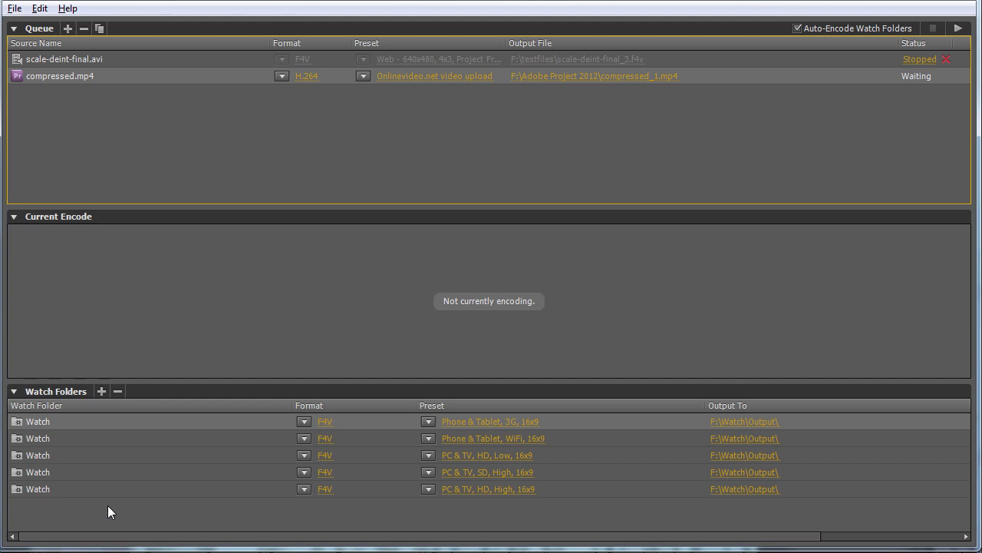
mouse_move(56, 422)
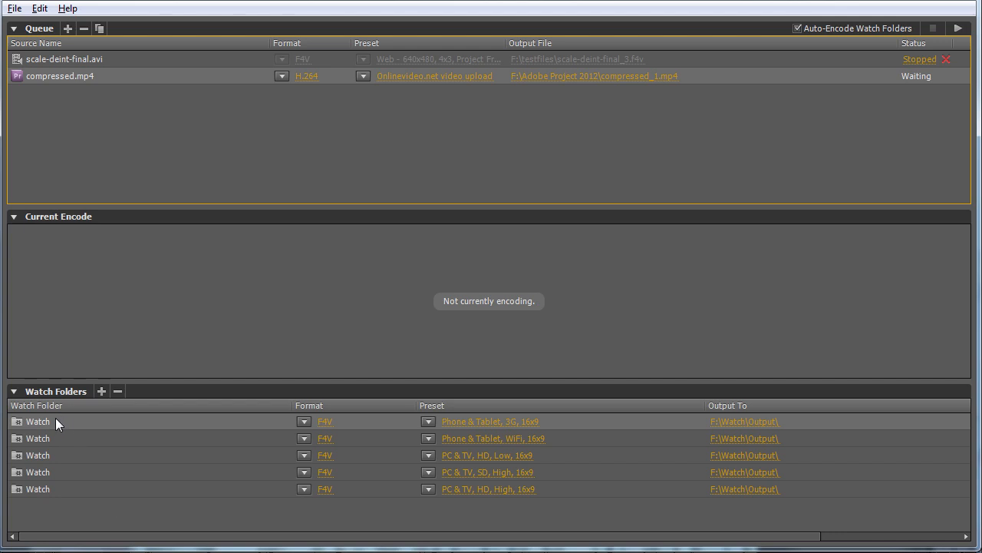
mouse_move(49, 504)
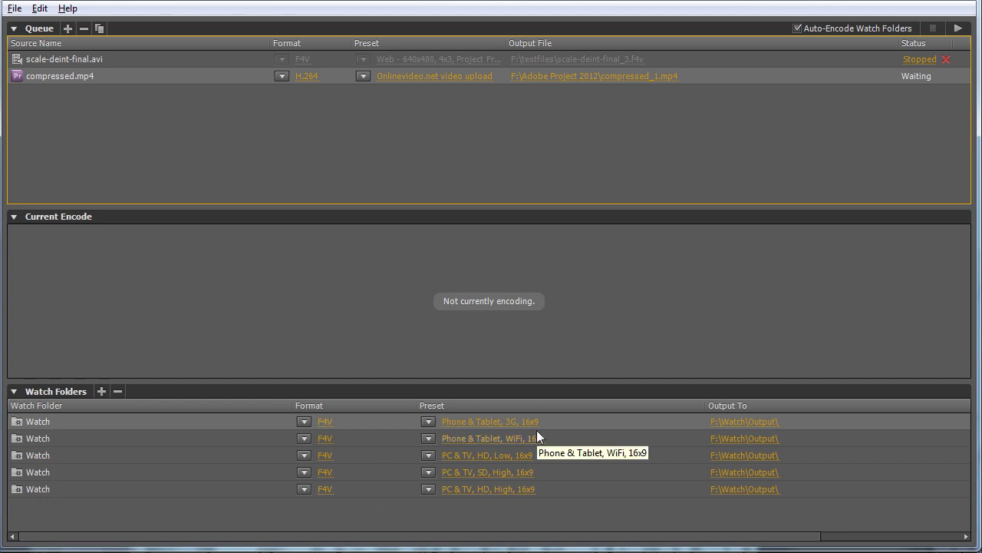
mouse_move(498, 314)
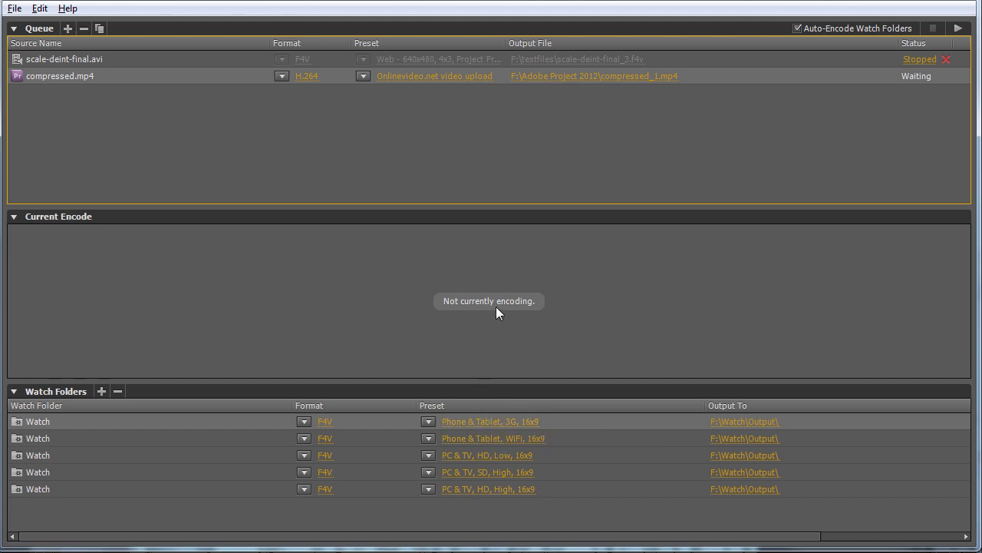
mouse_move(68, 421)
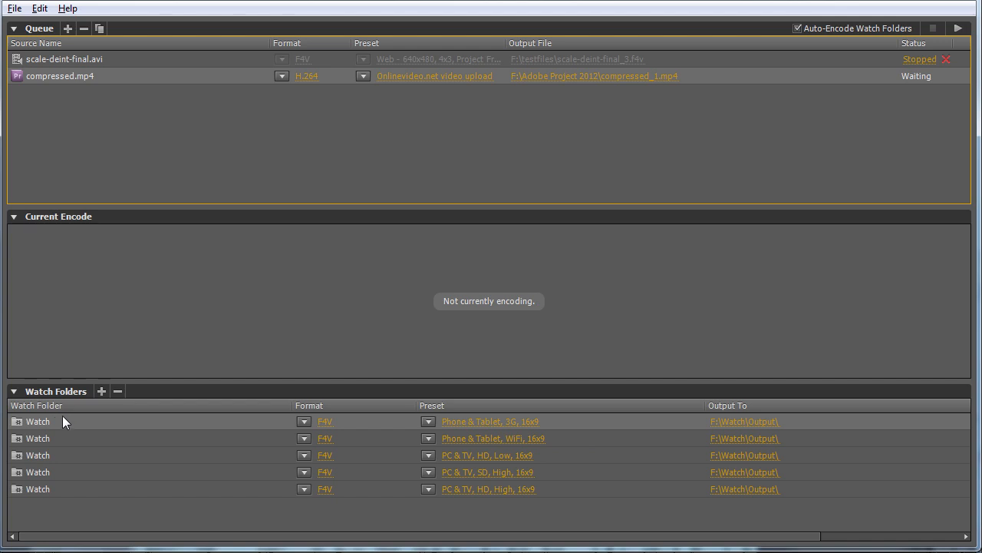
mouse_move(450, 465)
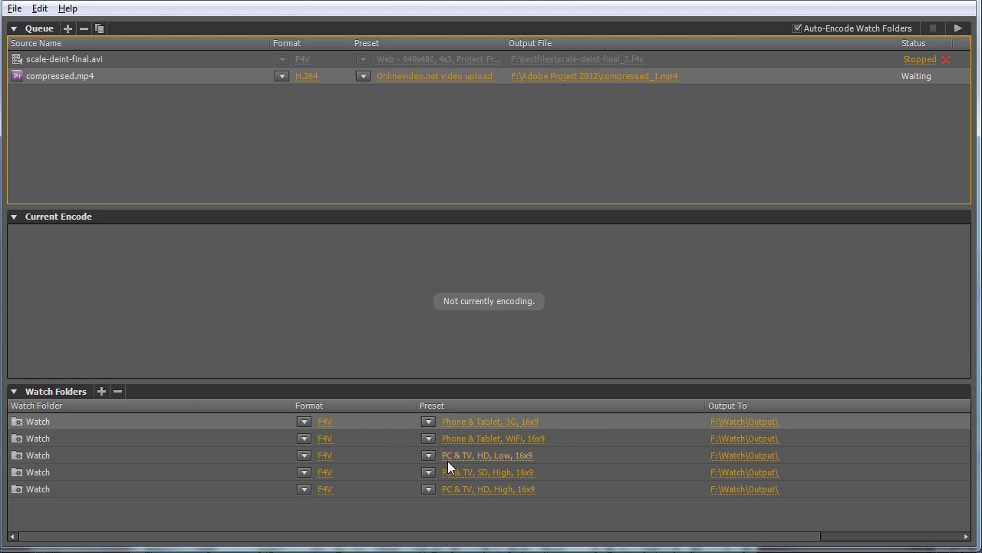
mouse_move(387, 113)
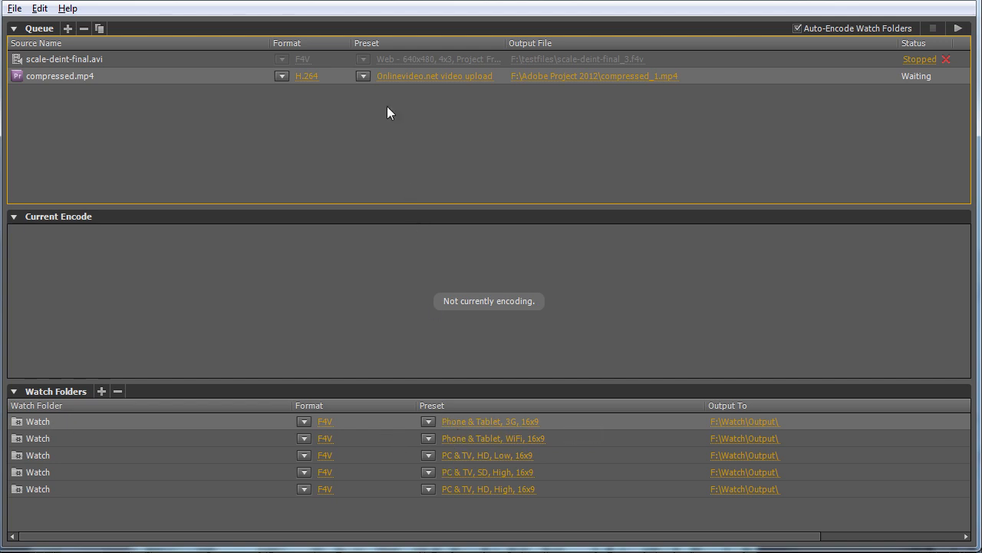
mouse_move(353, 100)
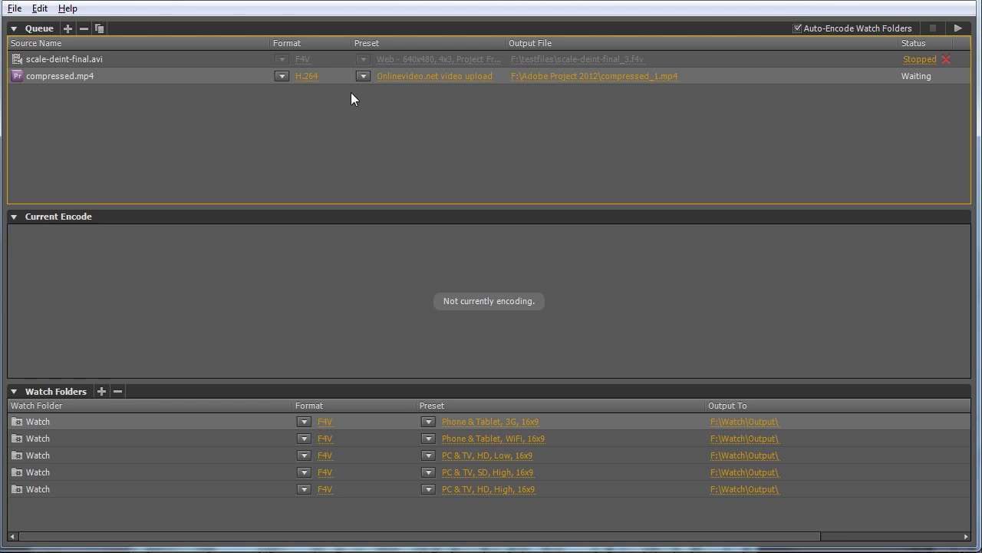
mouse_move(435, 76)
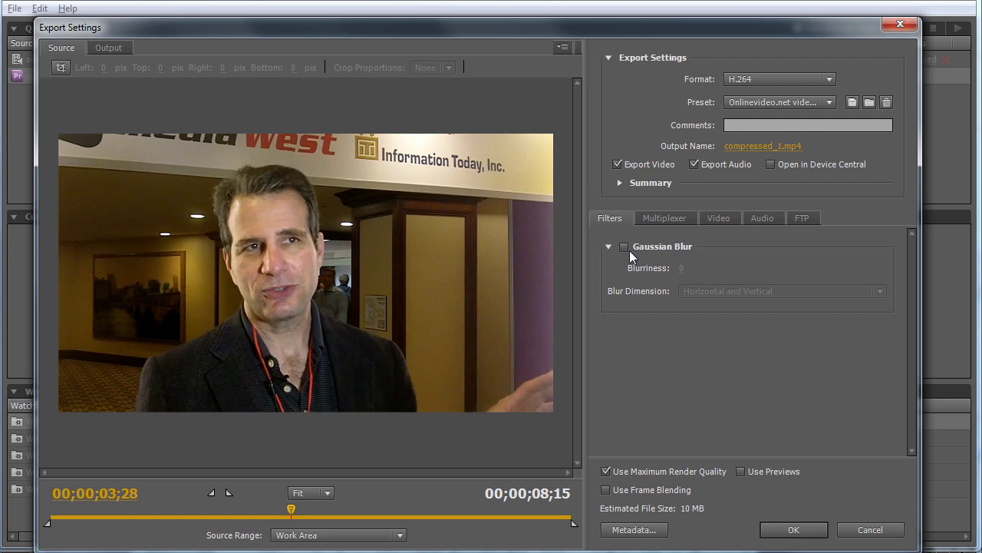
Show the Multiplexer settings: MP4 multiplexing with Standard stream compatibility
left_click(665, 217)
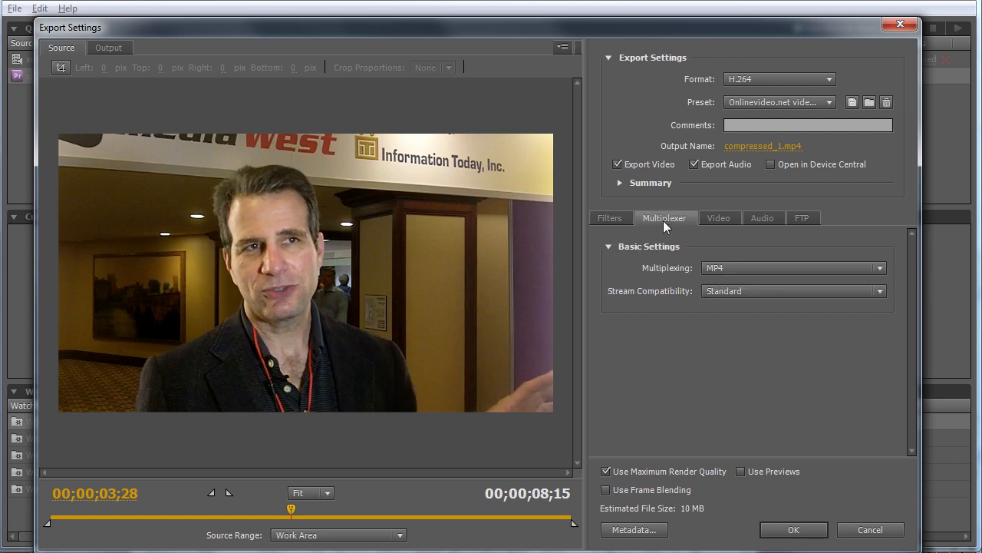
left_click(792, 267)
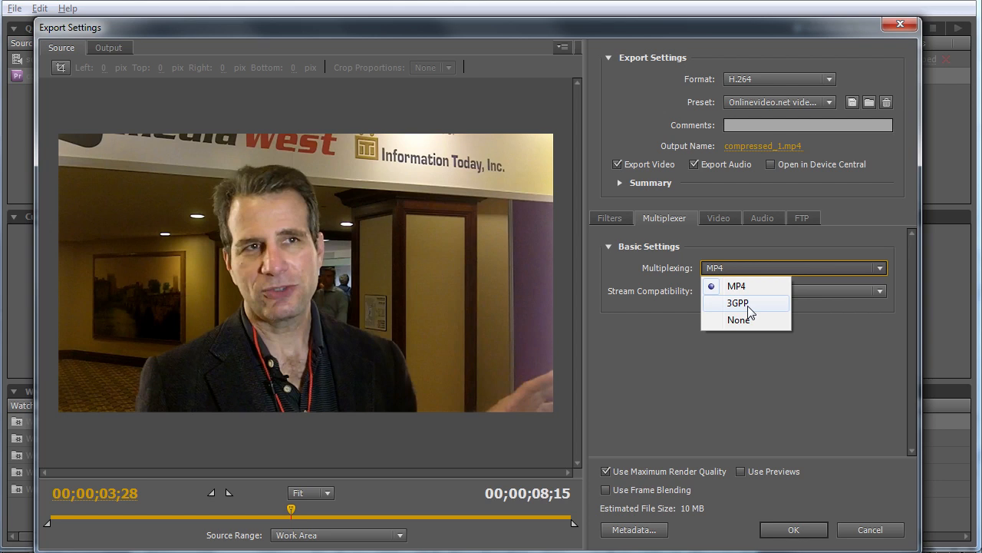
mouse_move(748, 286)
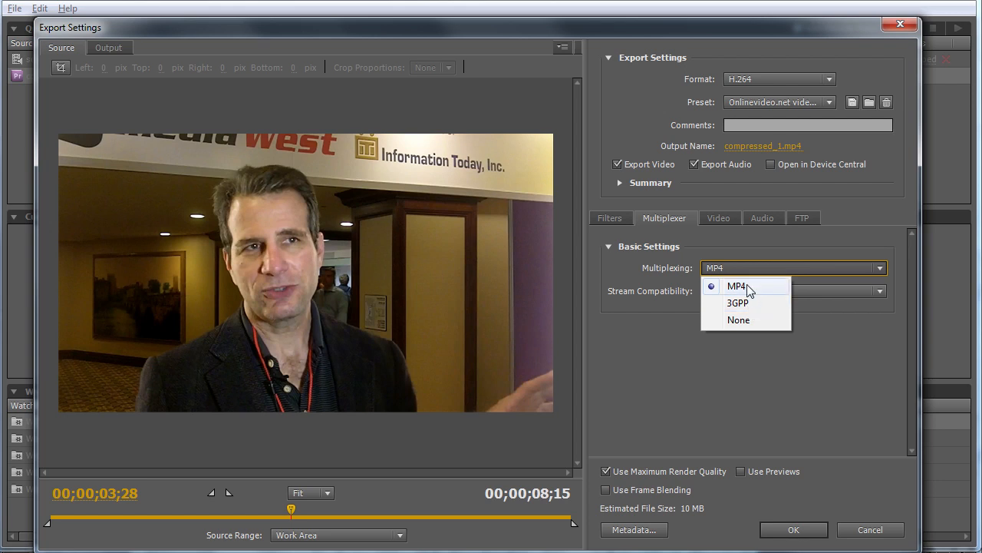
mouse_move(746, 320)
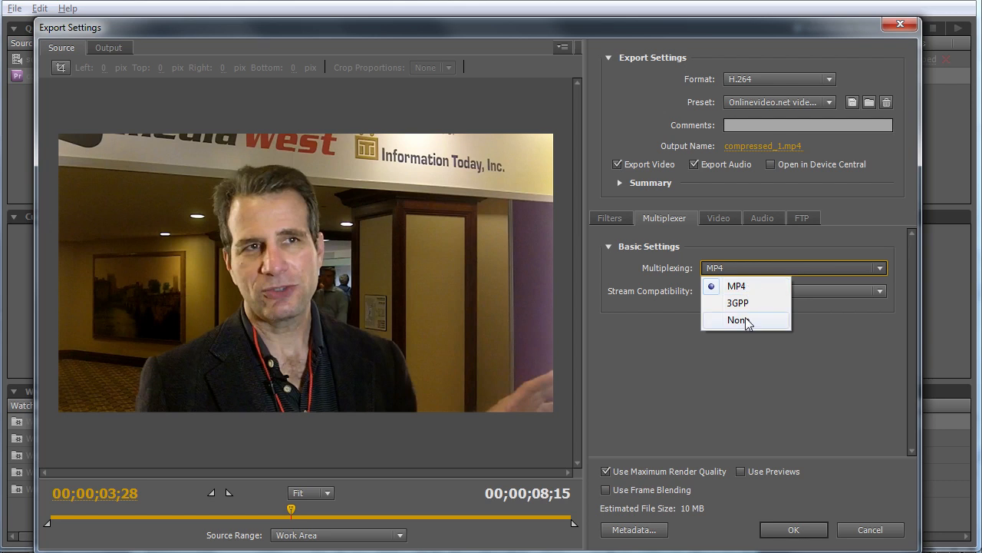
mouse_move(743, 287)
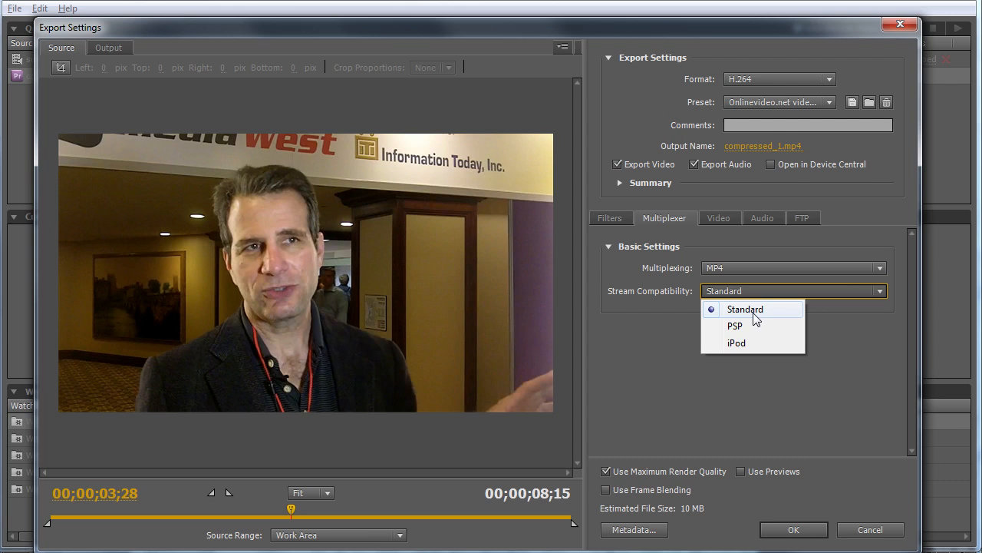
mouse_move(748, 326)
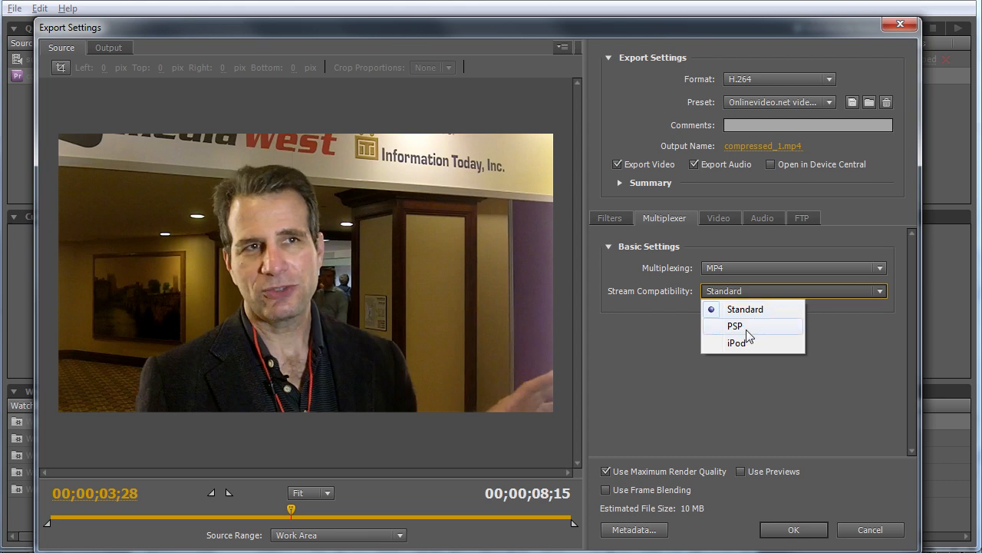
left_click(744, 308)
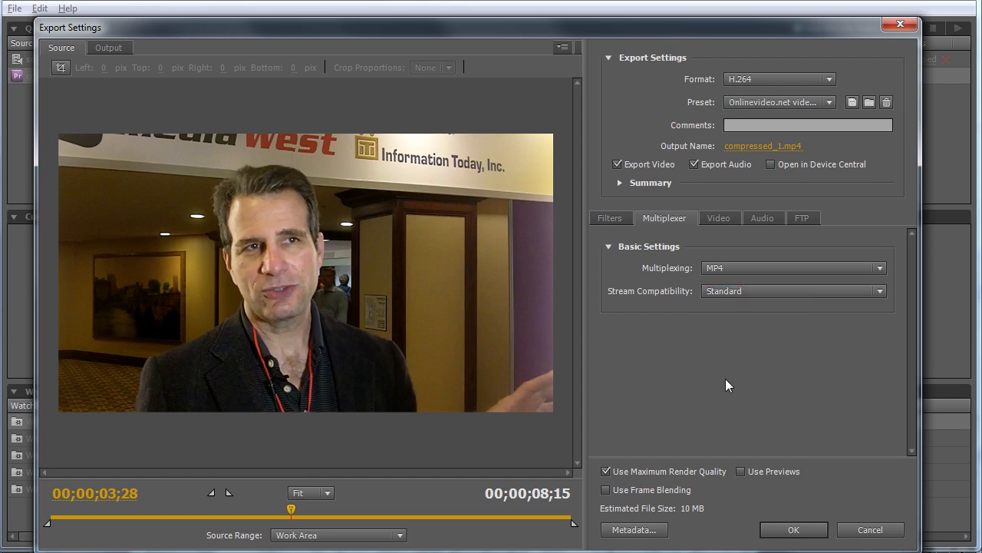
mouse_move(783, 228)
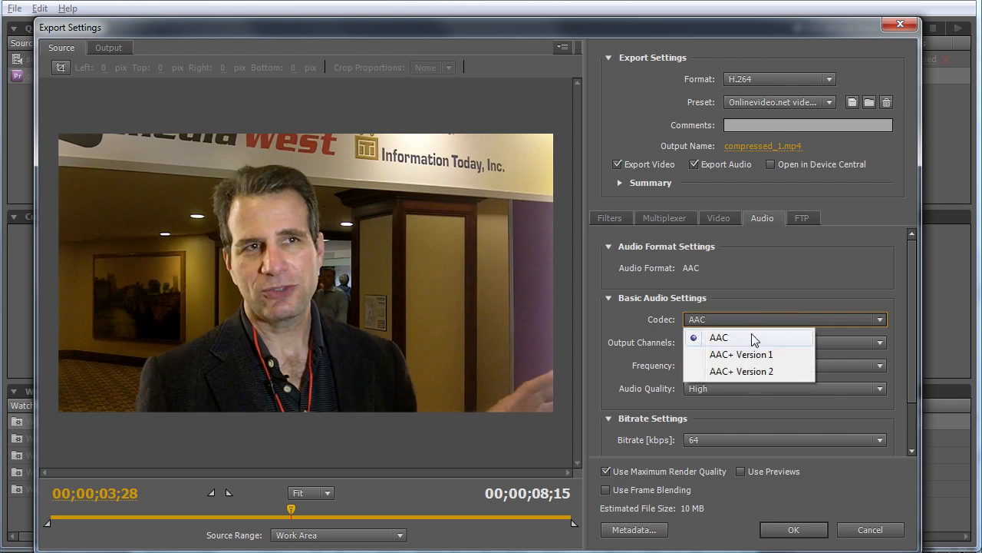
mouse_move(727, 340)
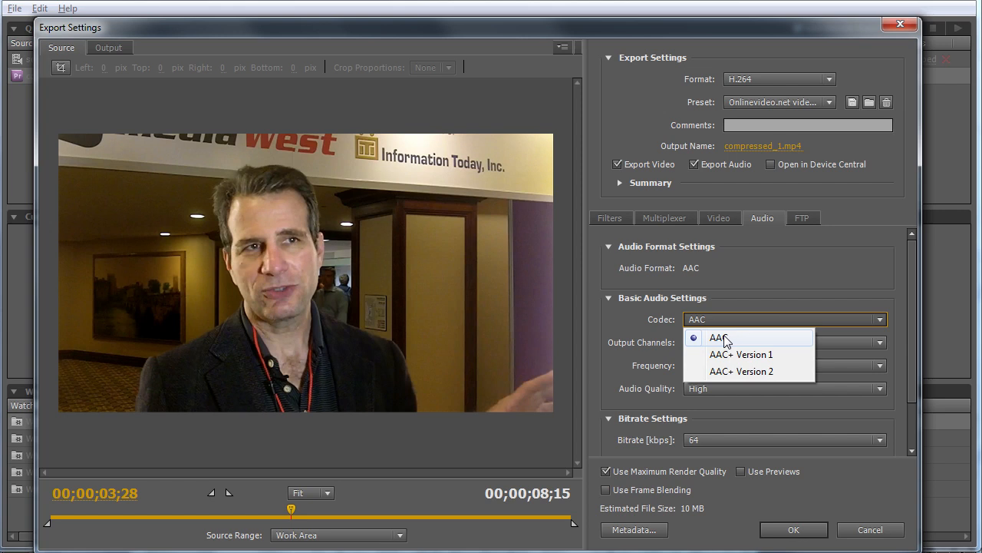
Keep AAC audio, Mono channels, High quality and a 64 kbps bitrate
left_click(783, 343)
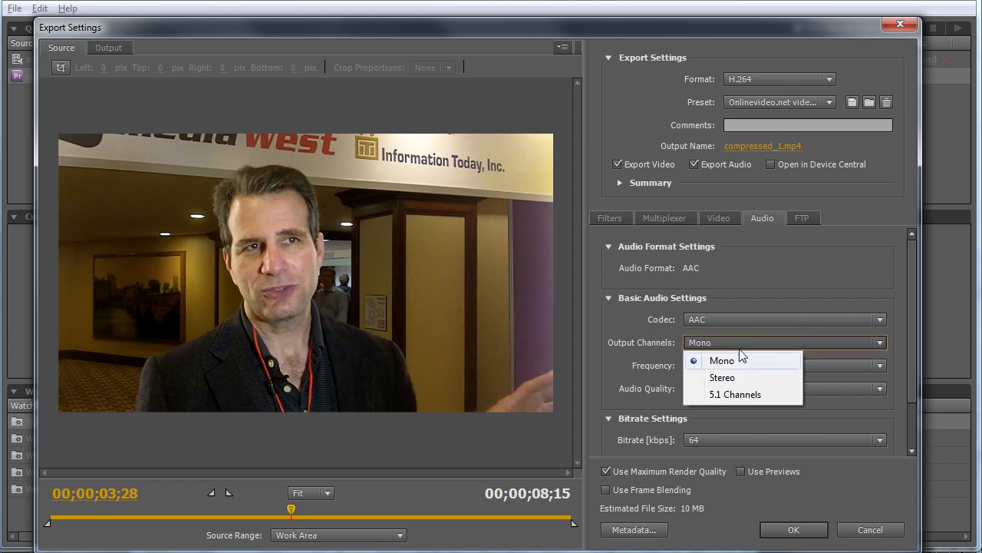
left_click(721, 361)
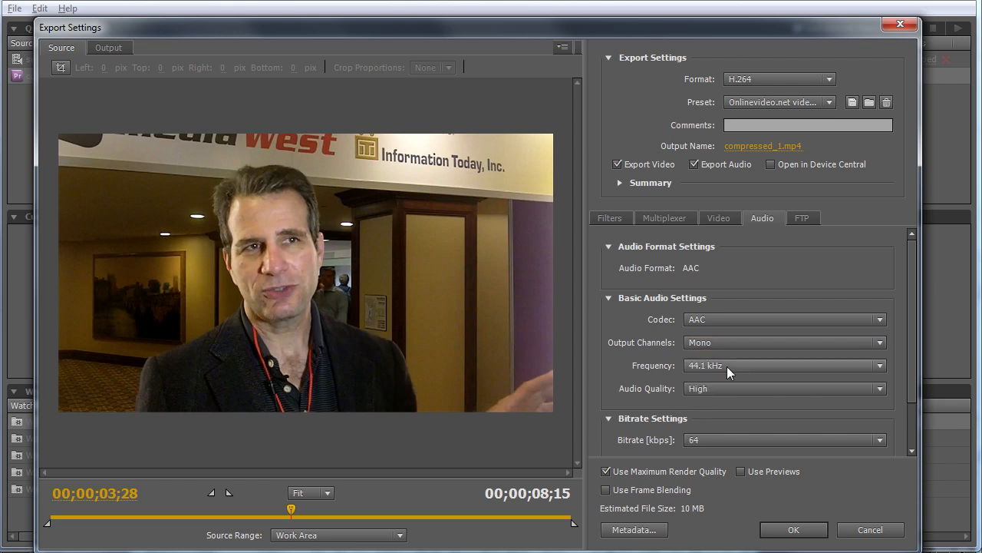
left_click(785, 387)
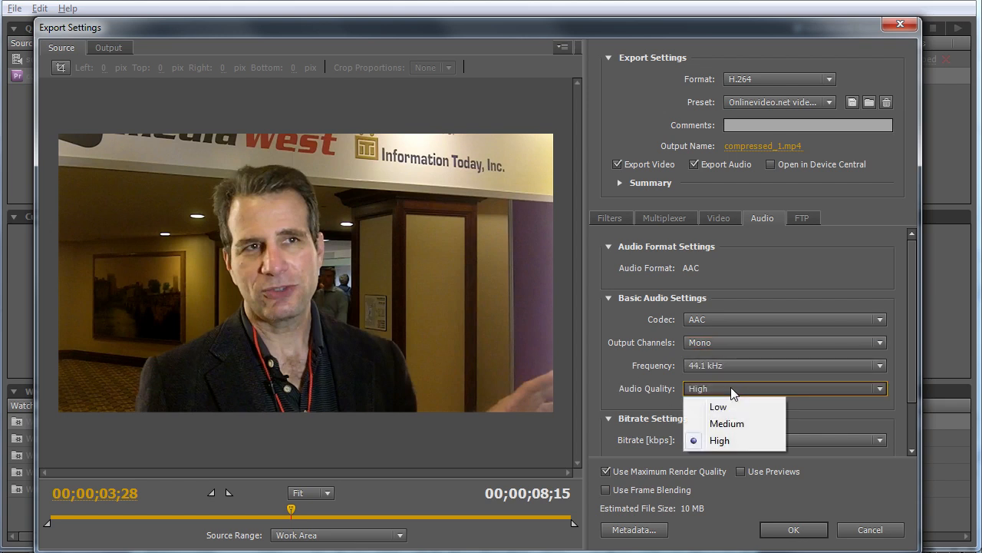
left_click(719, 440)
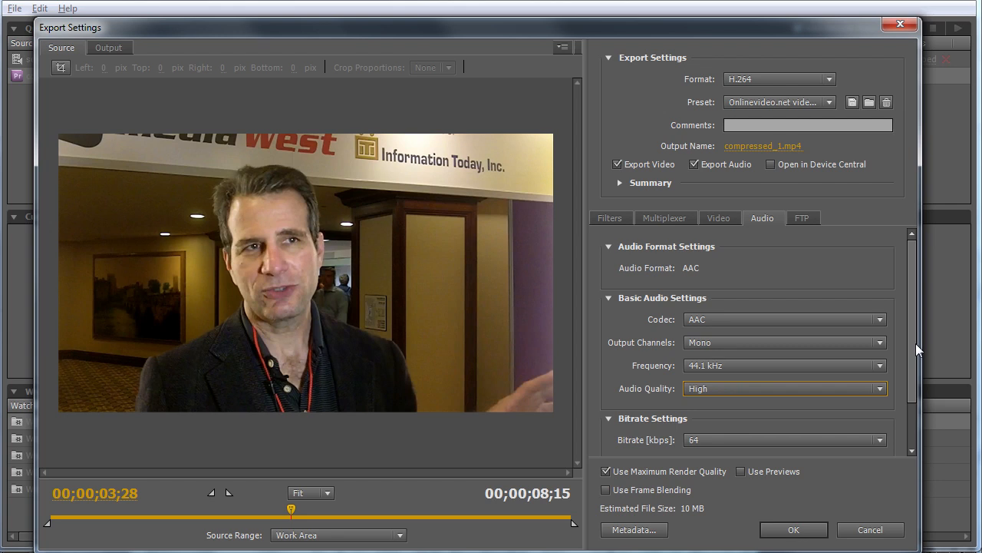
scroll("down", 3)
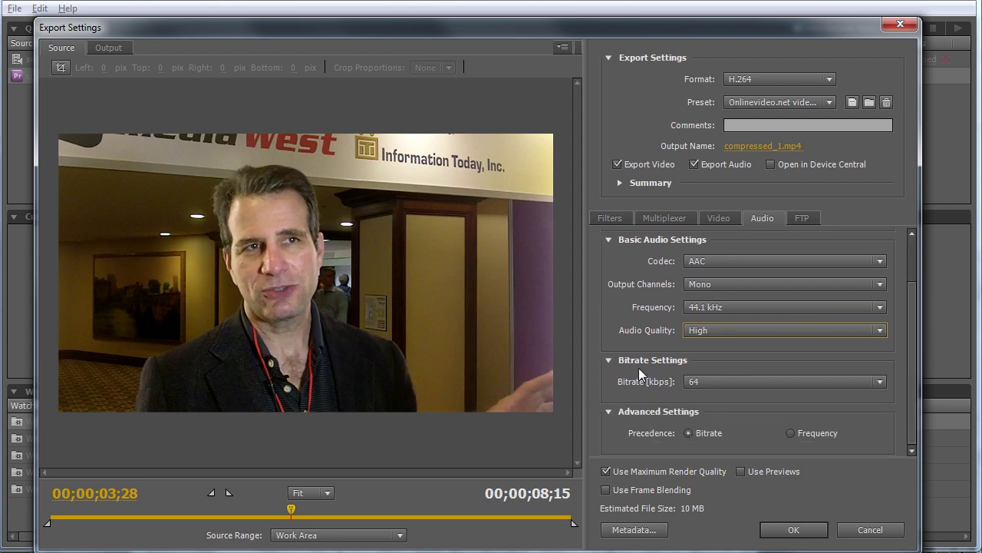
left_click(879, 381)
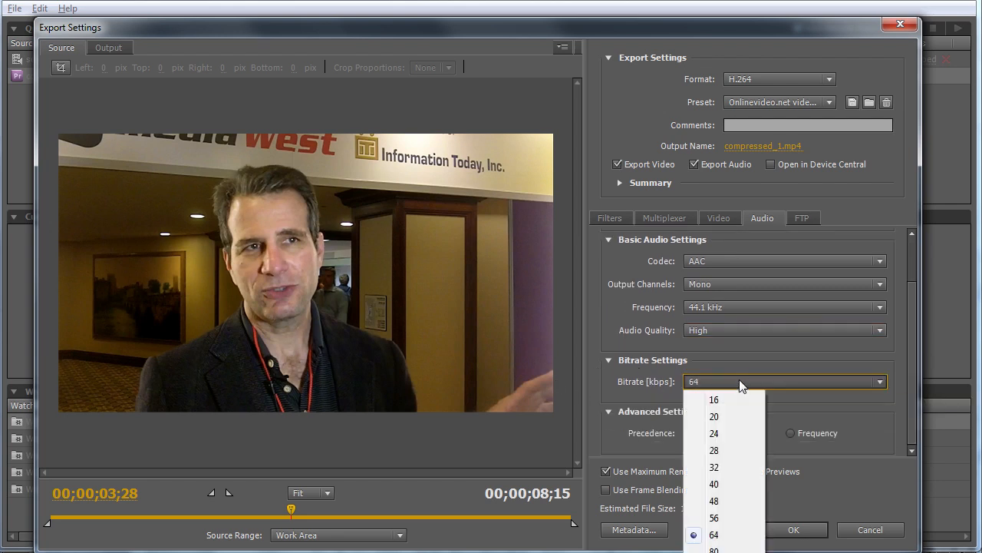
left_click(713, 534)
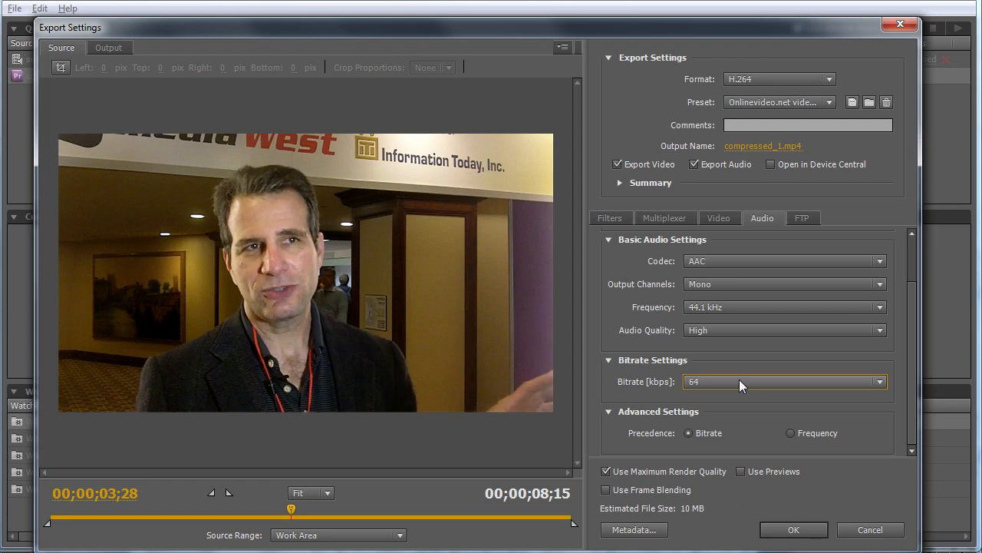
mouse_move(727, 435)
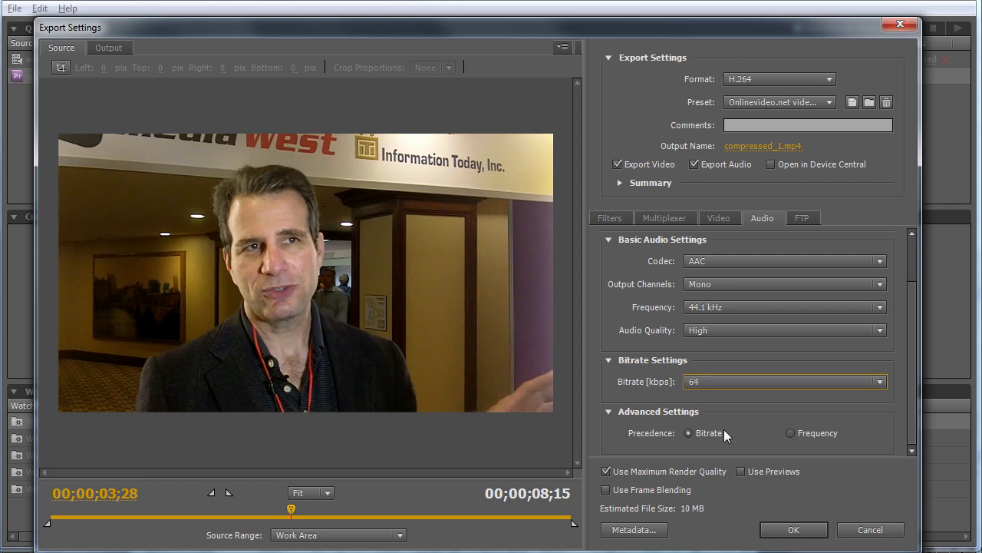
mouse_move(771, 358)
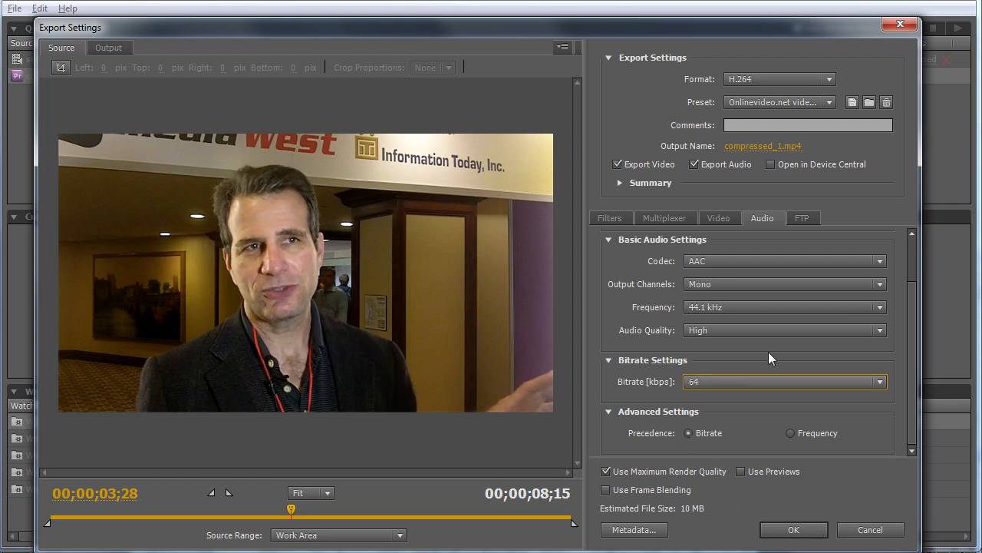
Review the FTP upload settings, toggling FTP upload on and back off
left_click(802, 218)
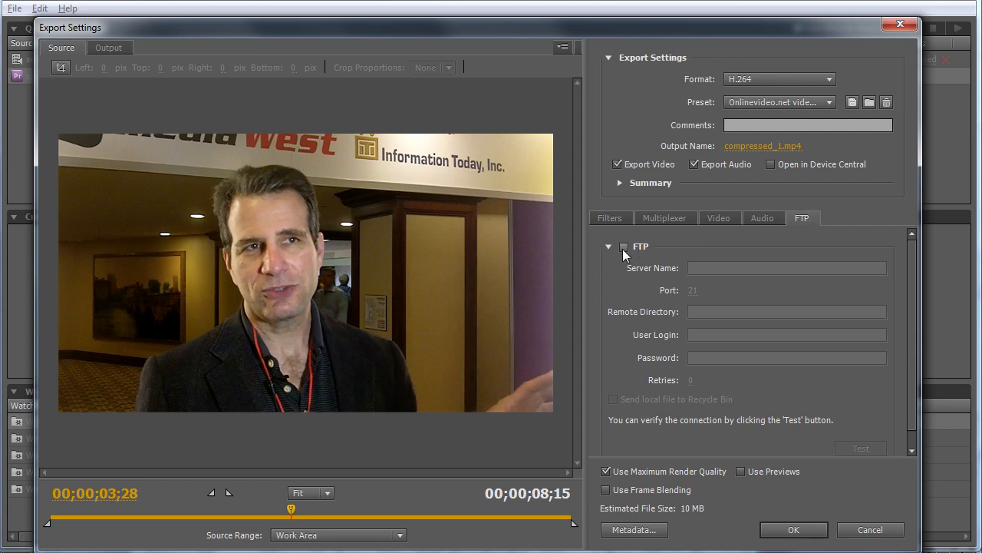
left_click(624, 246)
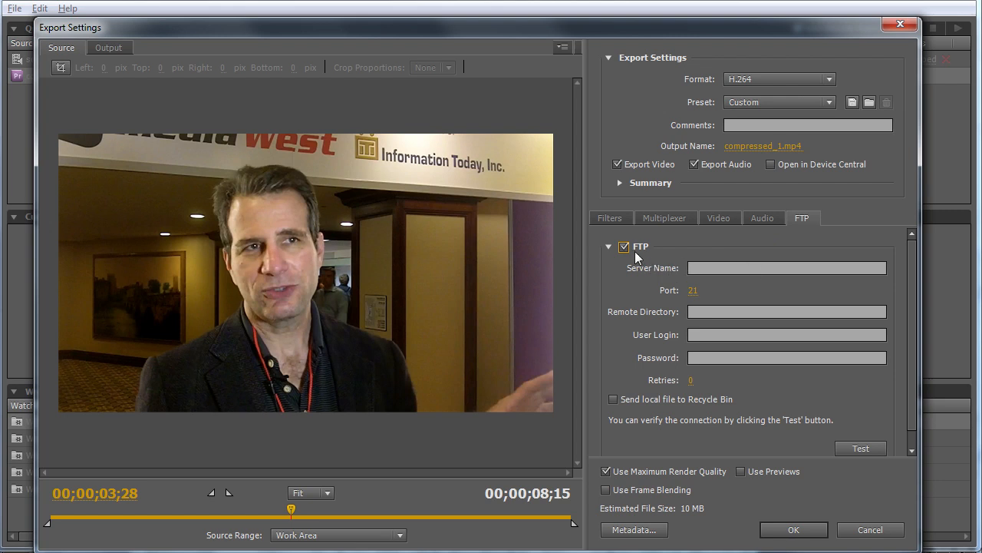
left_click(624, 246)
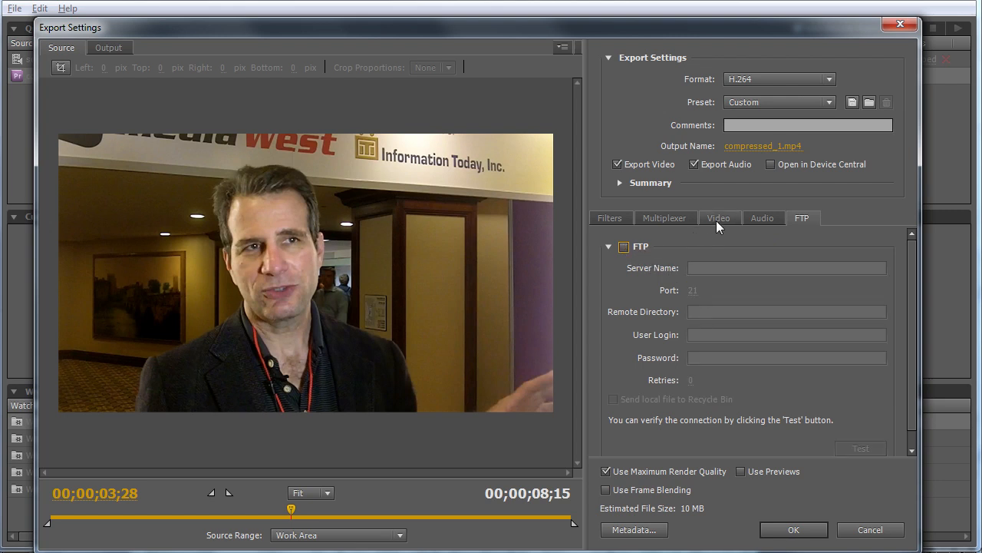
Return to the video settings, keep H.264 format and progressive field order
left_click(719, 218)
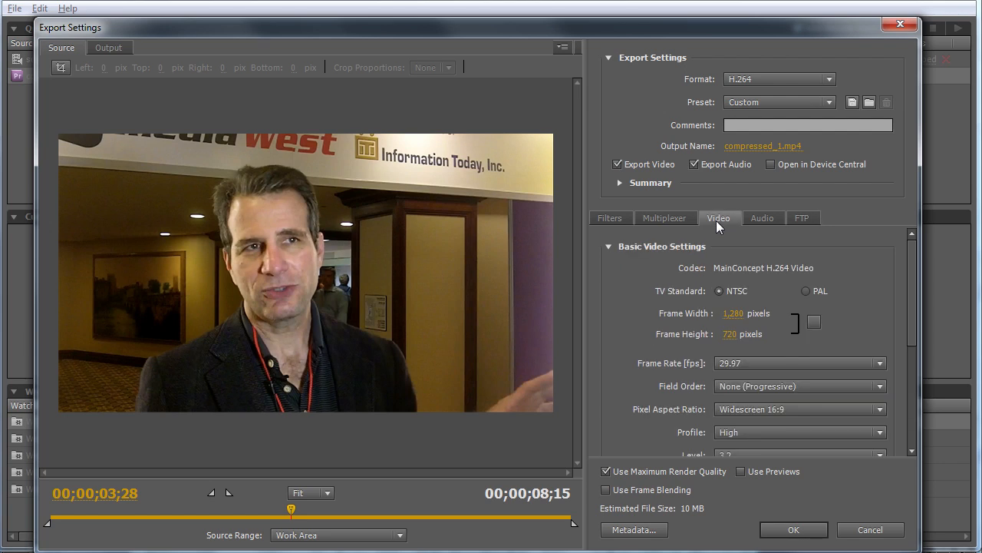
mouse_move(817, 276)
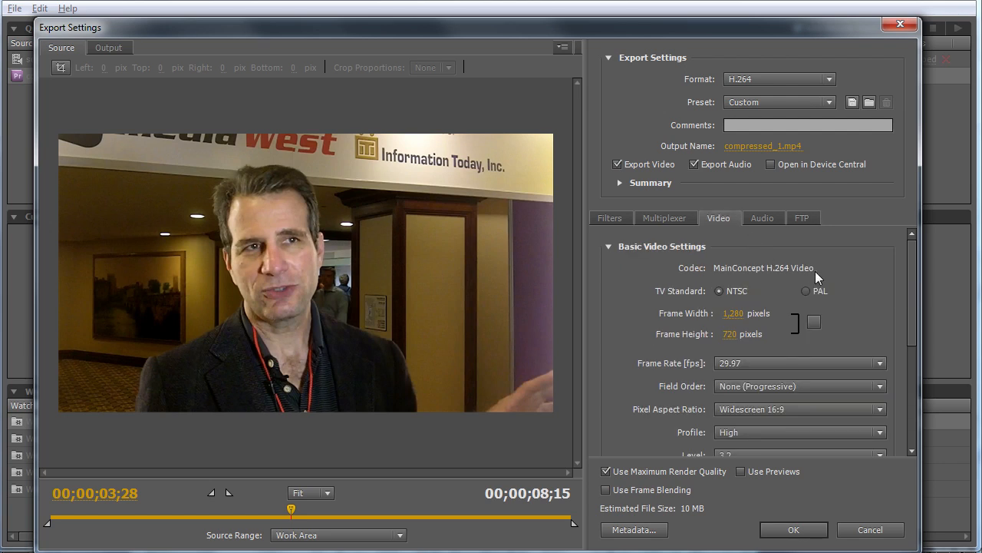
mouse_move(708, 282)
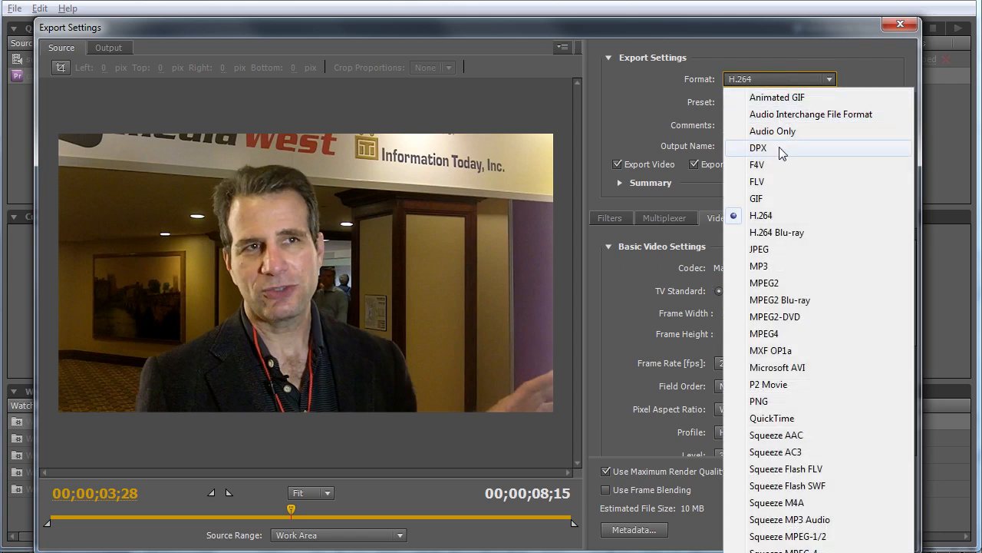
left_click(757, 164)
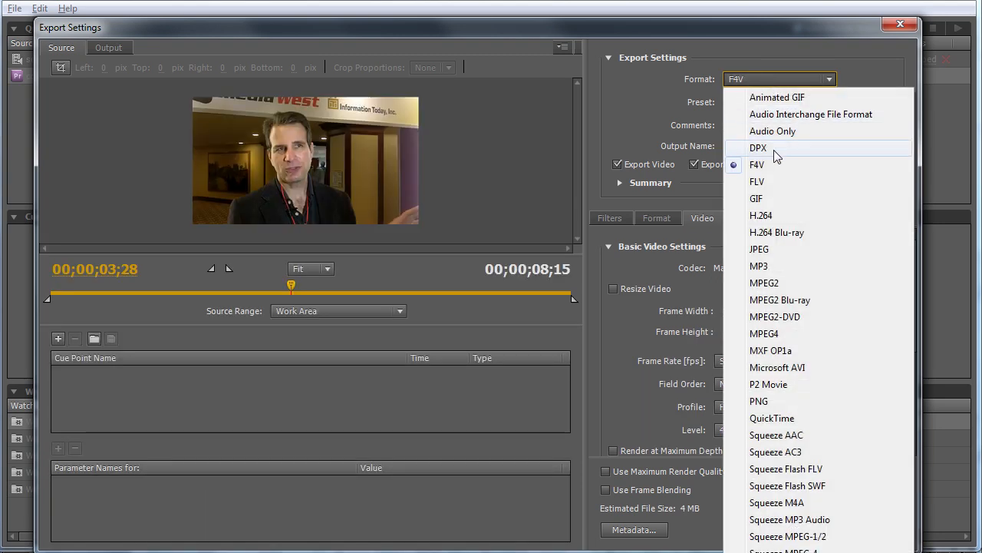
left_click(761, 215)
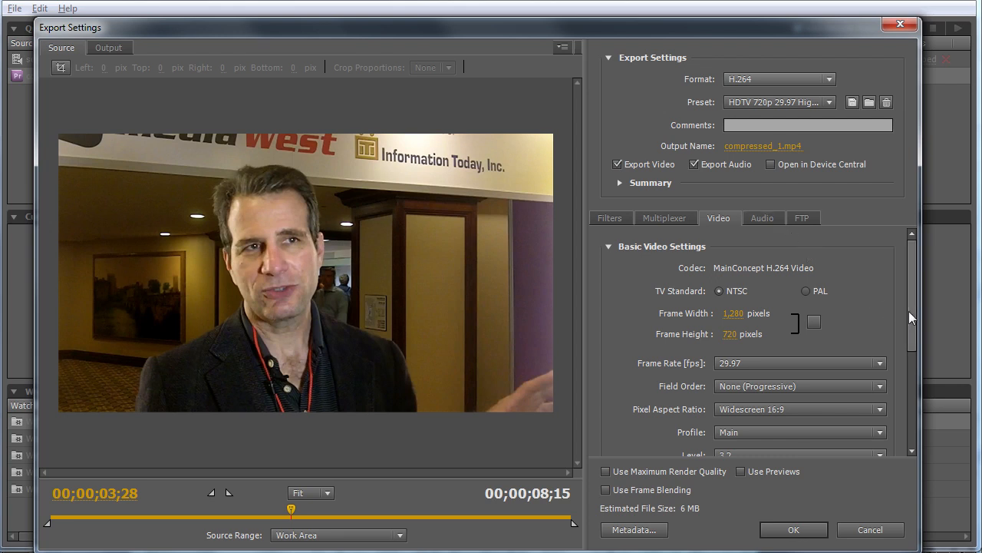
scroll("down", 3)
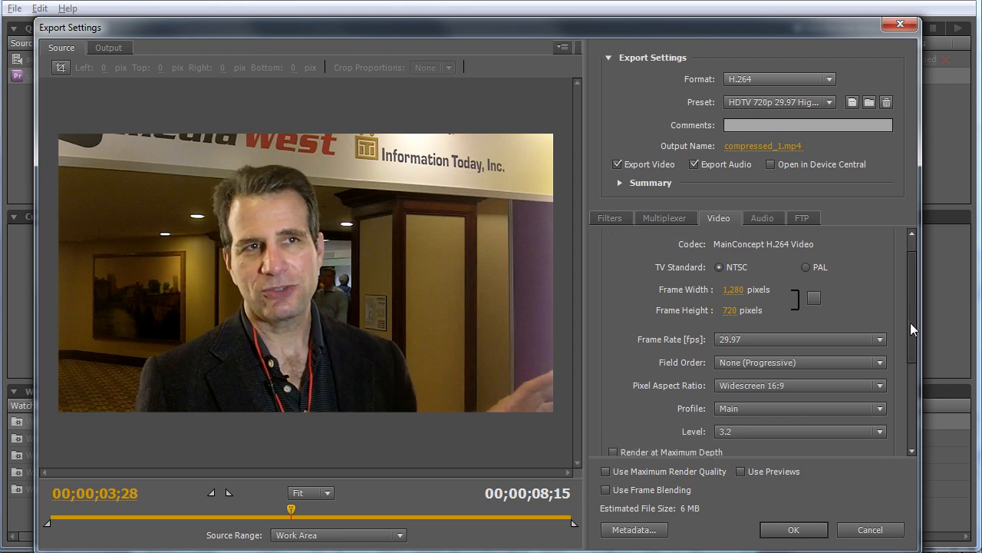
scroll("down", 3)
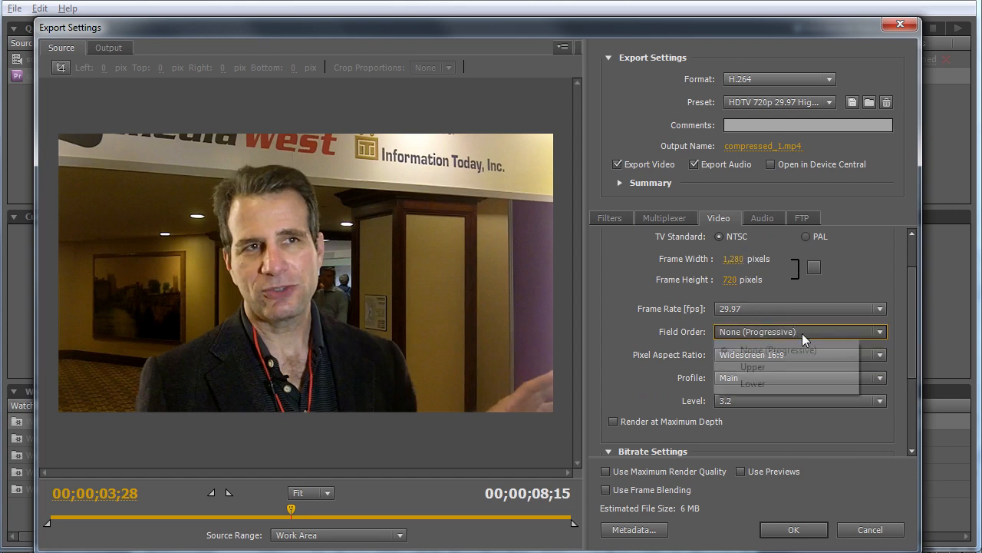
left_click(878, 331)
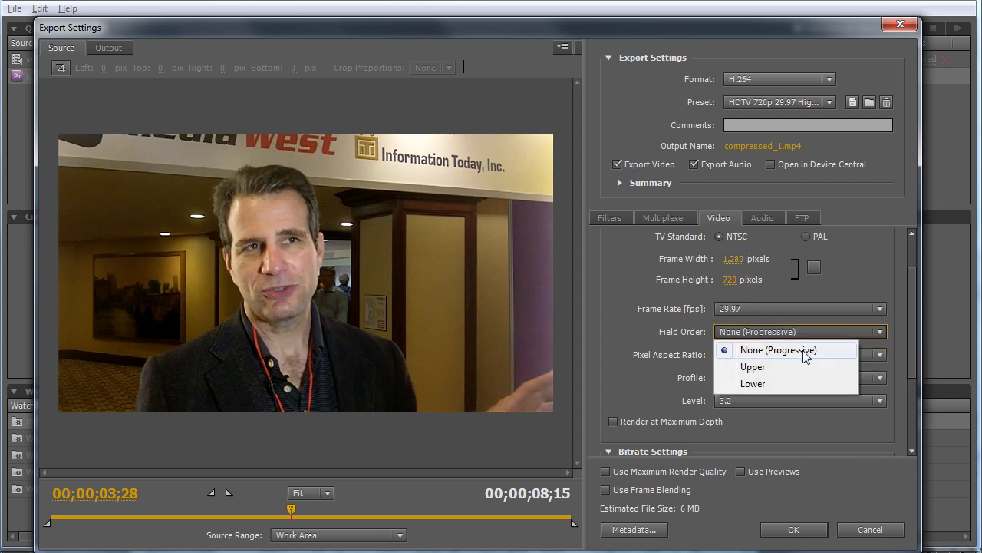
left_click(778, 349)
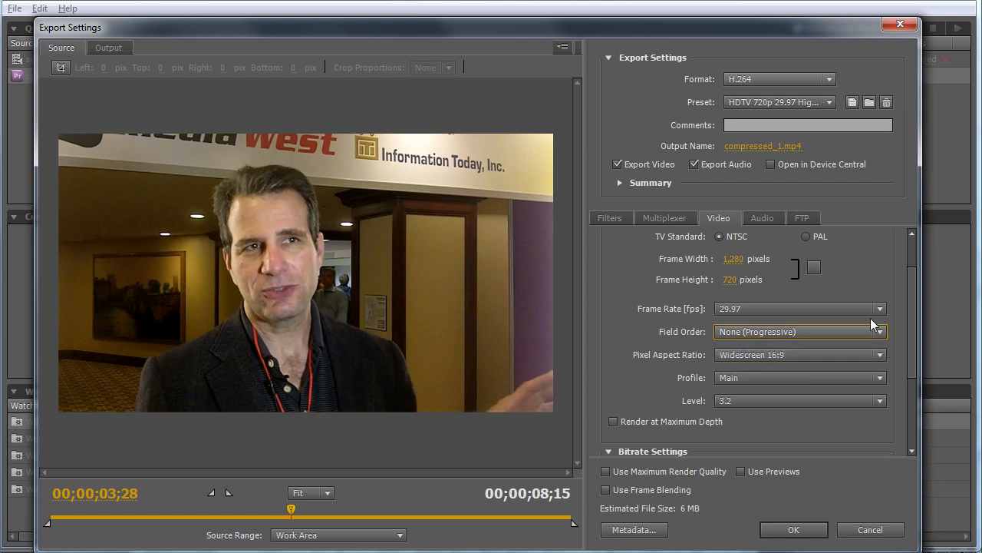
mouse_move(779, 355)
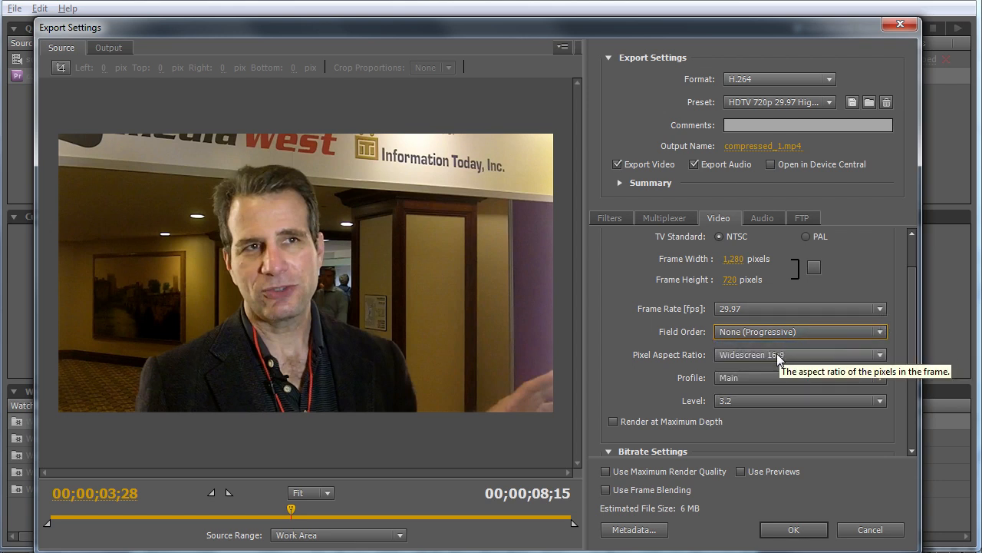
mouse_move(740, 366)
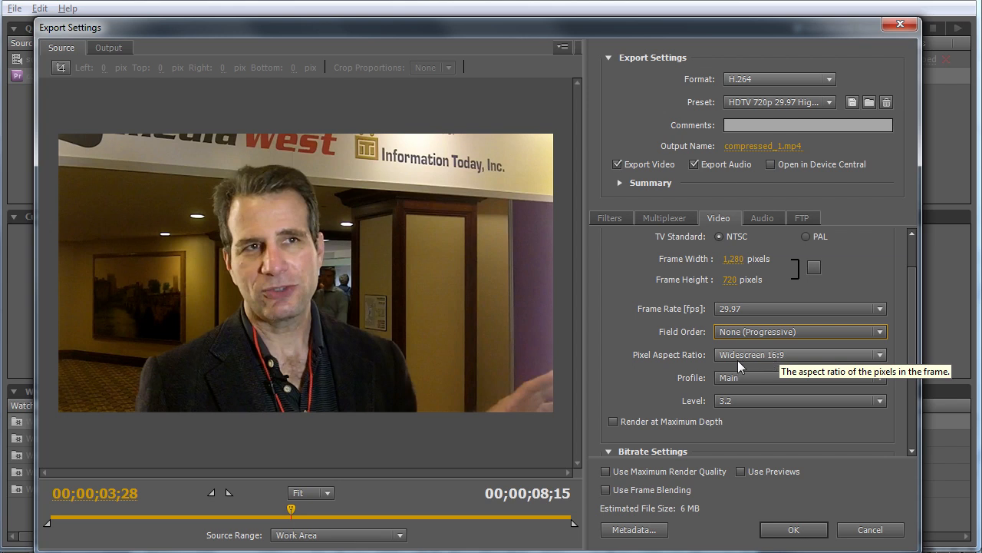
mouse_move(803, 364)
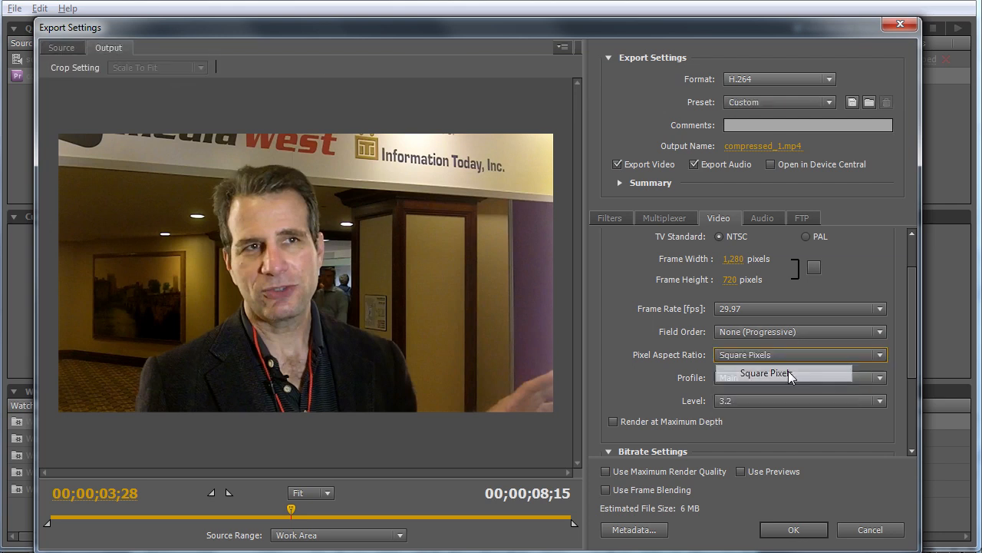
Try Standard 4:3 pixel aspect ratio, then return to Widescreen 16:9
left_click(790, 372)
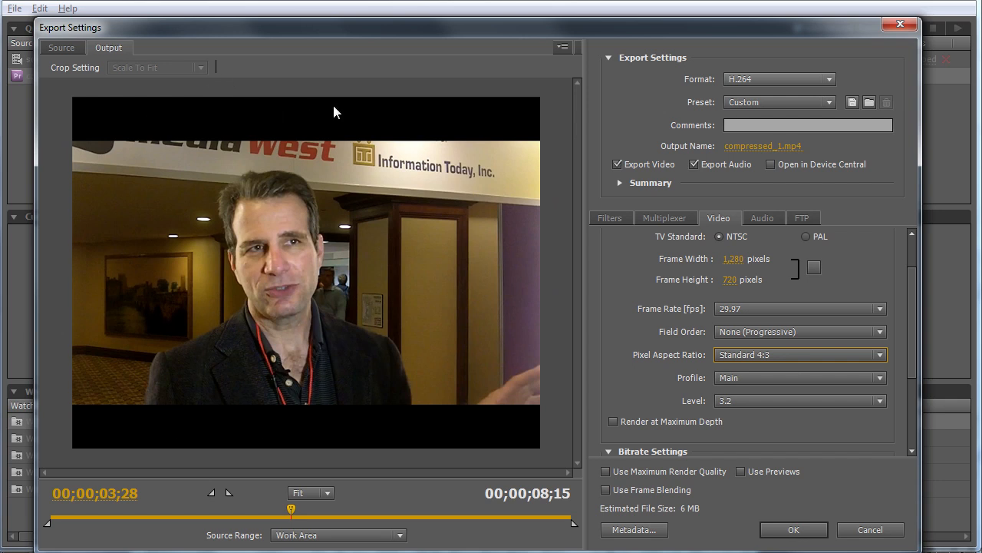
left_click(61, 47)
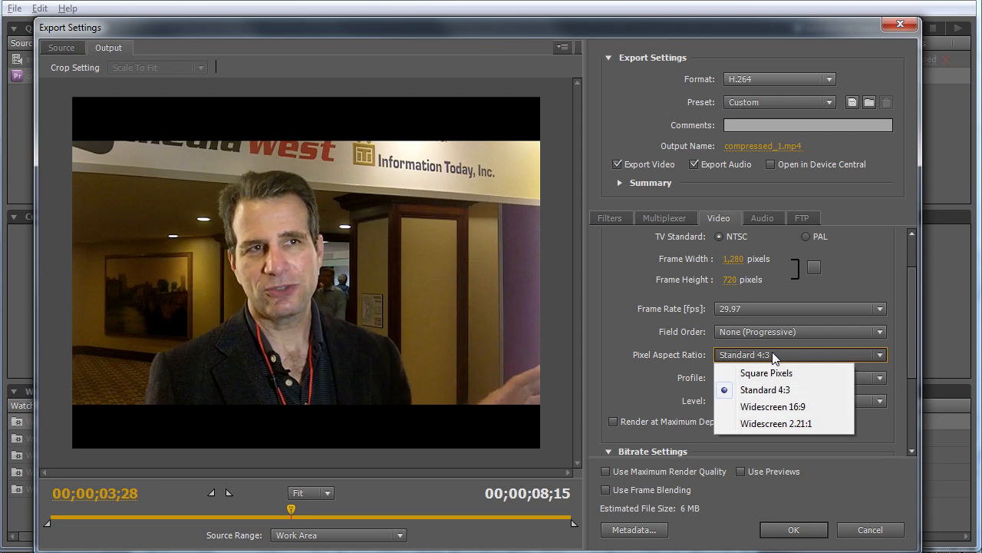
left_click(766, 372)
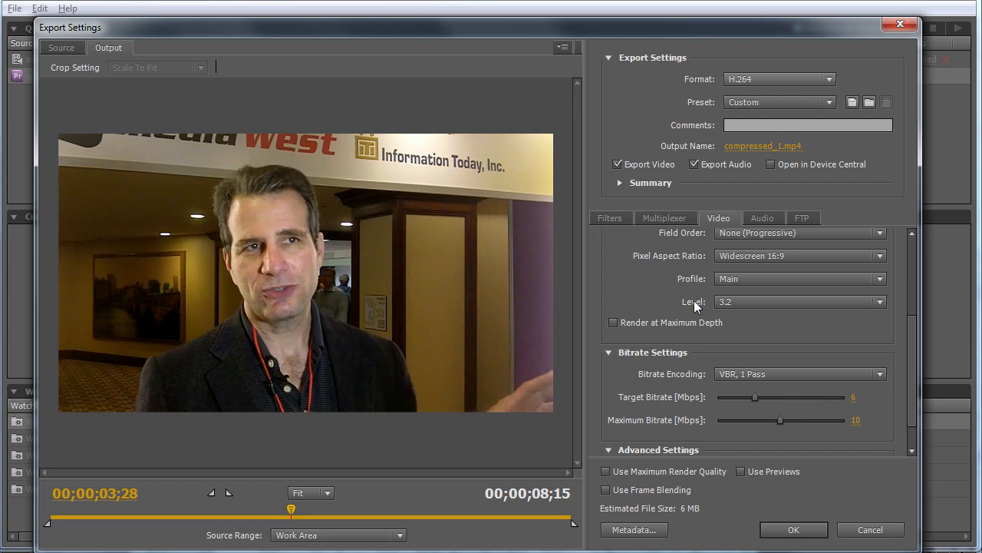
mouse_move(635, 336)
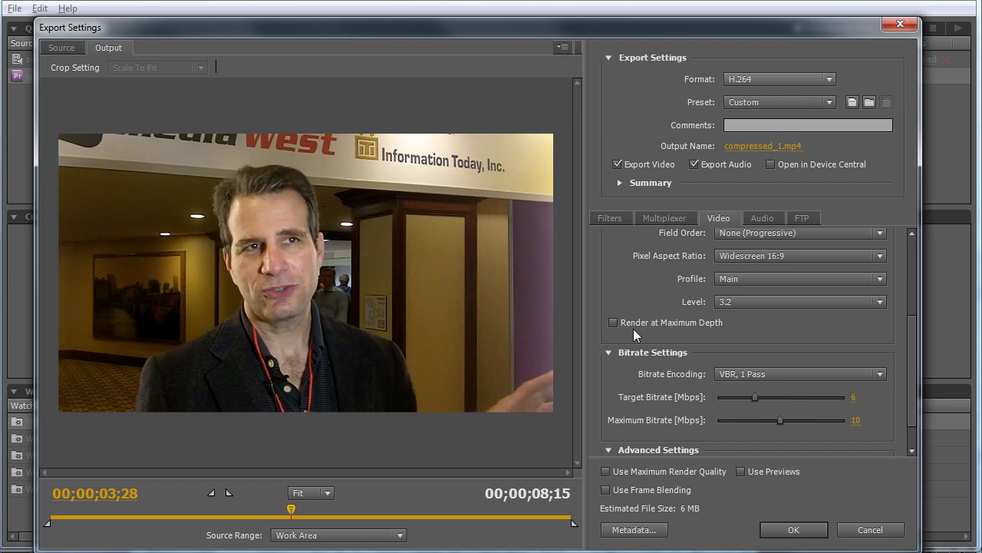
mouse_move(785, 380)
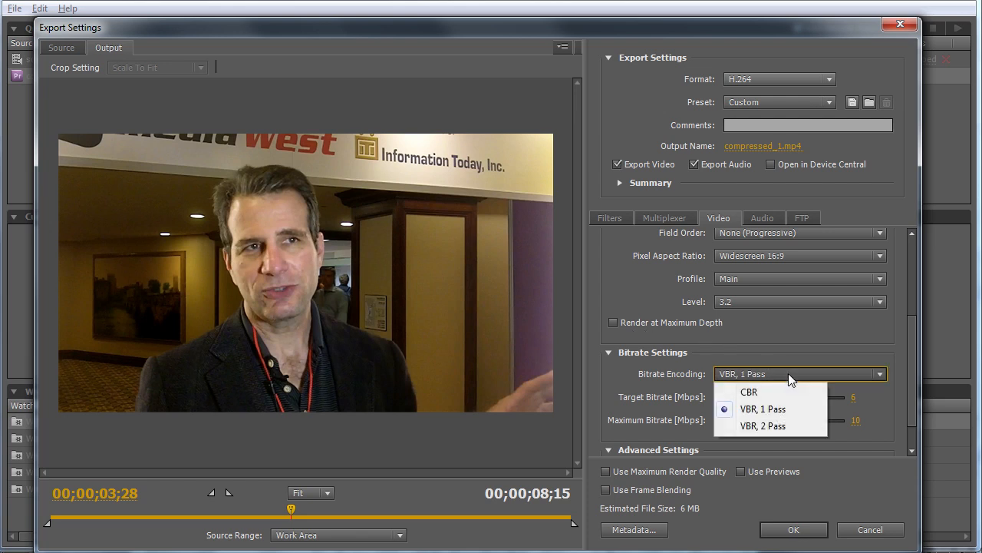
mouse_move(798, 431)
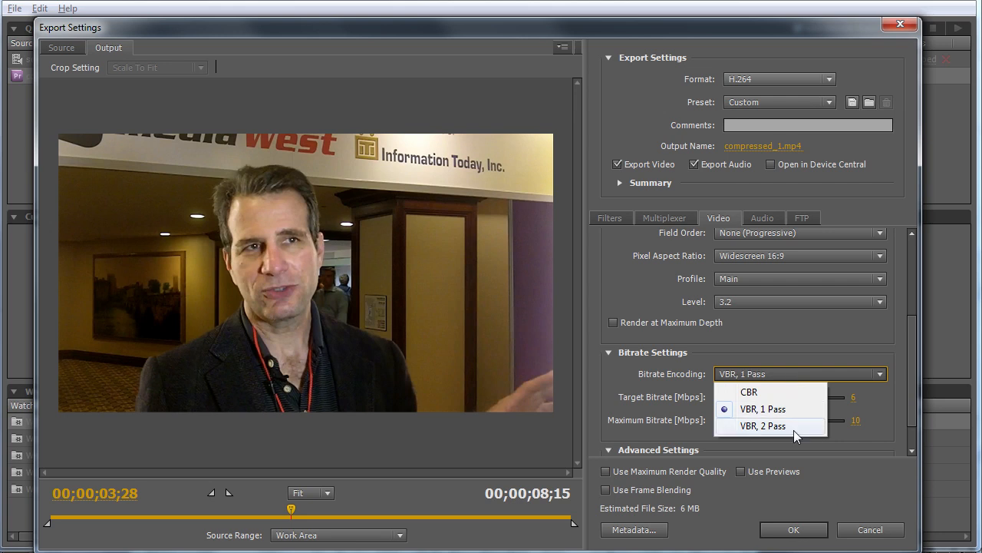
mouse_move(798, 409)
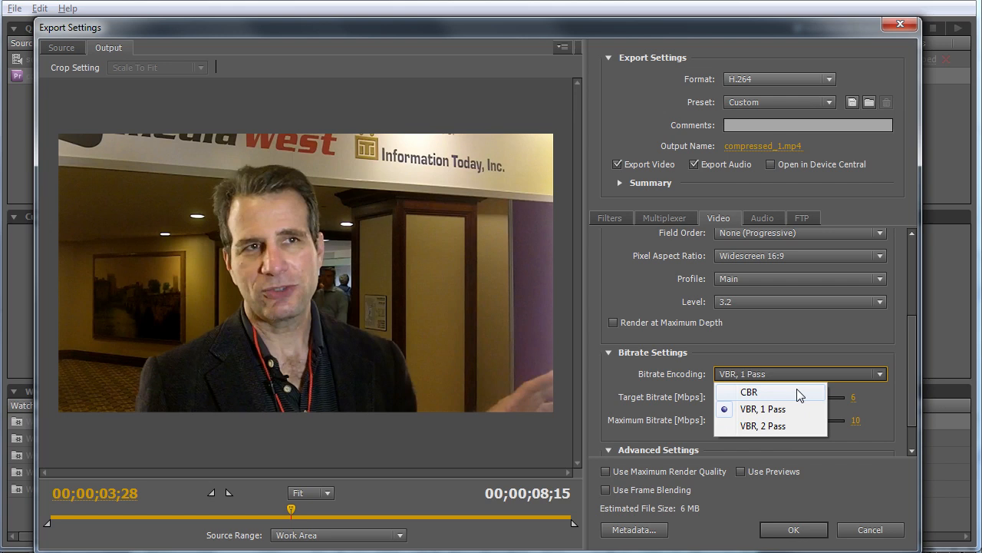
mouse_move(800, 408)
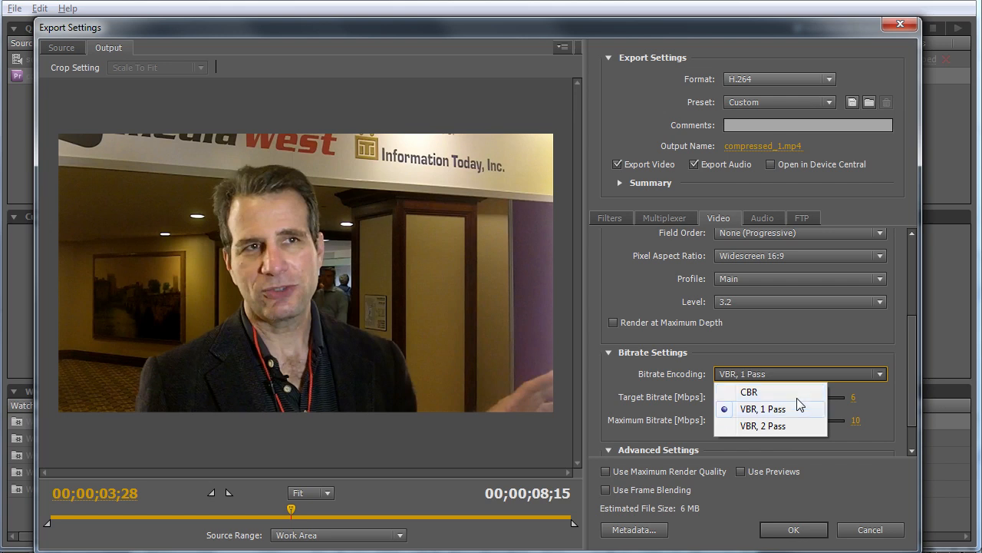
mouse_move(755, 431)
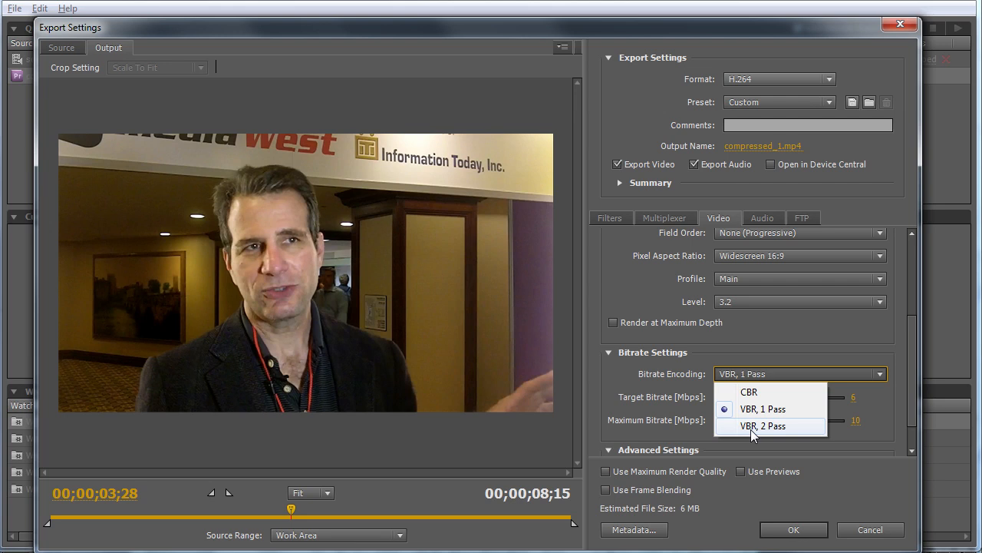
Switch bitrate encoding to VBR 2-pass, keeping 6 Mbps target and 10 Mbps maximum
left_click(761, 426)
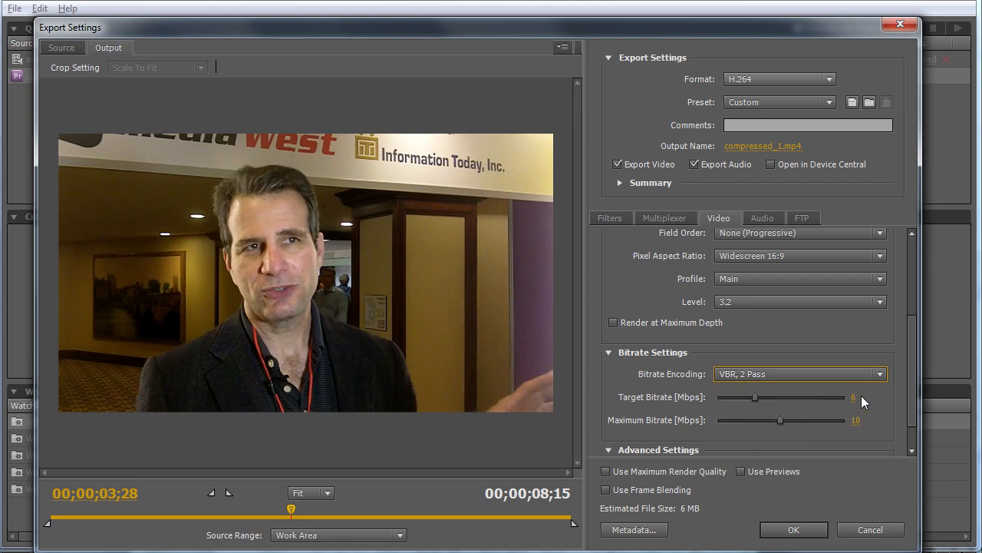
scroll("down", 3)
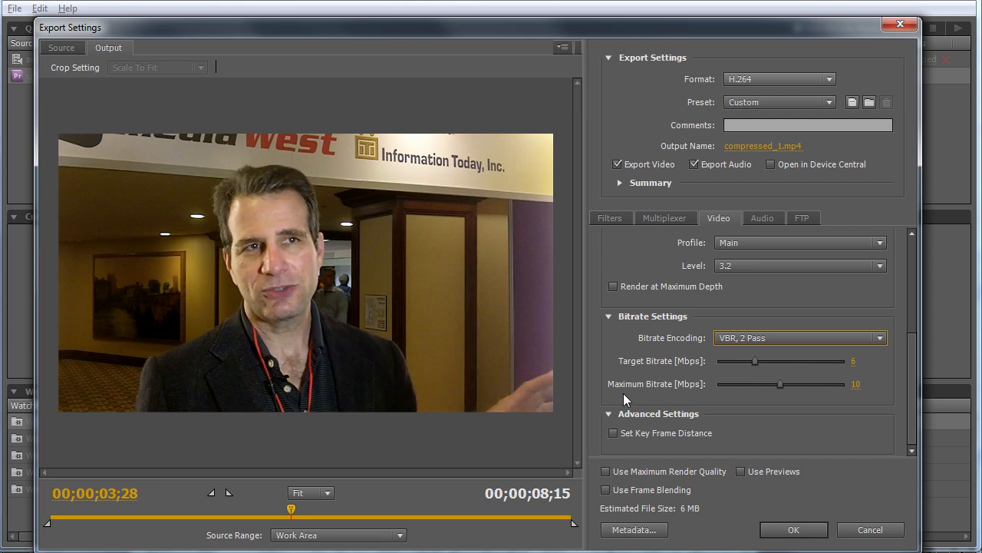
mouse_move(855, 393)
type("300")
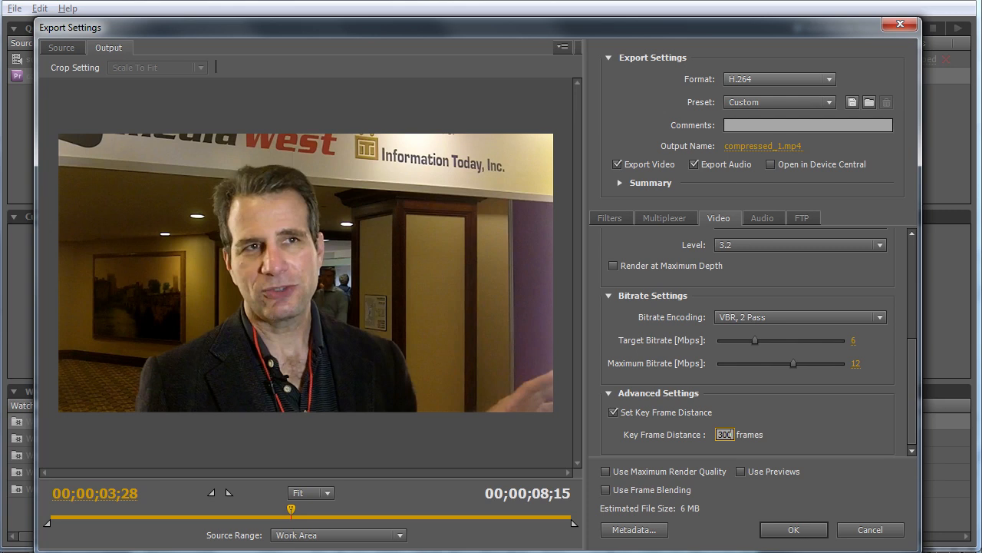
mouse_move(819, 441)
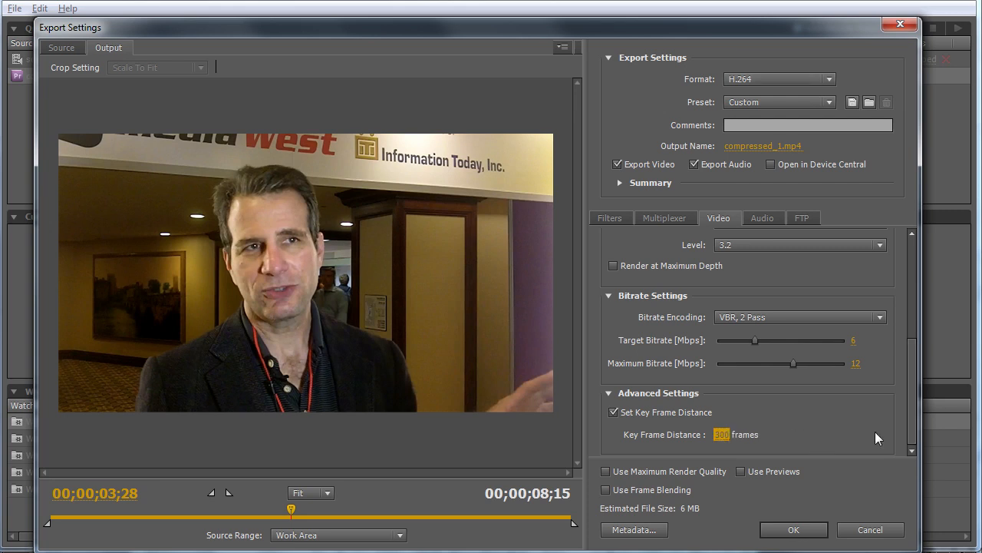
mouse_move(635, 479)
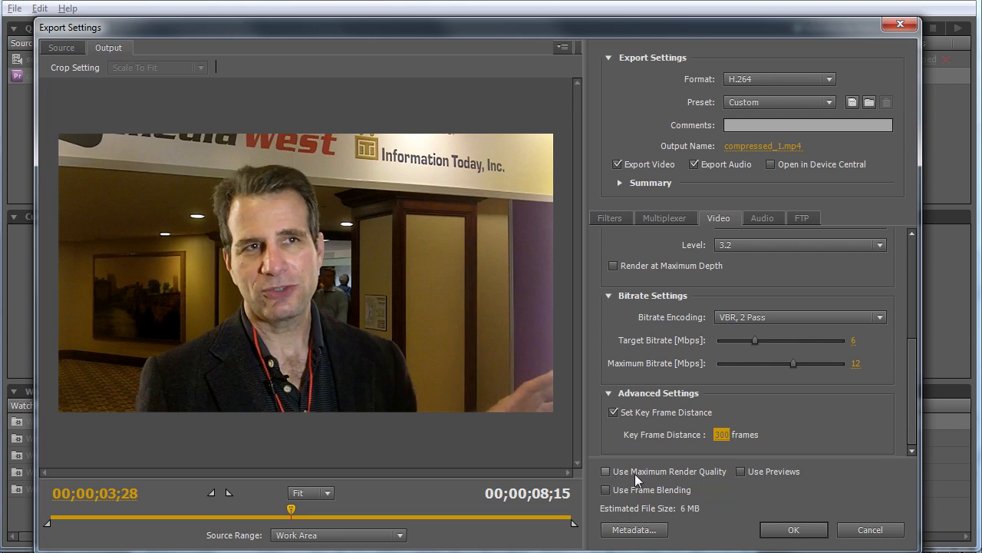
Enable Use Maximum Render Quality for the H.264 export, with key frame distance 300
left_click(605, 471)
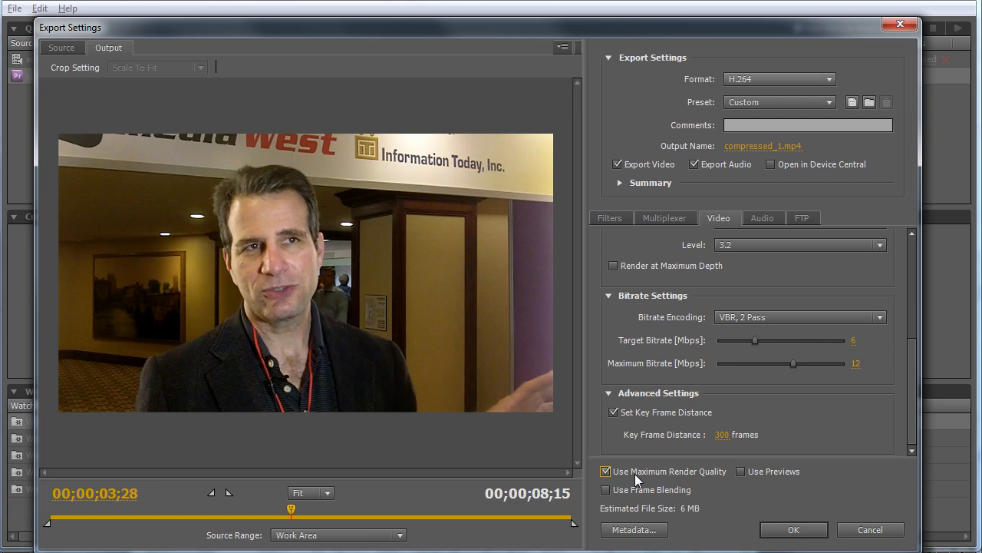
mouse_move(629, 505)
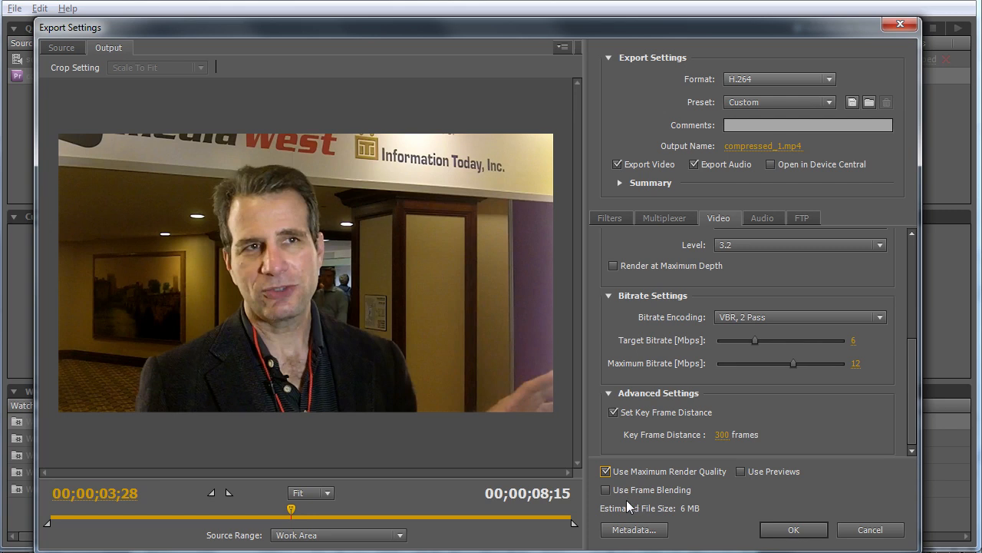
mouse_move(643, 499)
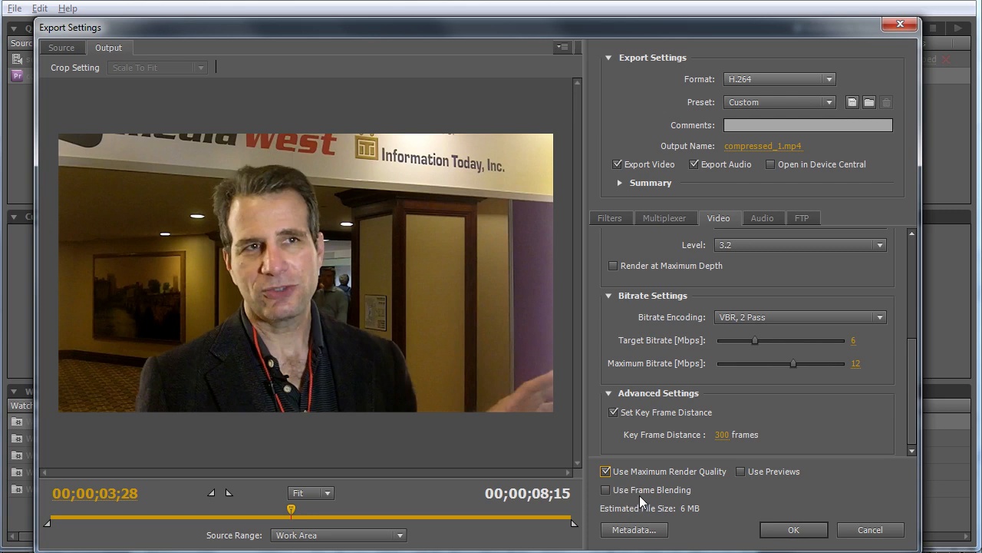
mouse_move(756, 475)
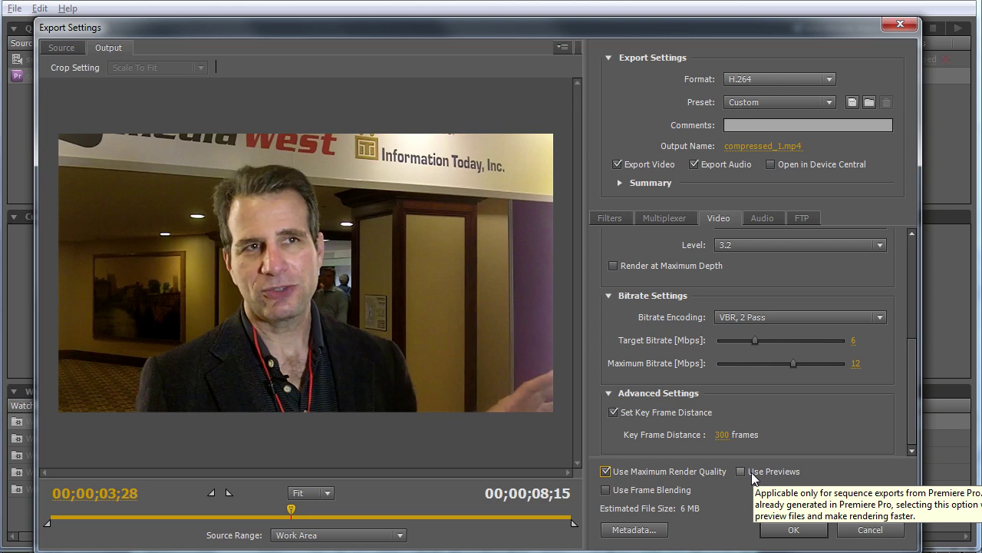
mouse_move(780, 452)
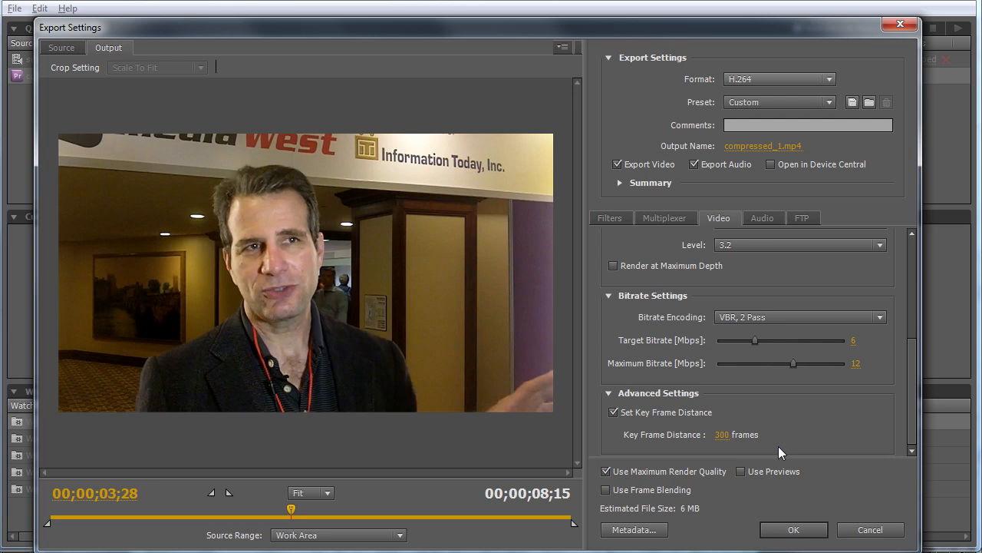
Change the H.264 profile from Main to High, keeping level 3.2
scroll("up", 3)
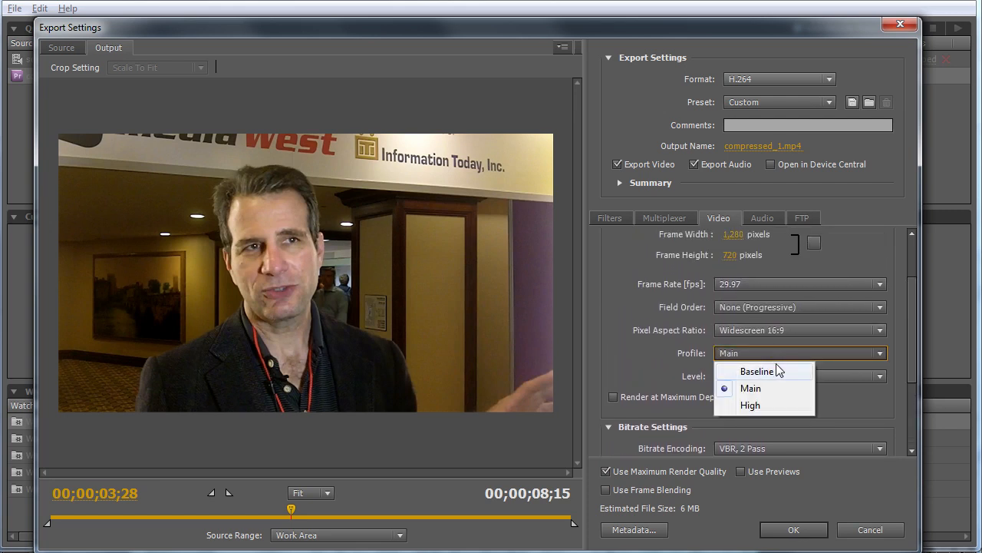
mouse_move(773, 405)
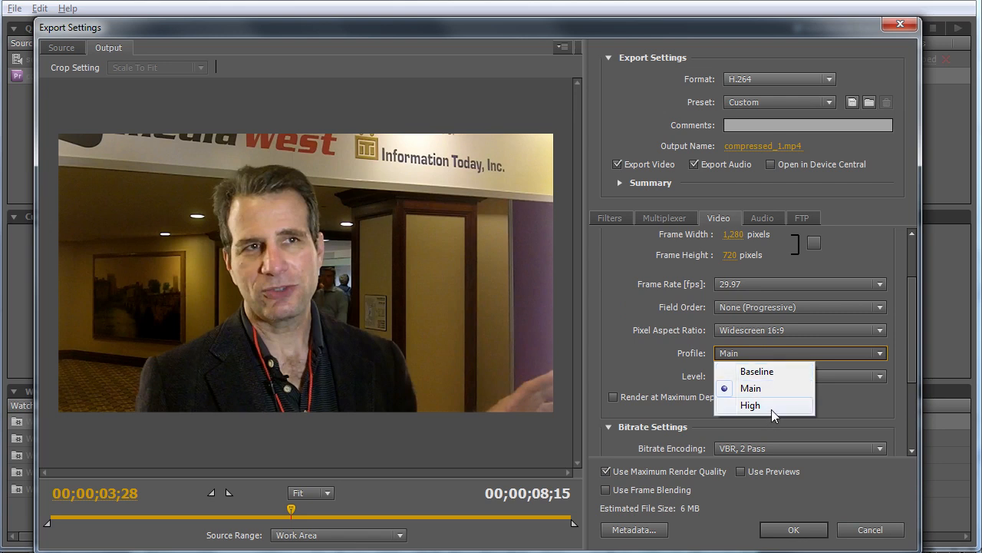
mouse_move(757, 371)
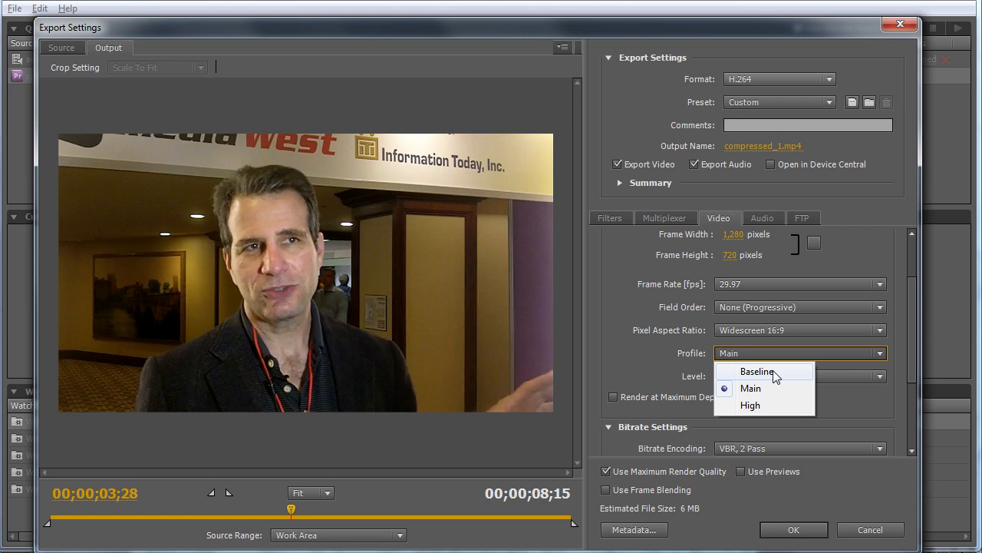
left_click(750, 387)
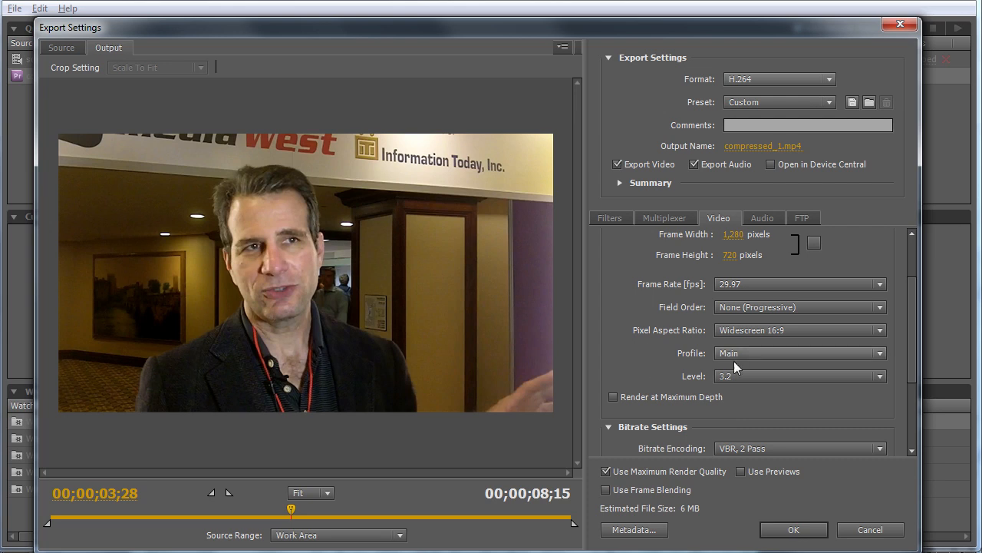
left_click(878, 353)
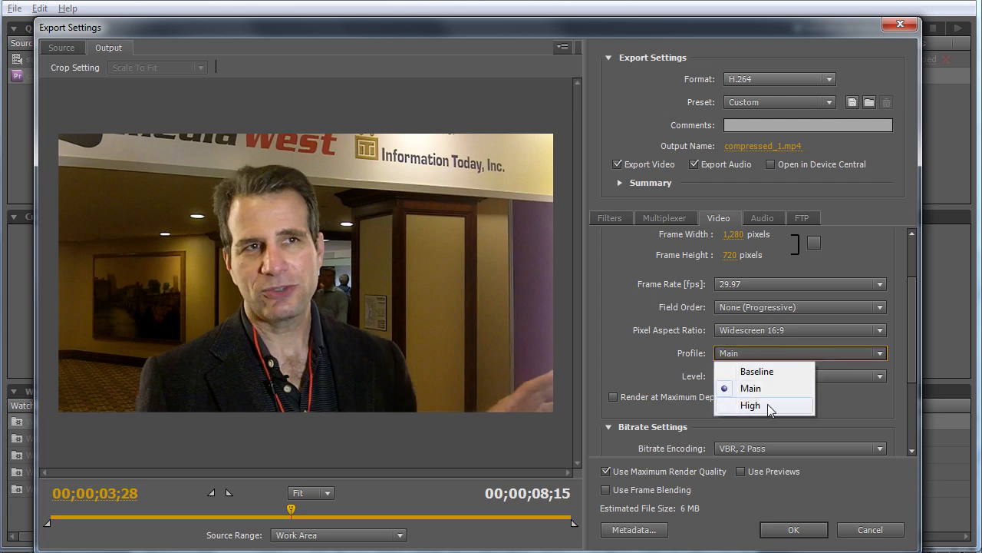
left_click(750, 404)
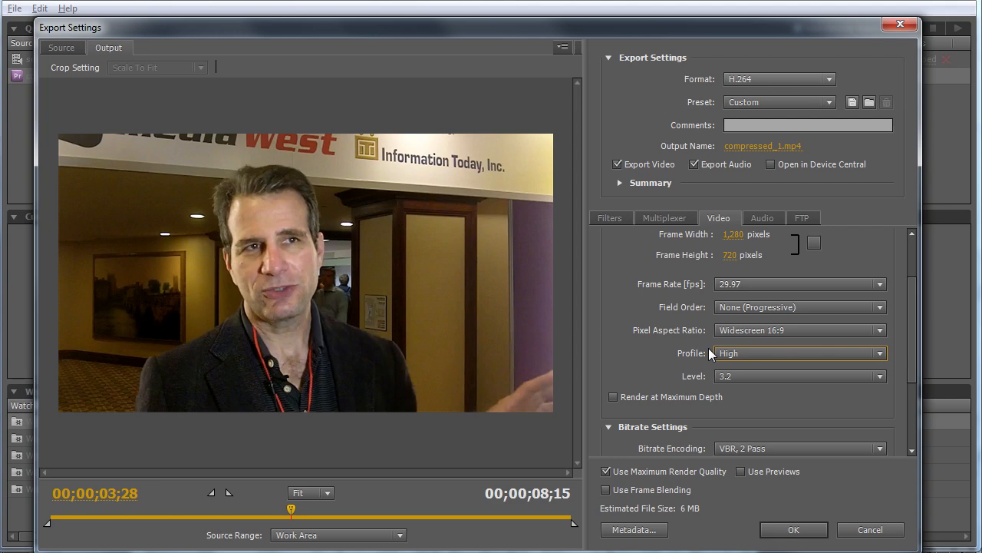
Try the first Apple iPhone preset and review its settings
left_click(779, 102)
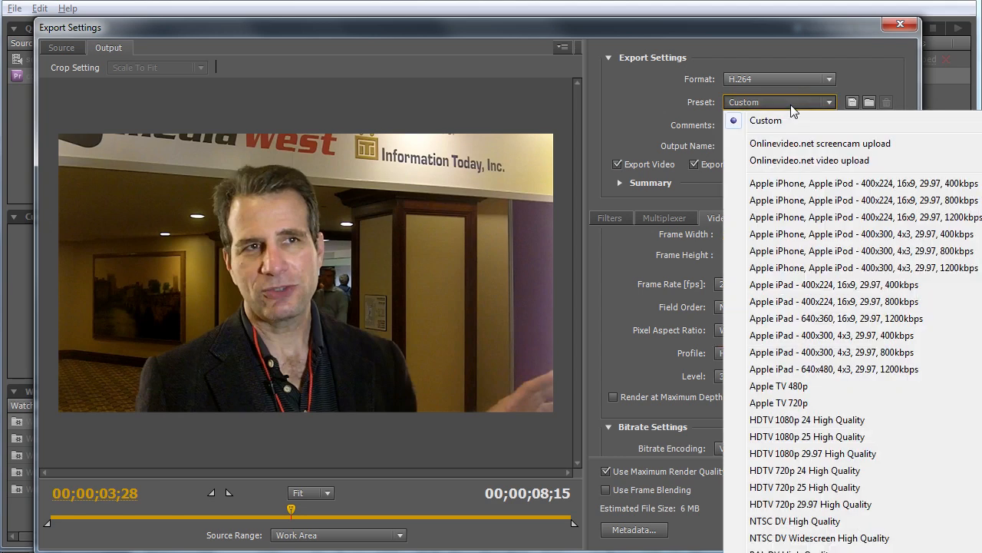
mouse_move(810, 184)
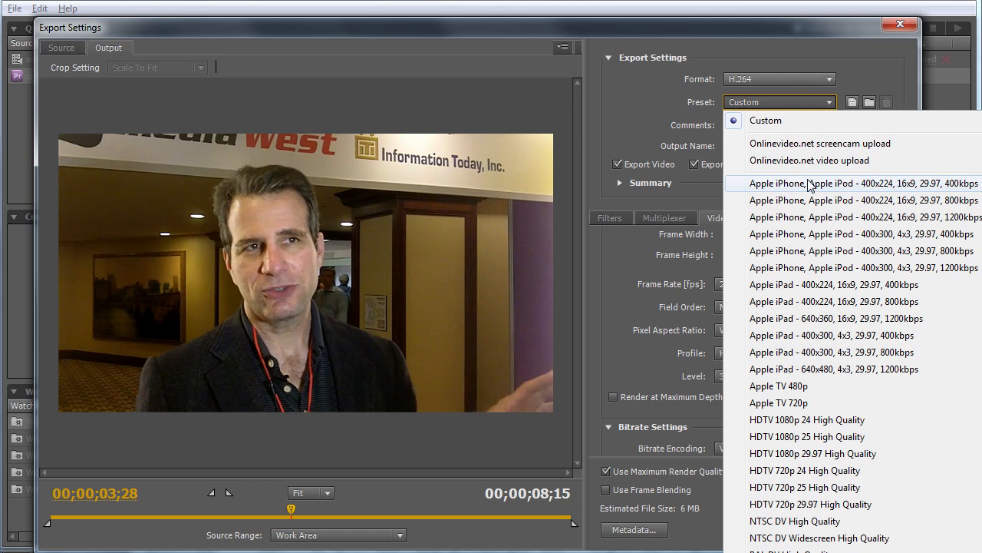
left_click(863, 182)
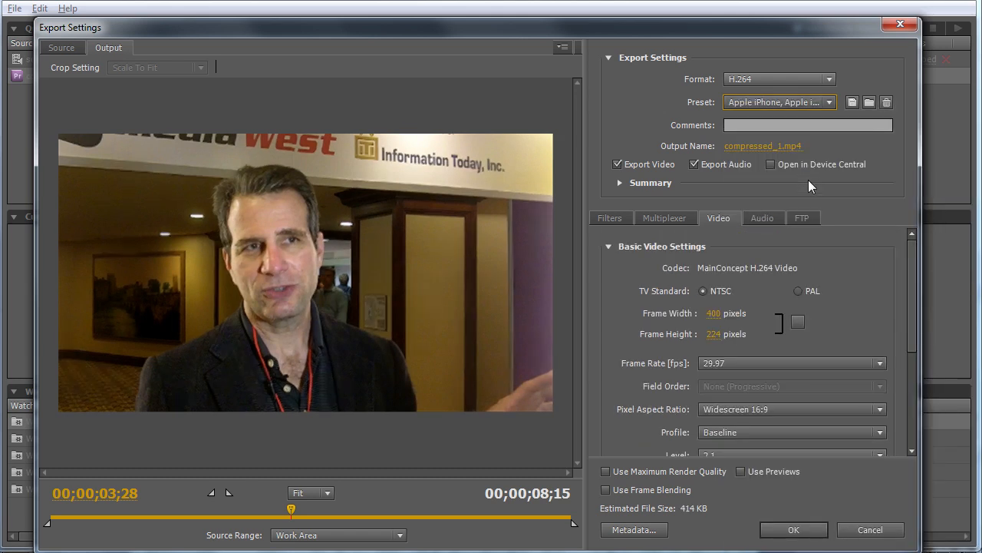
scroll("down", 3)
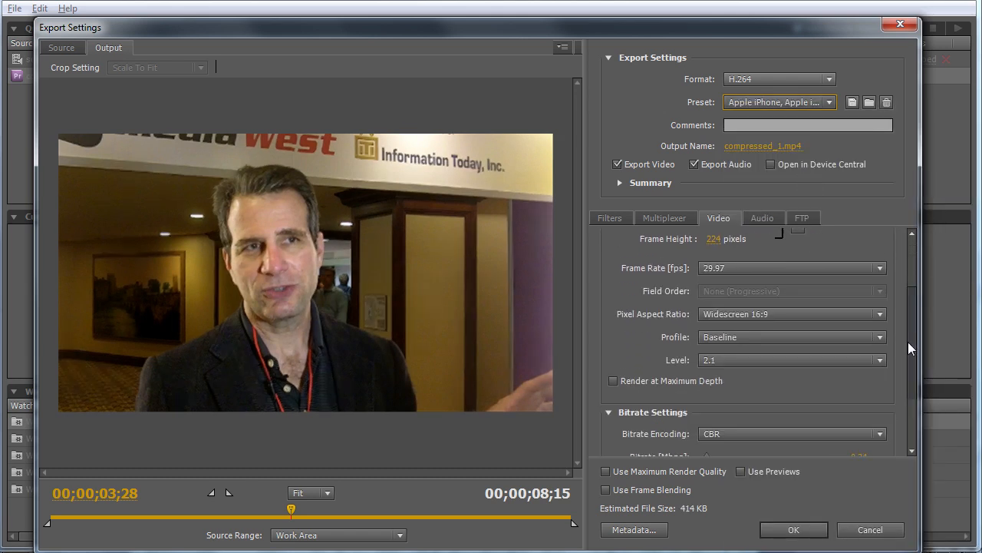
scroll("down", 3)
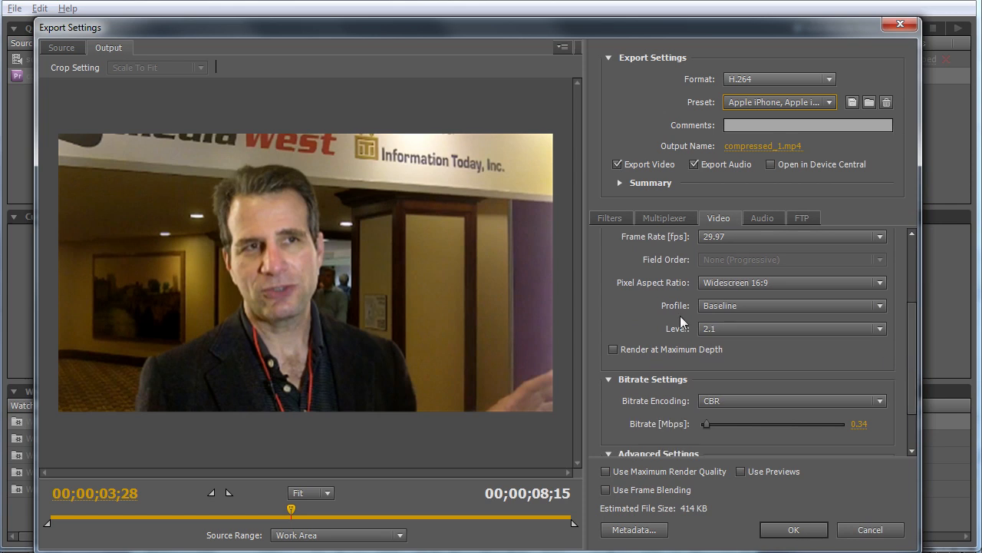
mouse_move(695, 338)
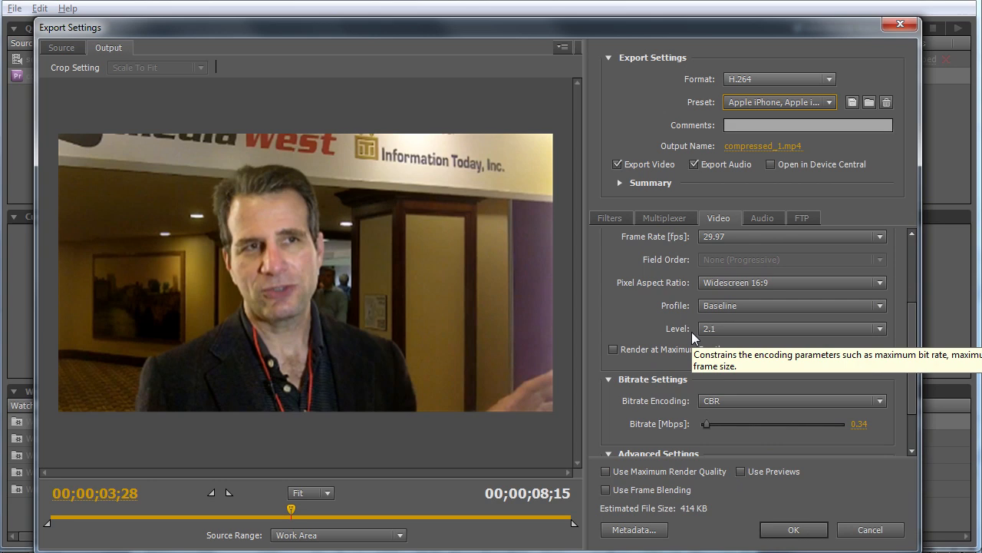
mouse_move(803, 113)
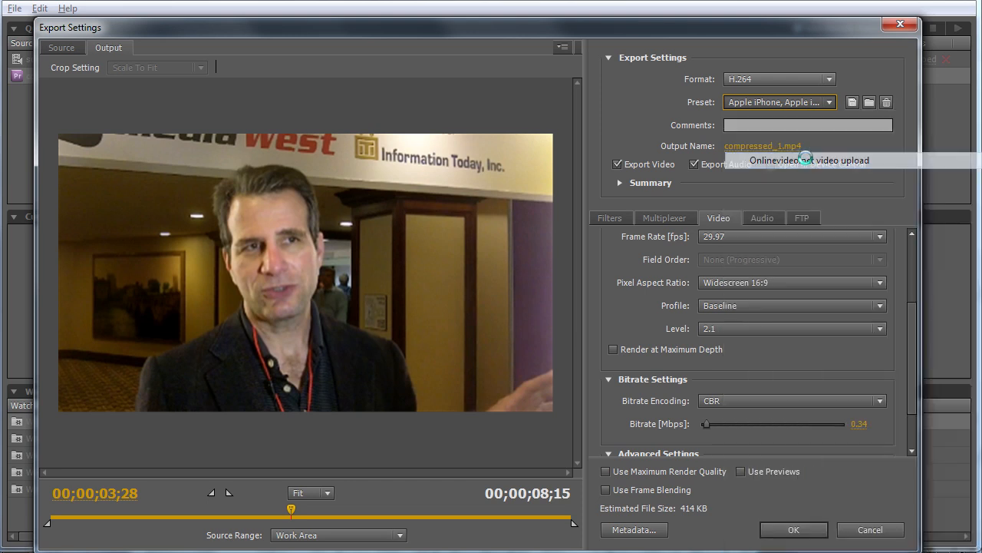
Return to the Onlinevideo.net video upload preset at 1280×720, High profile
left_click(809, 159)
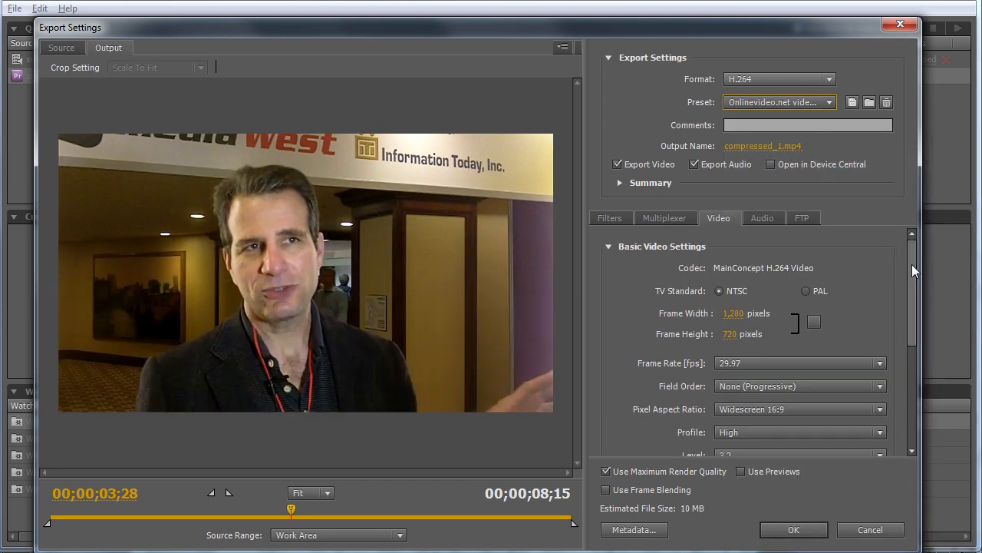
scroll("down", 3)
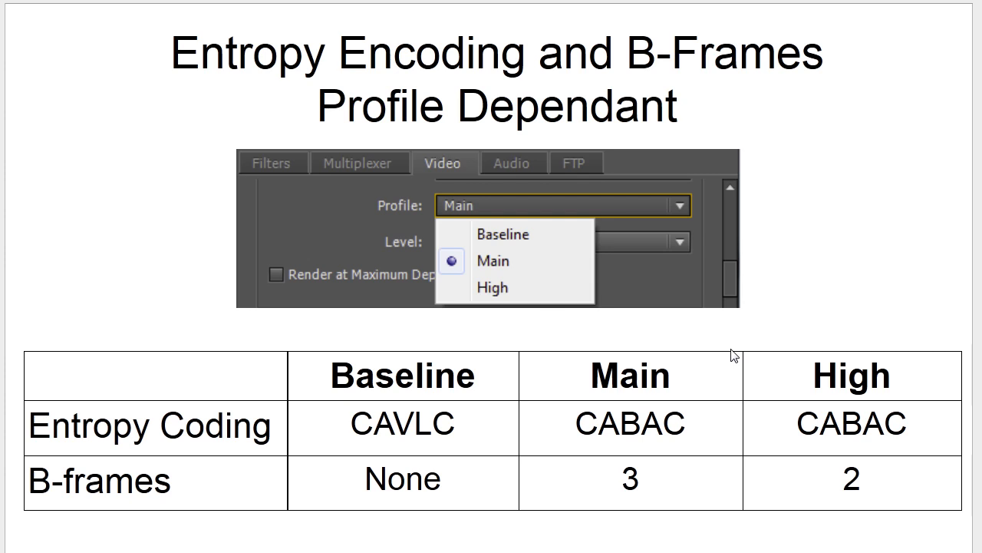
mouse_move(427, 219)
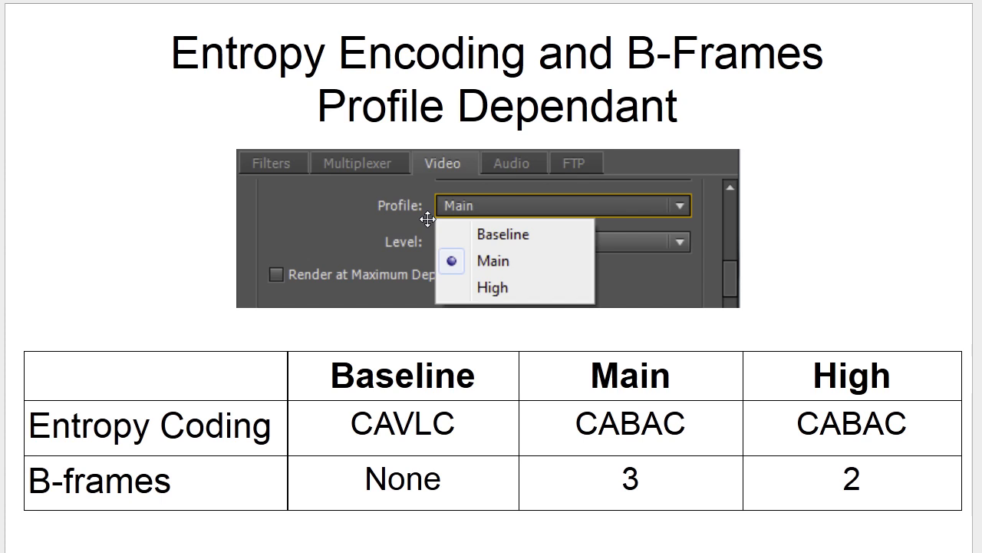
mouse_move(168, 490)
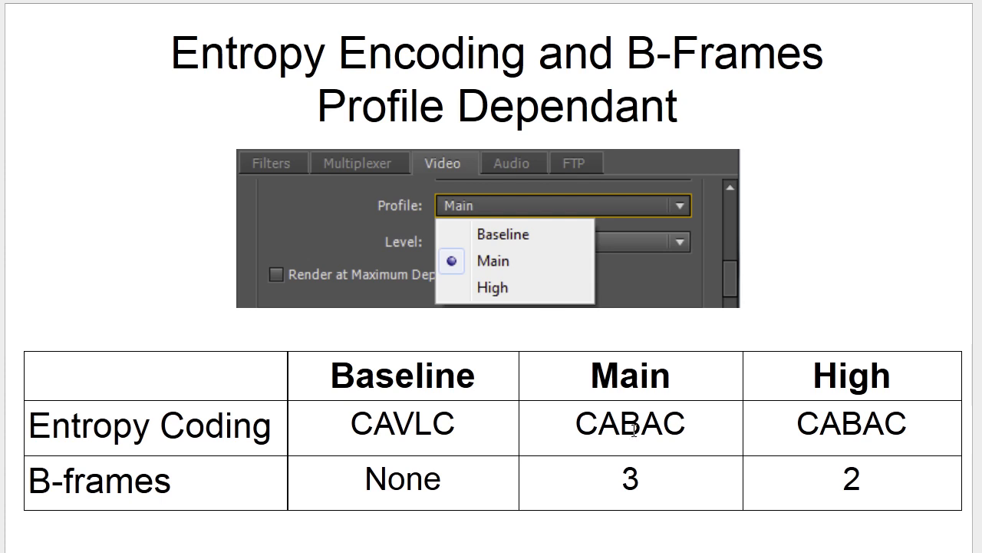
mouse_move(844, 427)
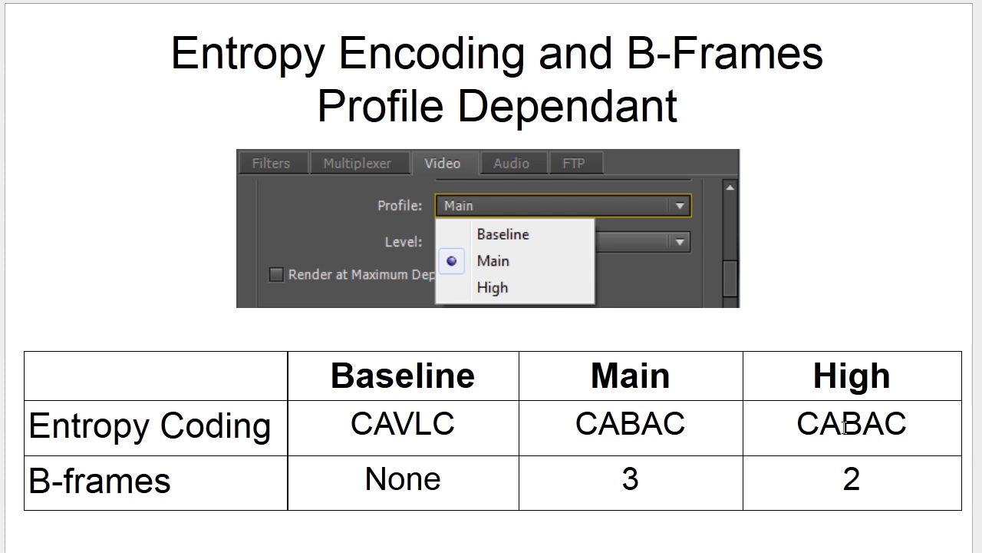
mouse_move(852, 484)
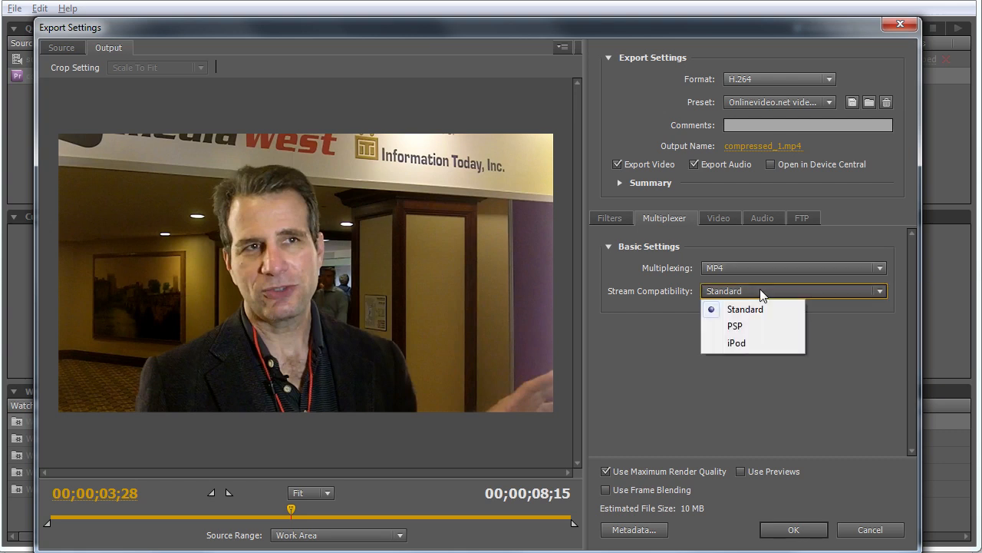
Set Multiplexer stream compatibility to iPod, making the preset Custom, then return to Video settings
left_click(736, 342)
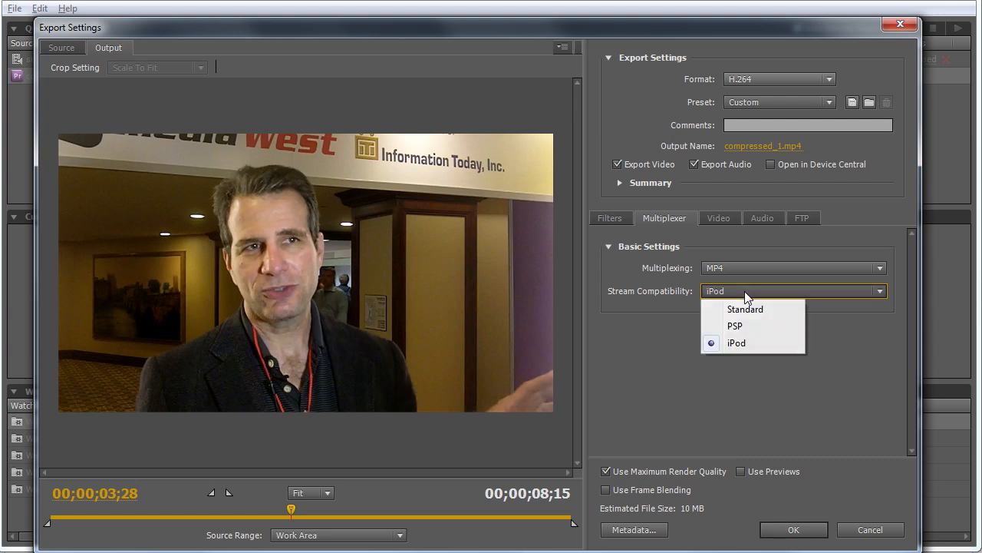
left_click(735, 325)
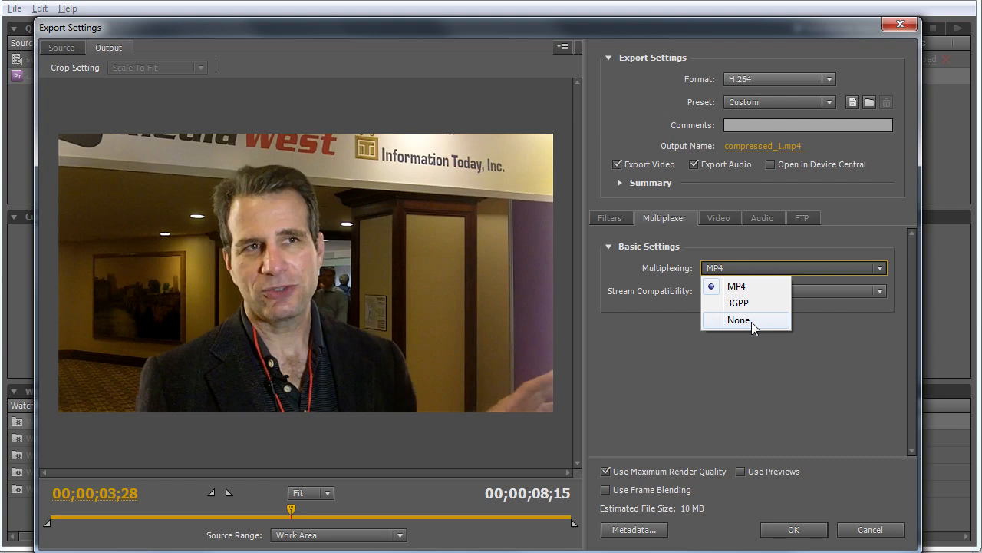
left_click(718, 218)
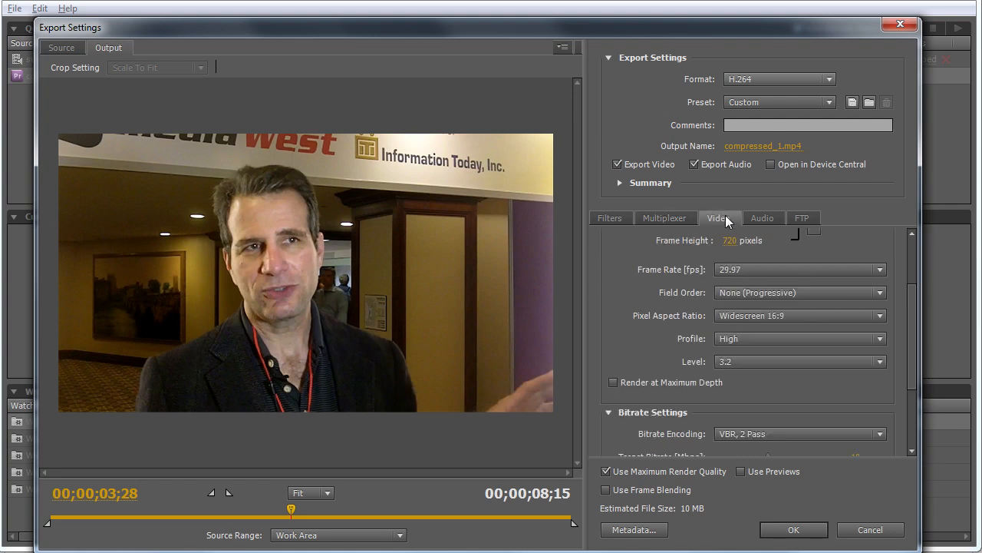
mouse_move(852, 102)
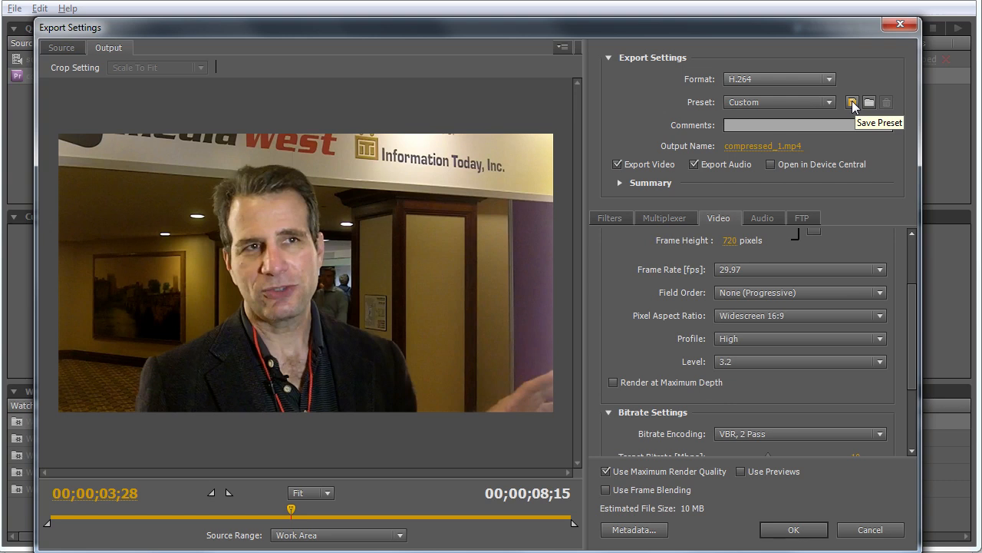
Save the custom settings as a preset named 'new preset - delete' and find it in the list
left_click(852, 102)
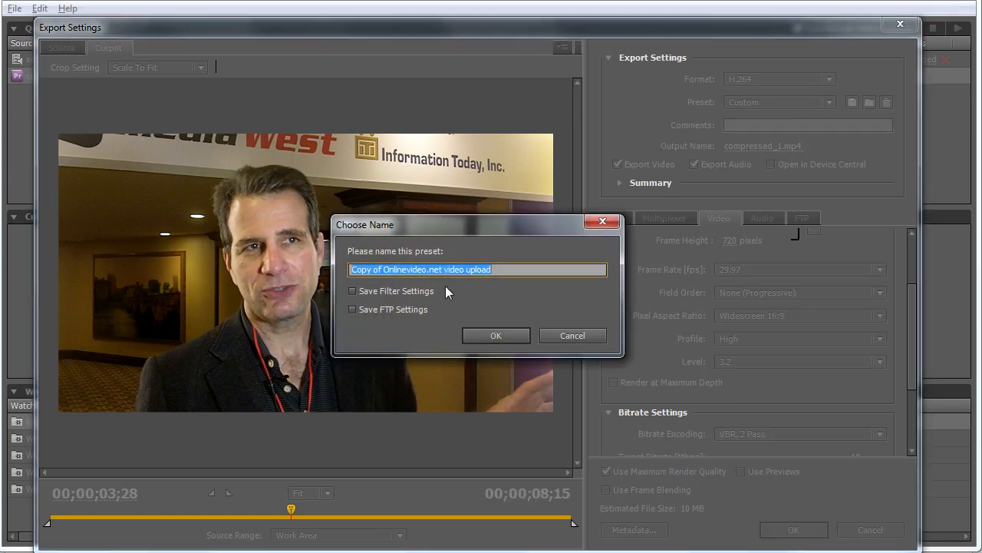
type("n")
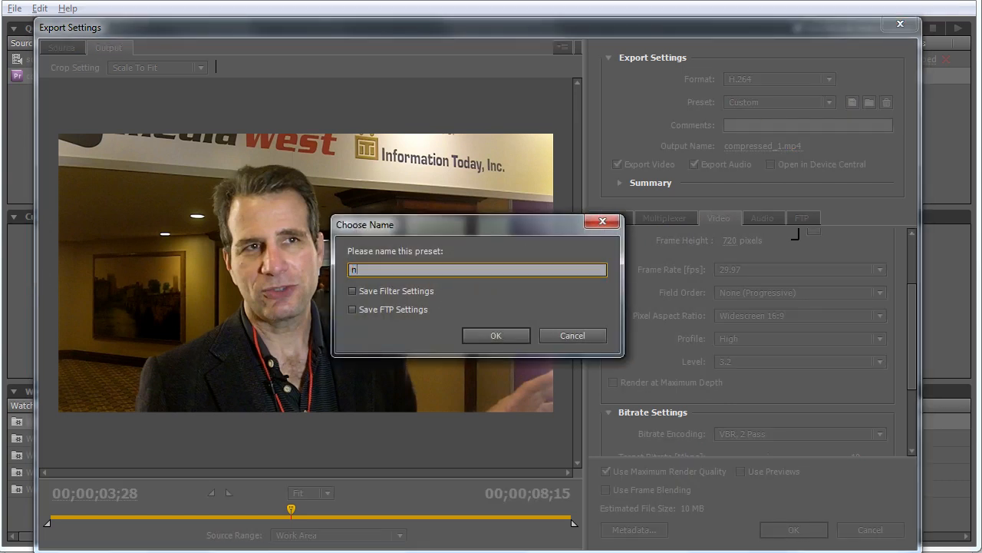
type("ew preset - delete")
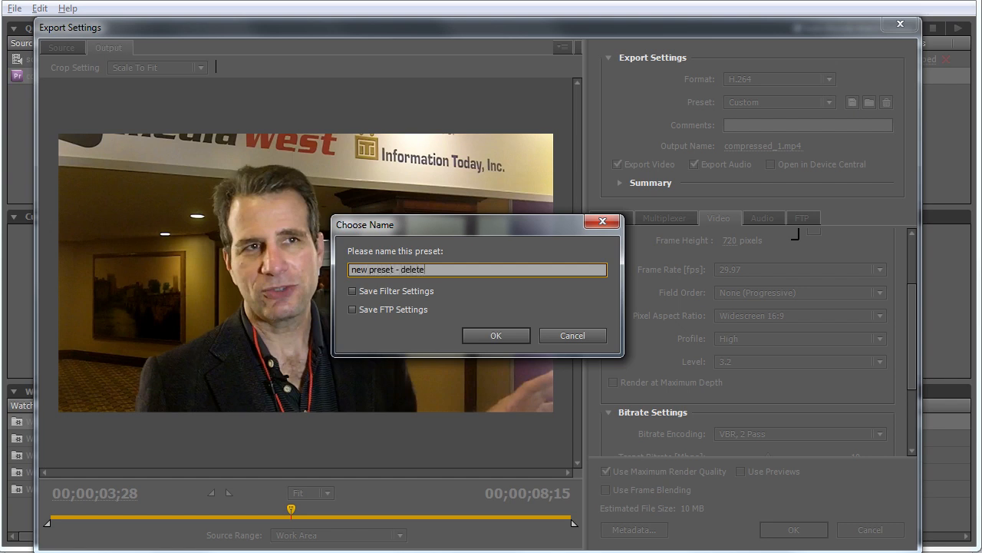
mouse_move(496, 336)
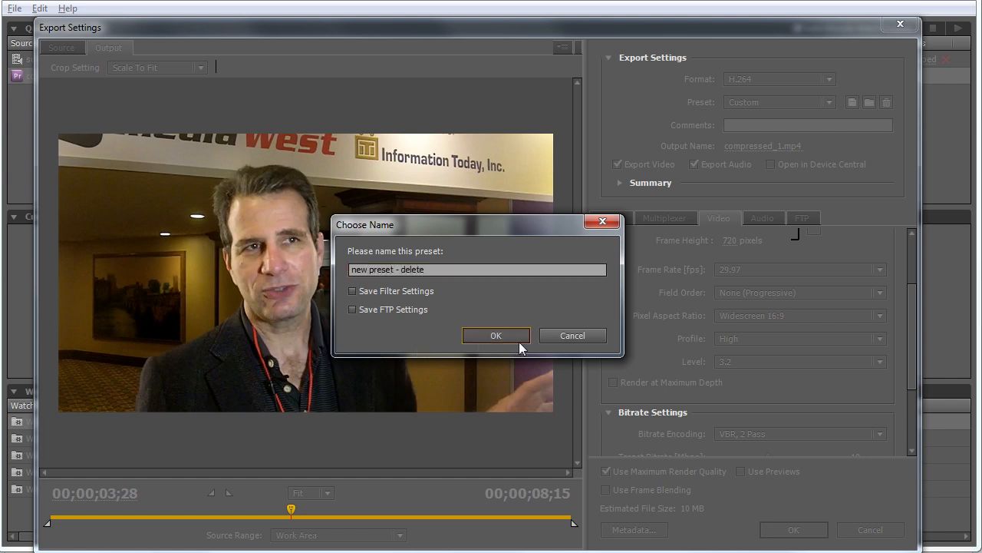
left_click(496, 335)
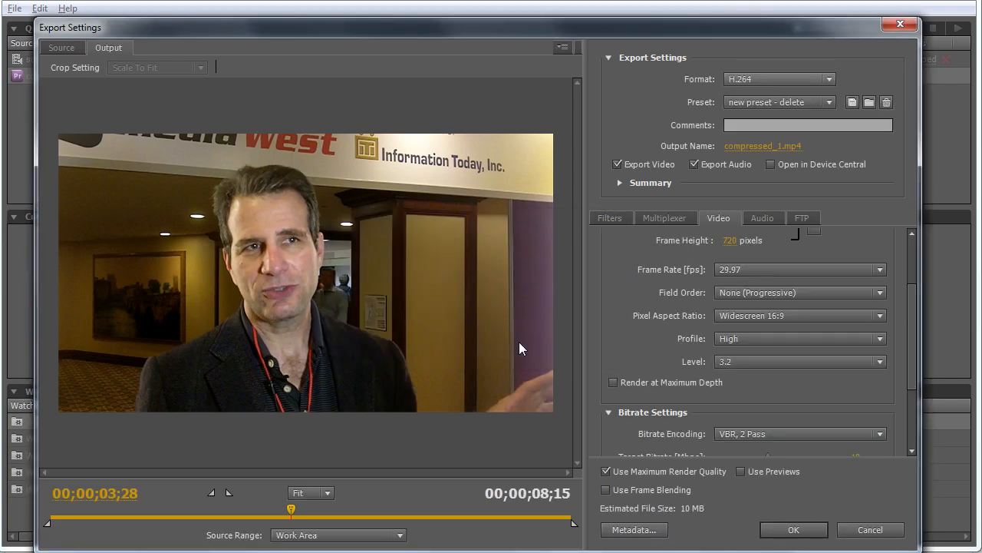
left_click(828, 101)
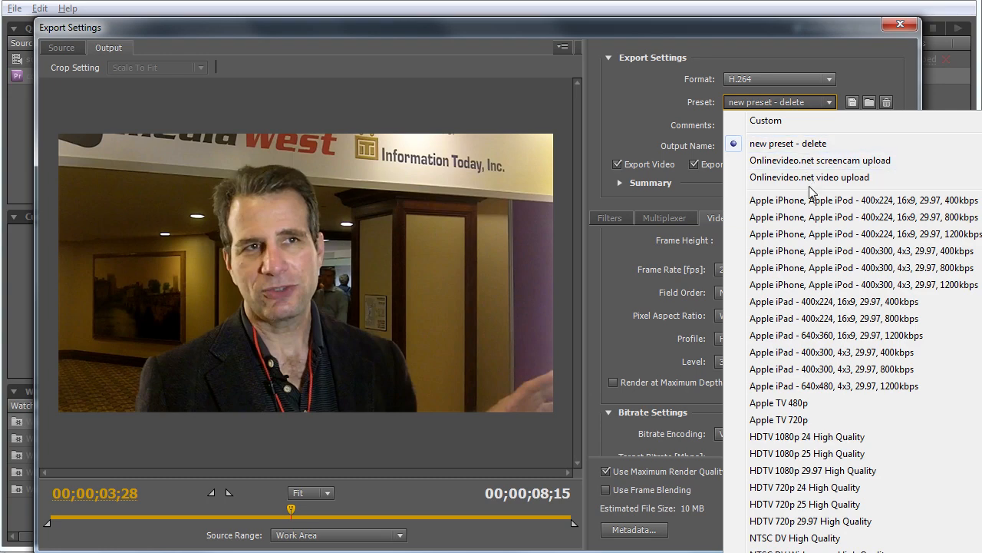
mouse_move(782, 494)
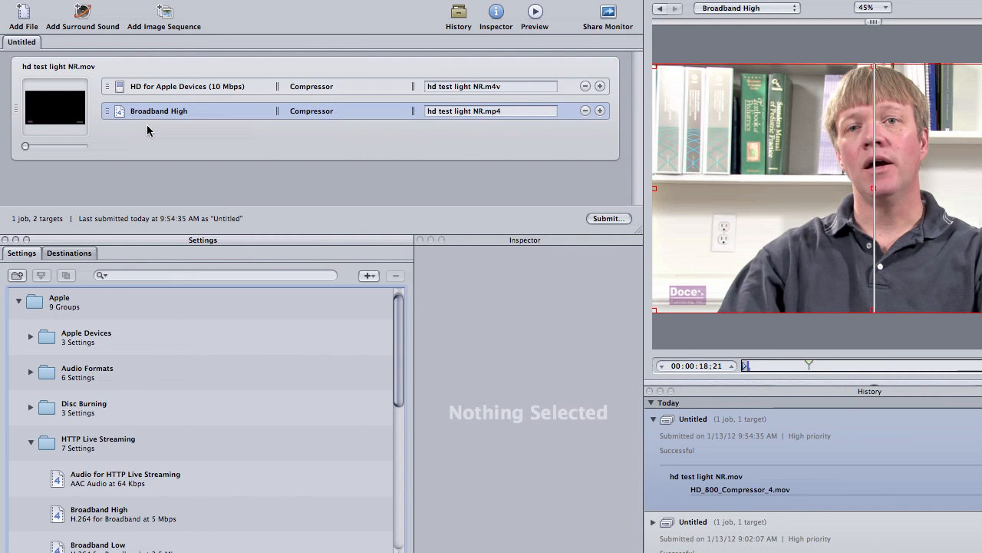
mouse_move(146, 93)
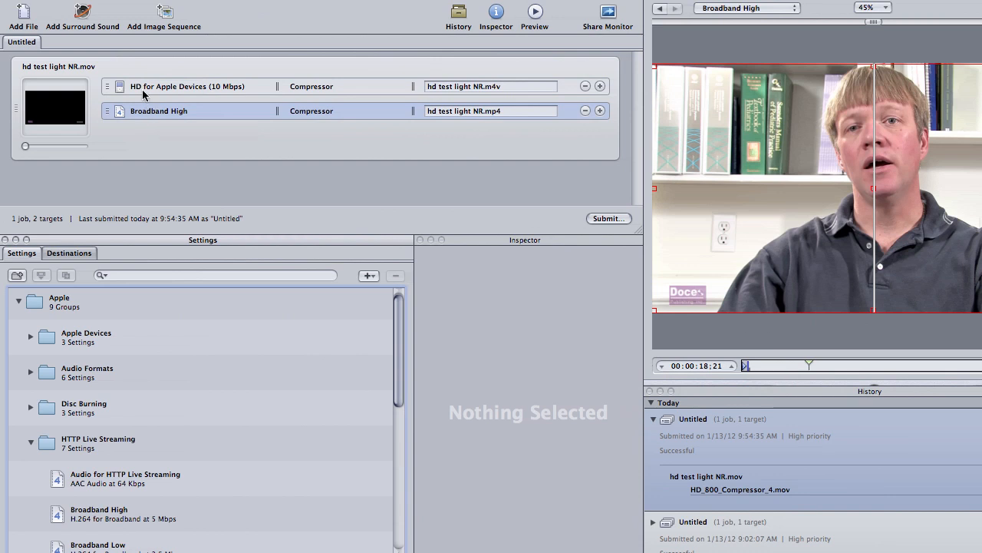
Review the HD for Apple Devices and Broadband High targets and their video compression profiles
left_click(188, 85)
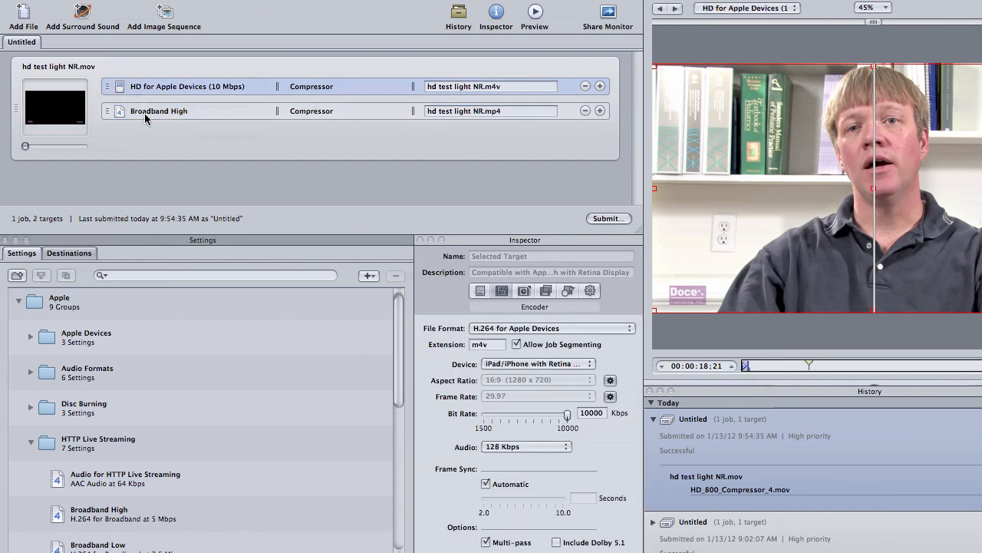
left_click(159, 111)
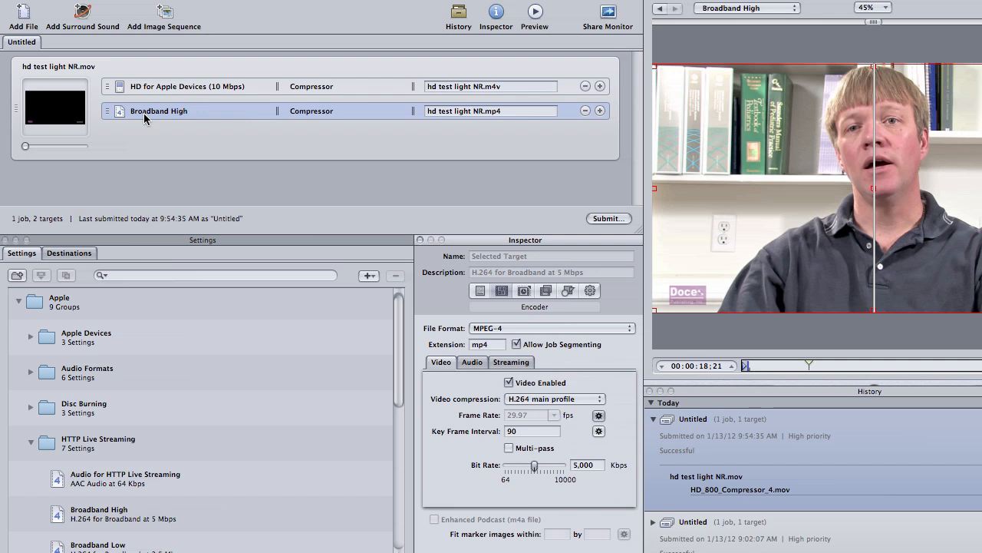
left_click(554, 398)
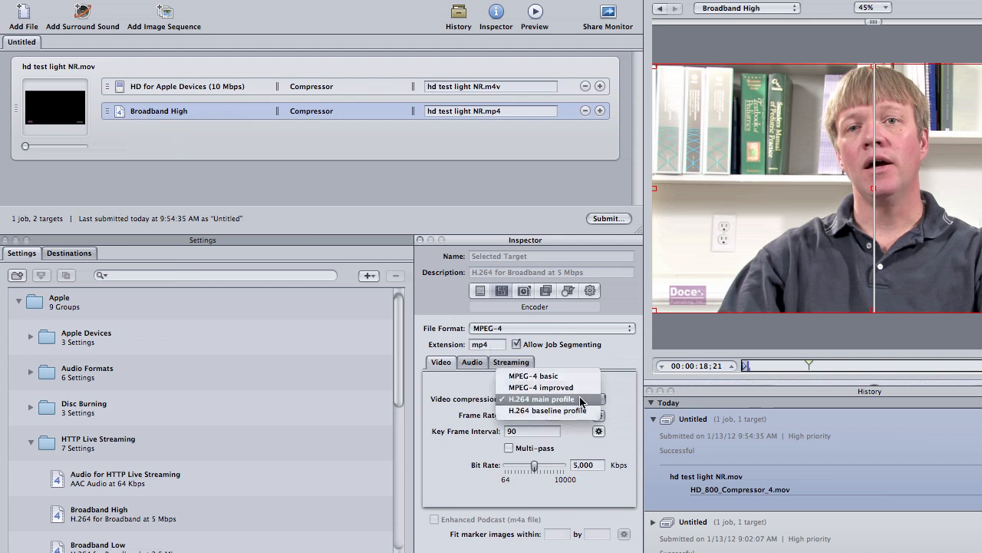
Turn Frame Controls on for the Broadband High target
left_click(525, 290)
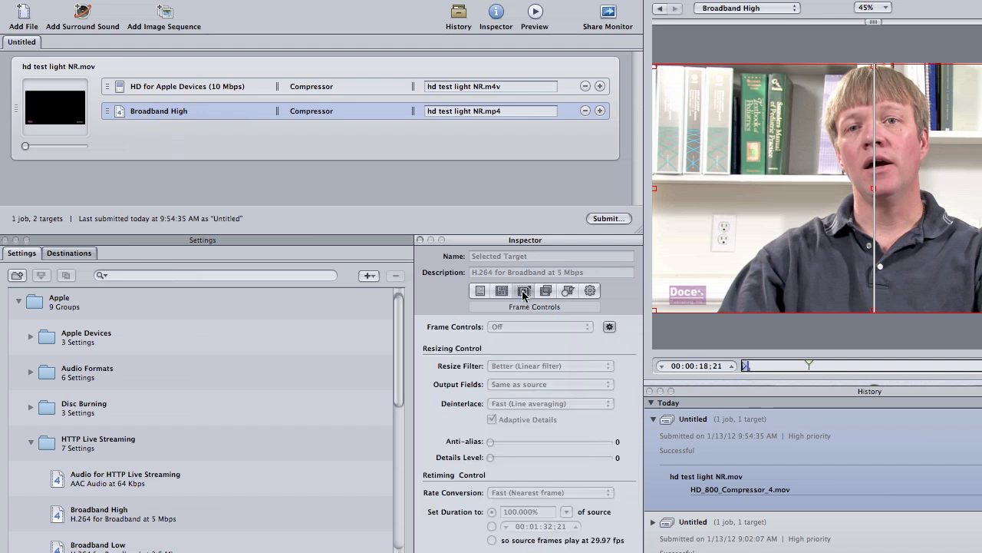
left_click(539, 326)
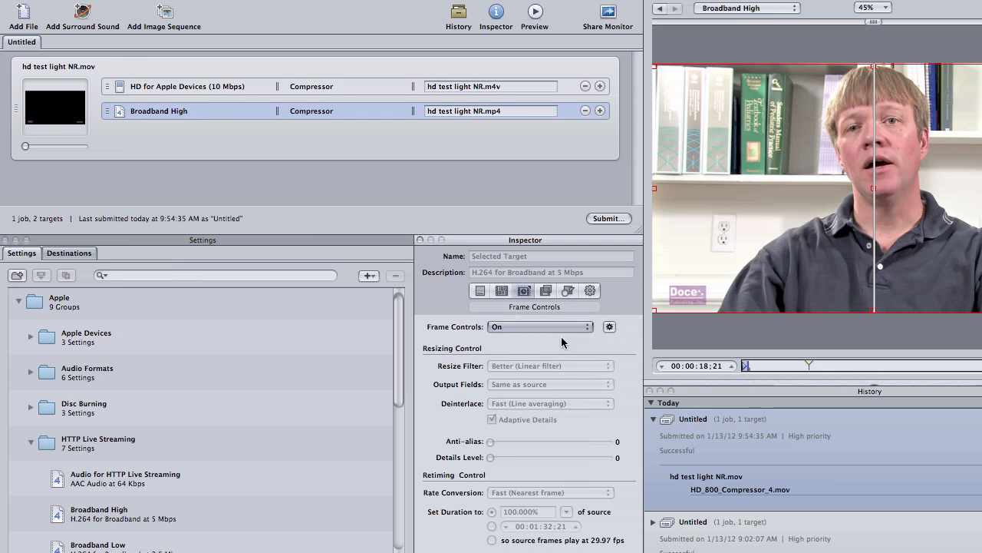
left_click(567, 290)
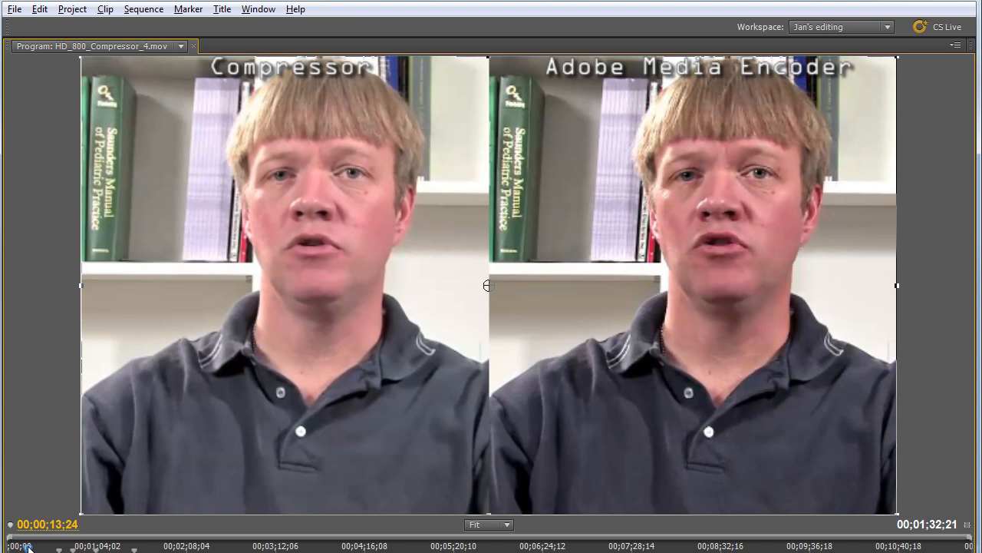
mouse_move(353, 54)
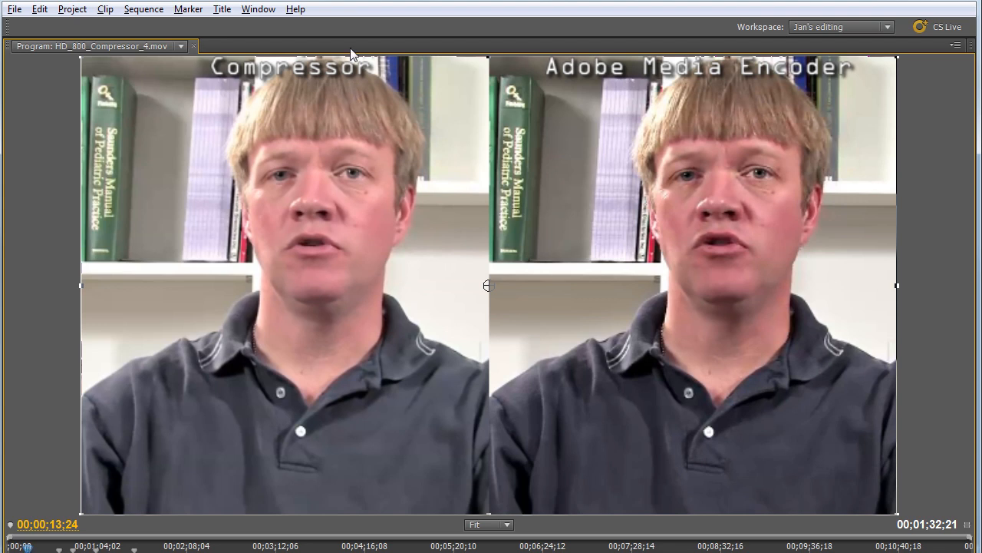
mouse_move(614, 95)
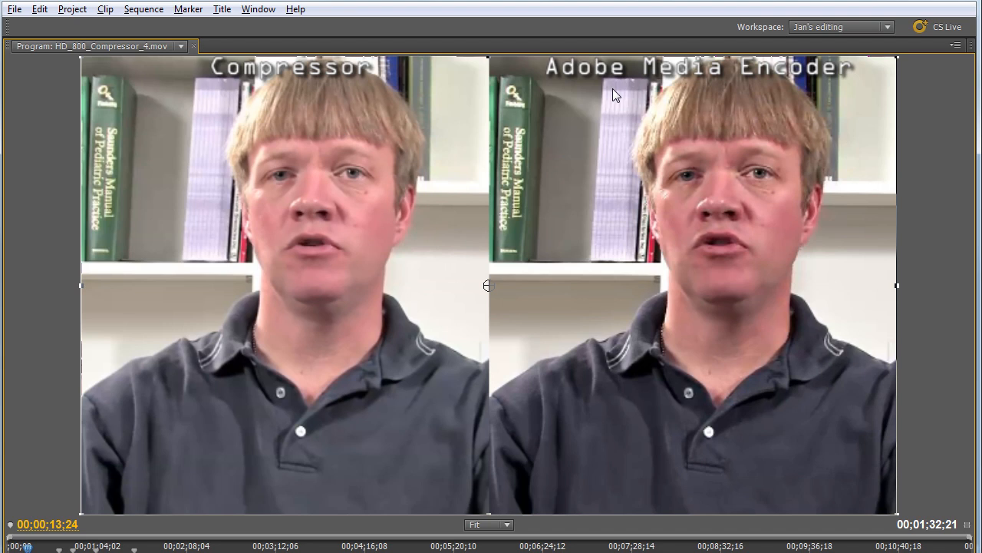
mouse_move(737, 230)
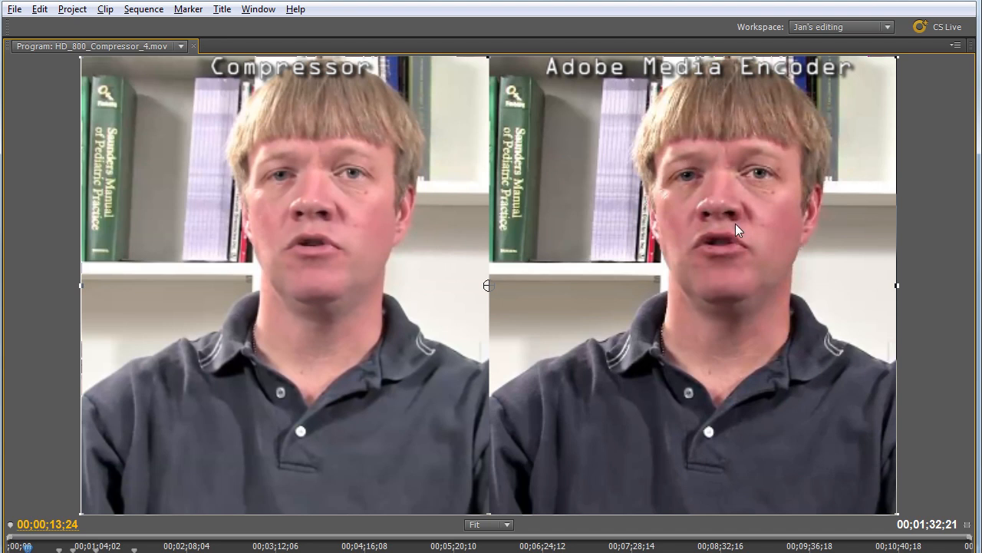
mouse_move(368, 479)
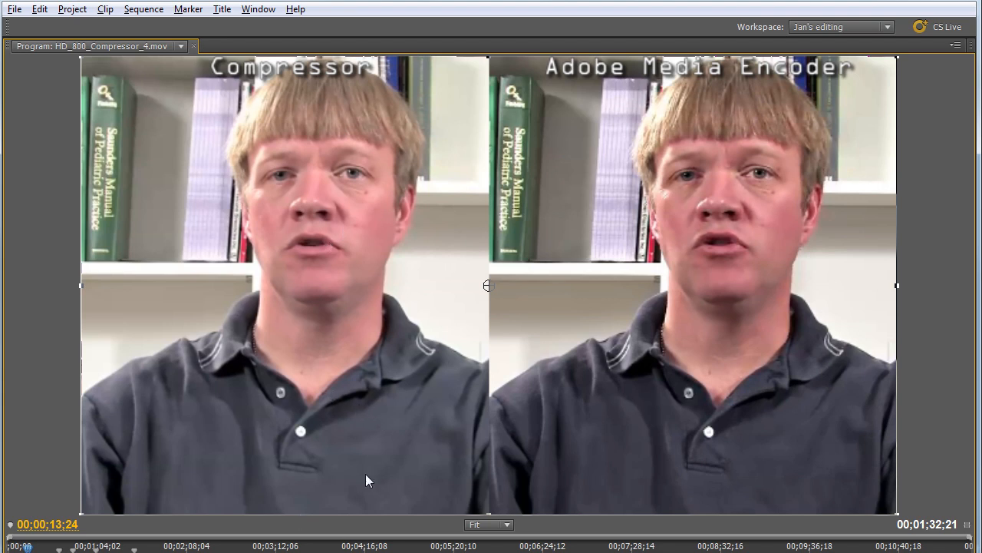
mouse_move(650, 459)
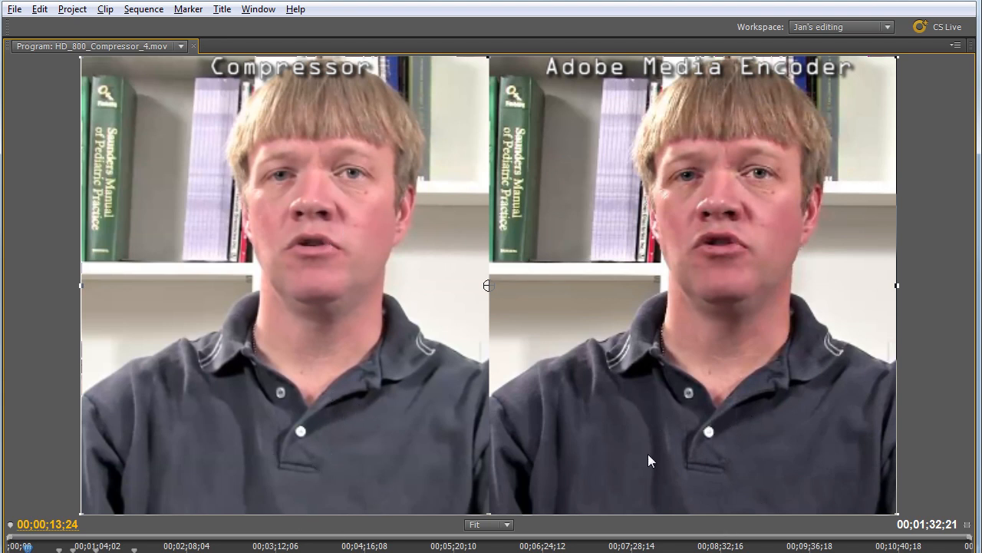
mouse_move(77, 547)
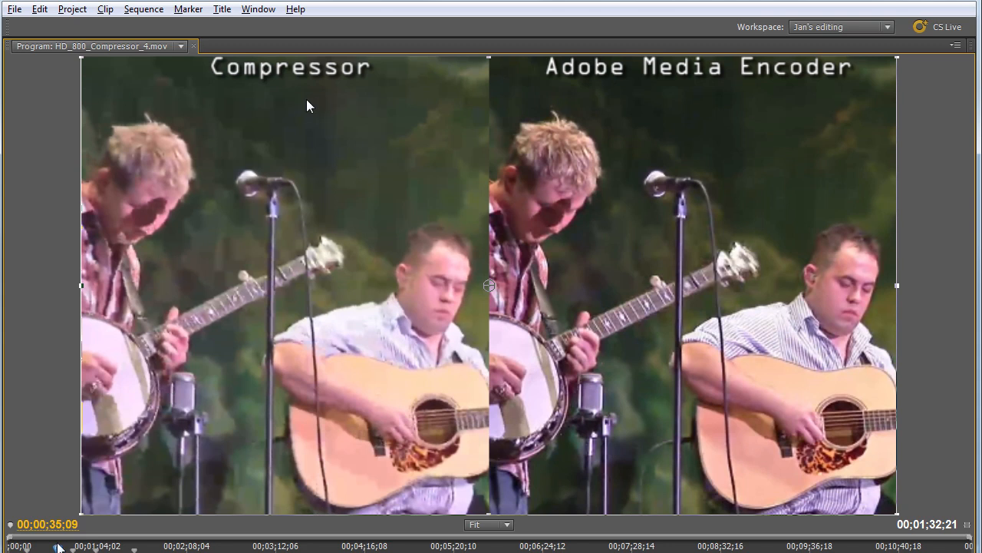
mouse_move(691, 326)
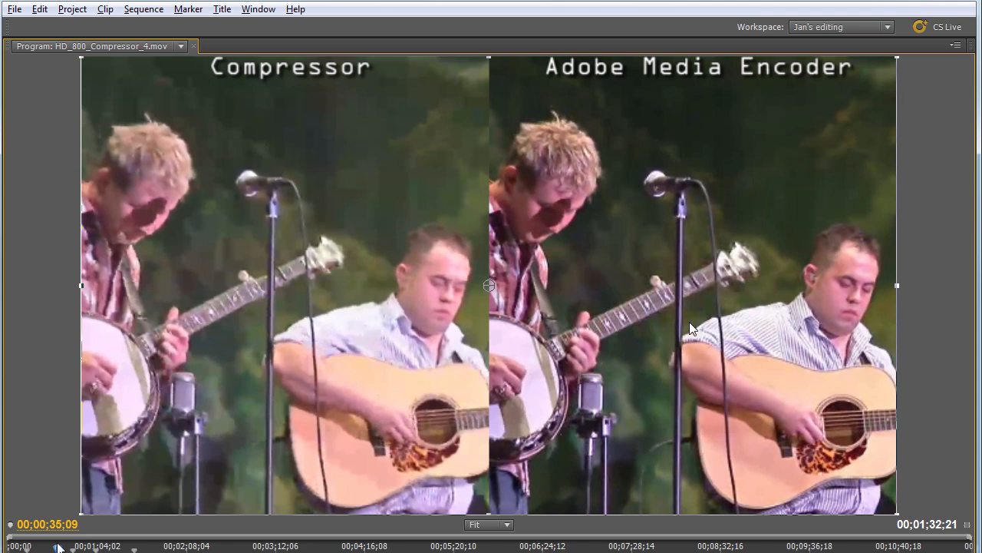
mouse_move(168, 401)
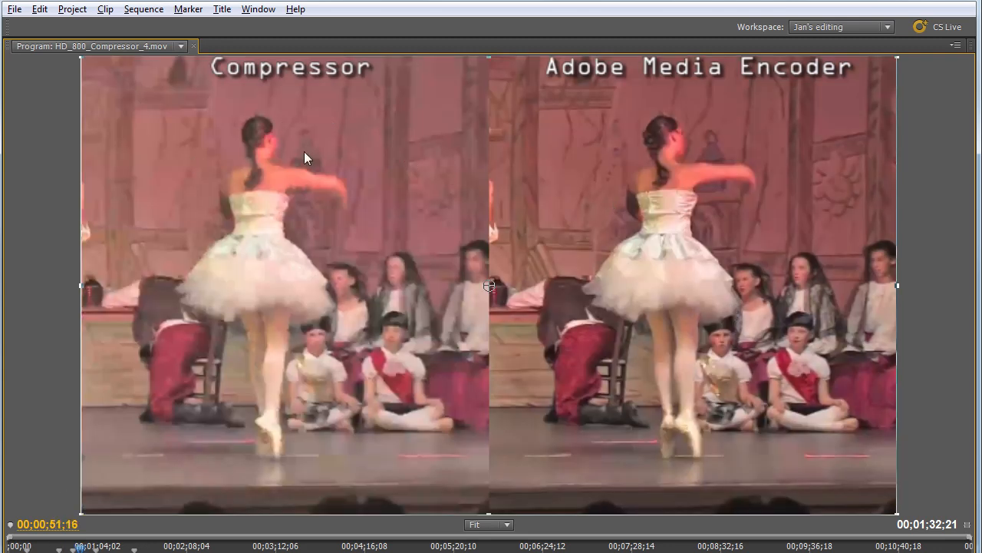
mouse_move(404, 328)
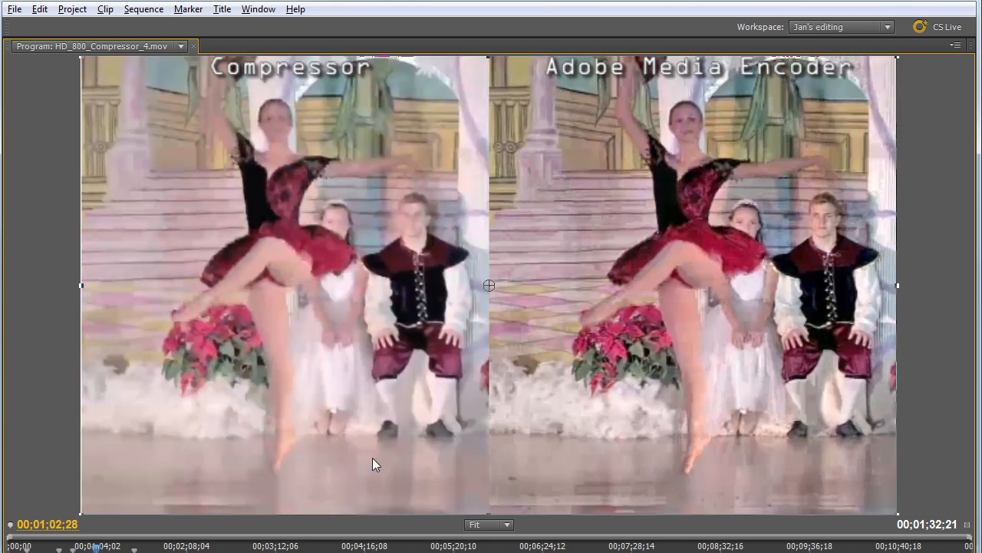
mouse_move(420, 201)
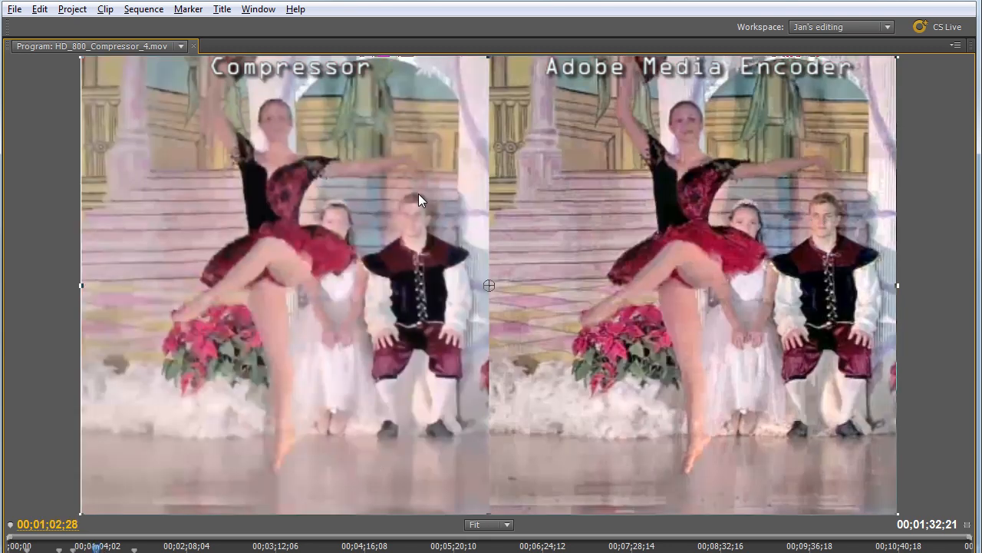
mouse_move(284, 233)
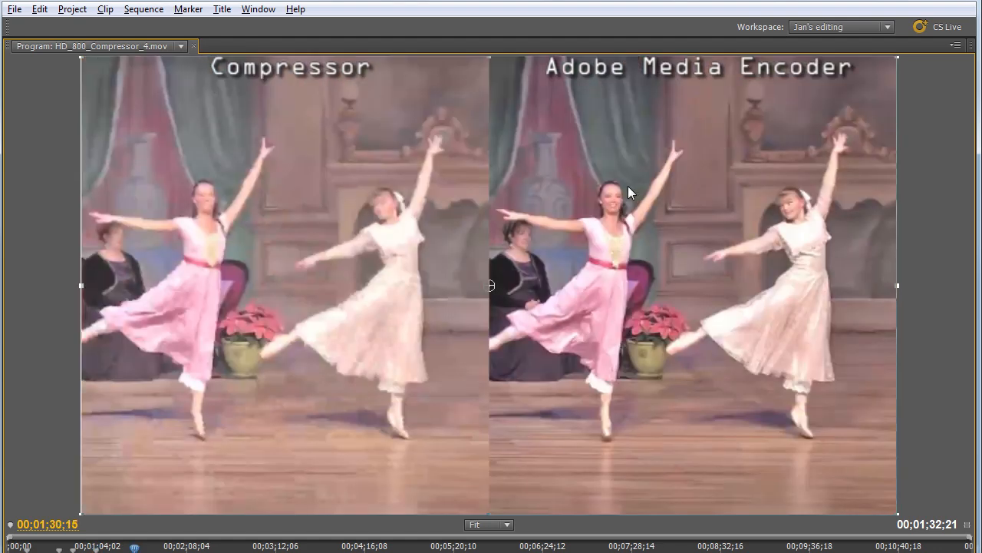
mouse_move(614, 241)
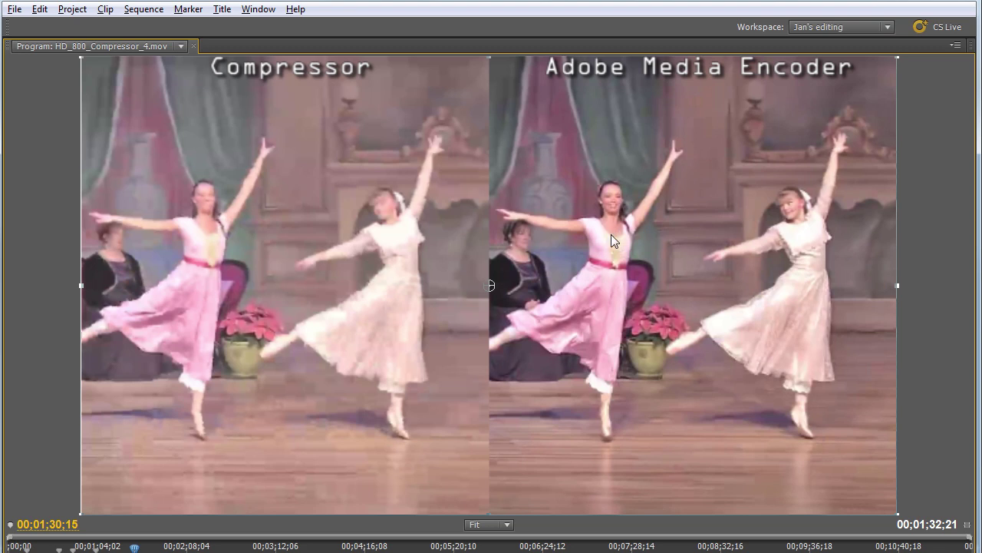
mouse_move(737, 253)
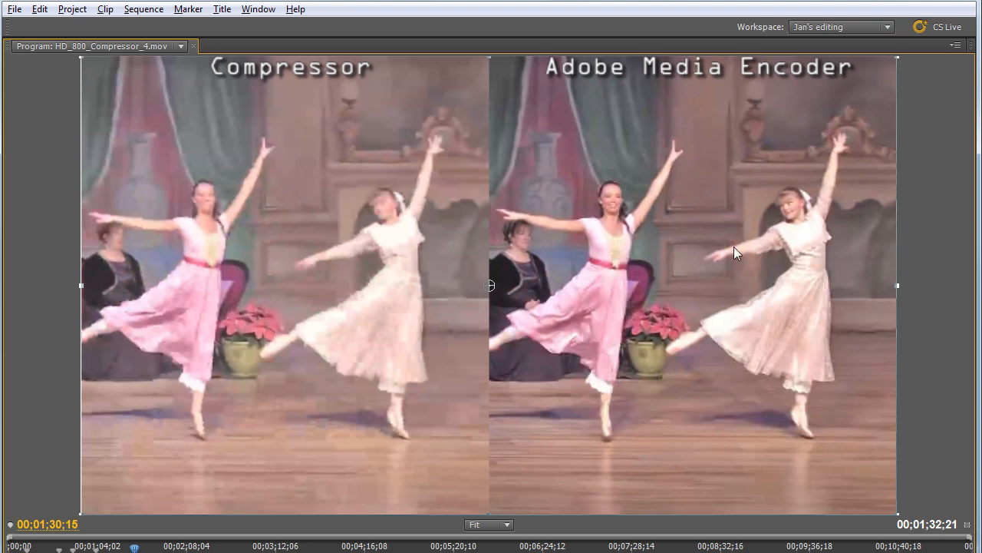
mouse_move(311, 251)
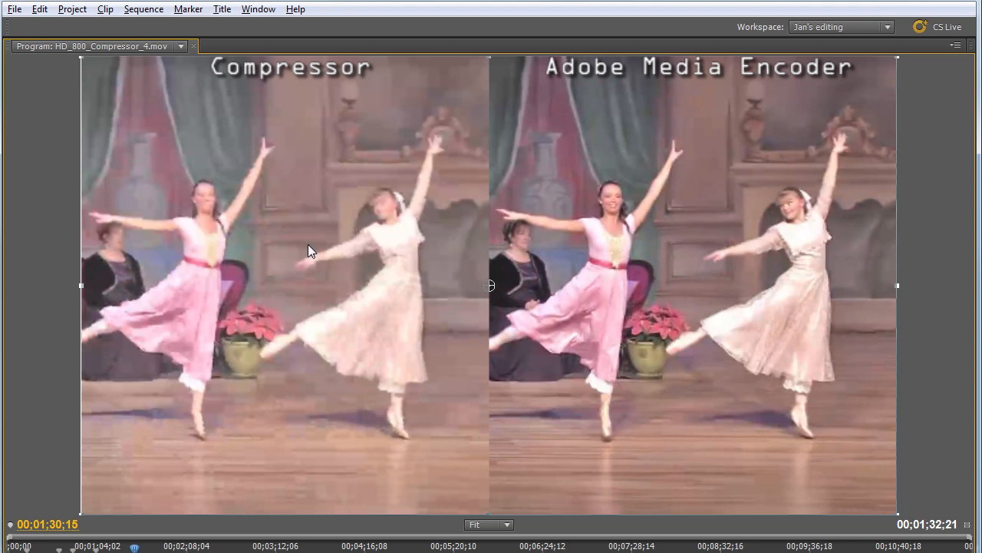